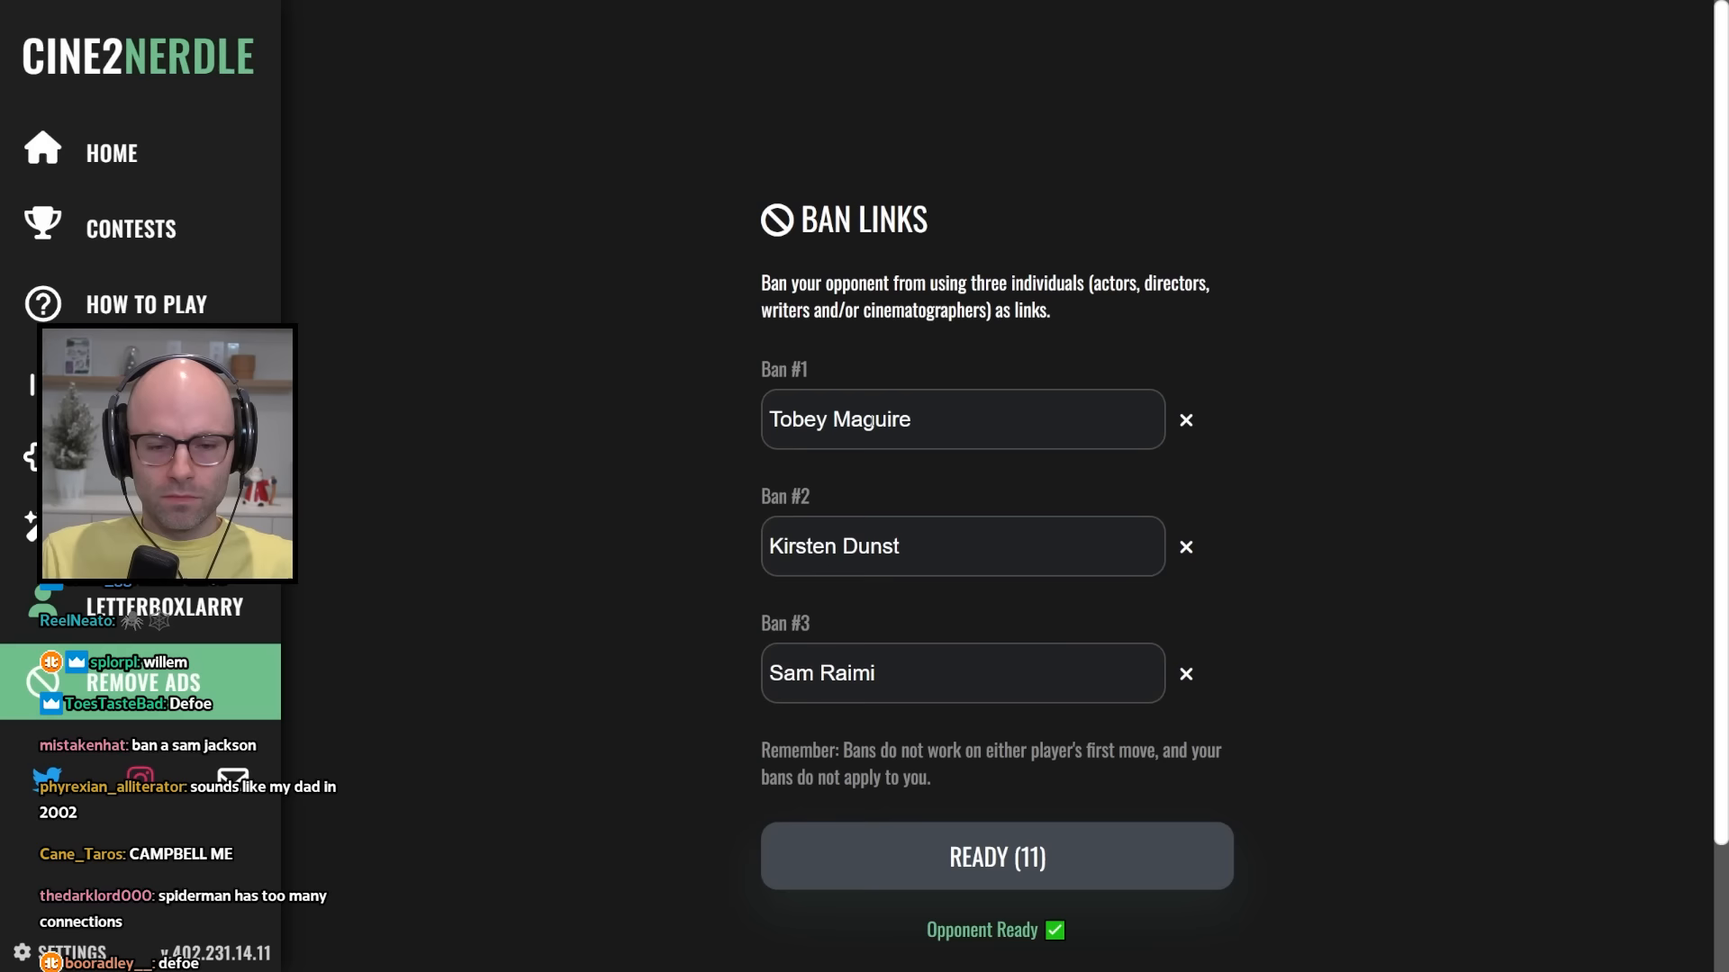
# Confirm the three bans as Ready and begin entering a Spider-Man title.
pyautogui.click(994, 857)
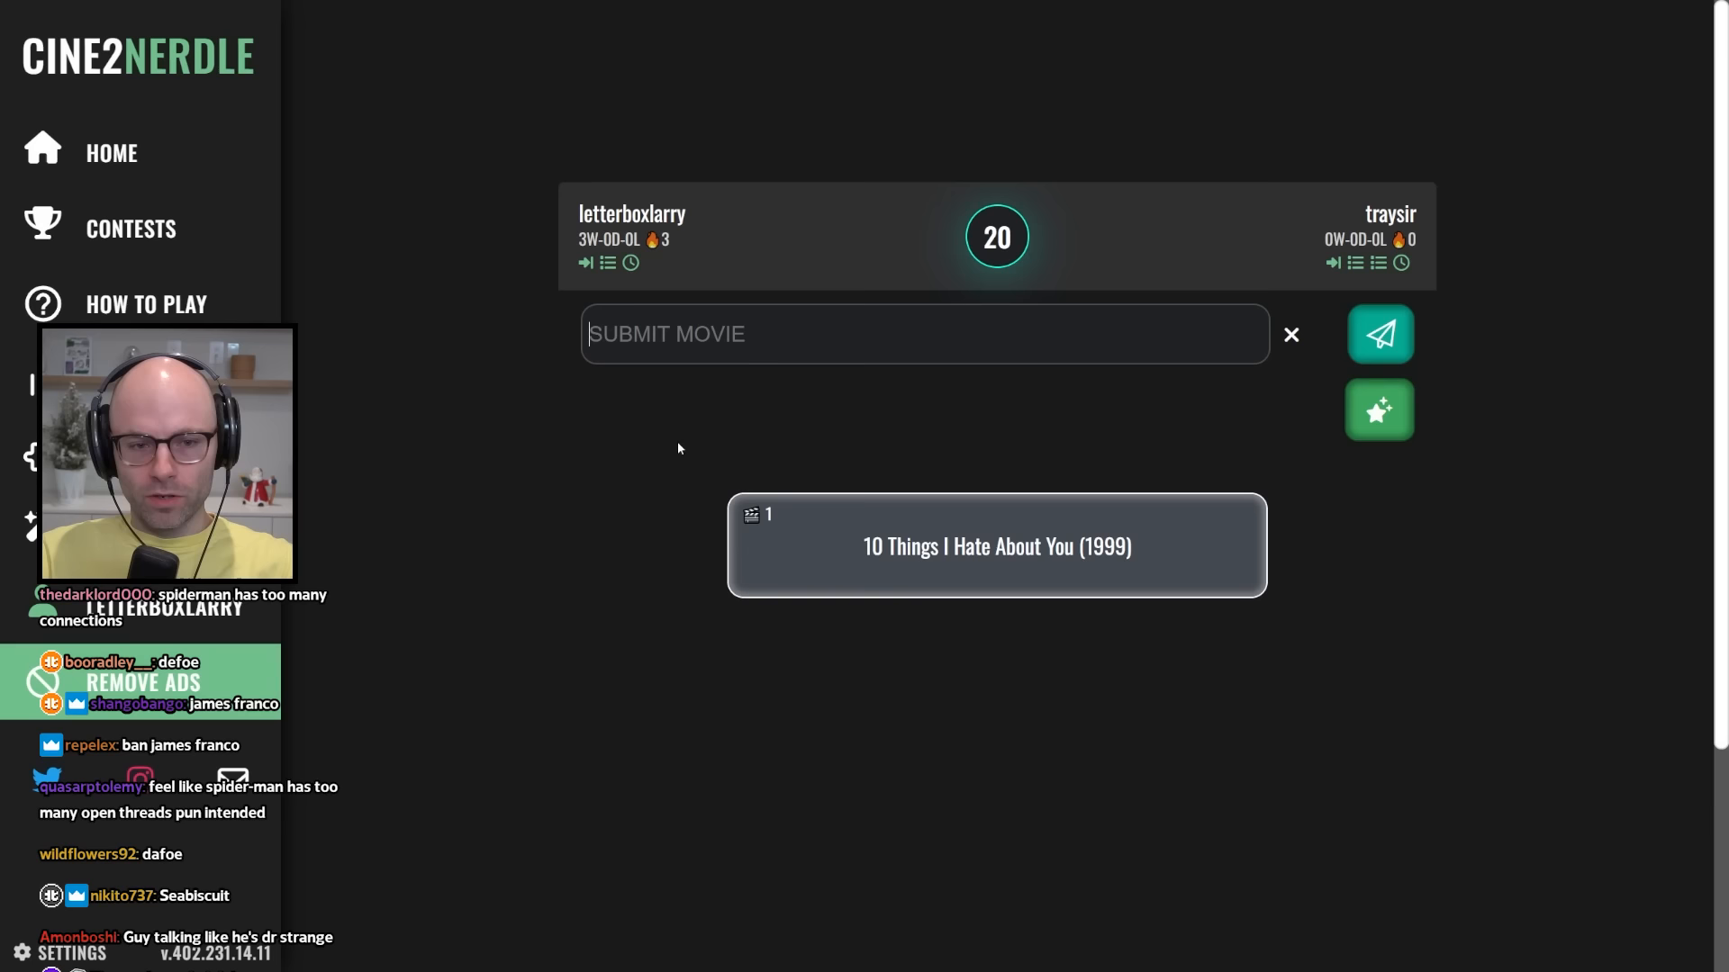
pyautogui.write('Spider-a')
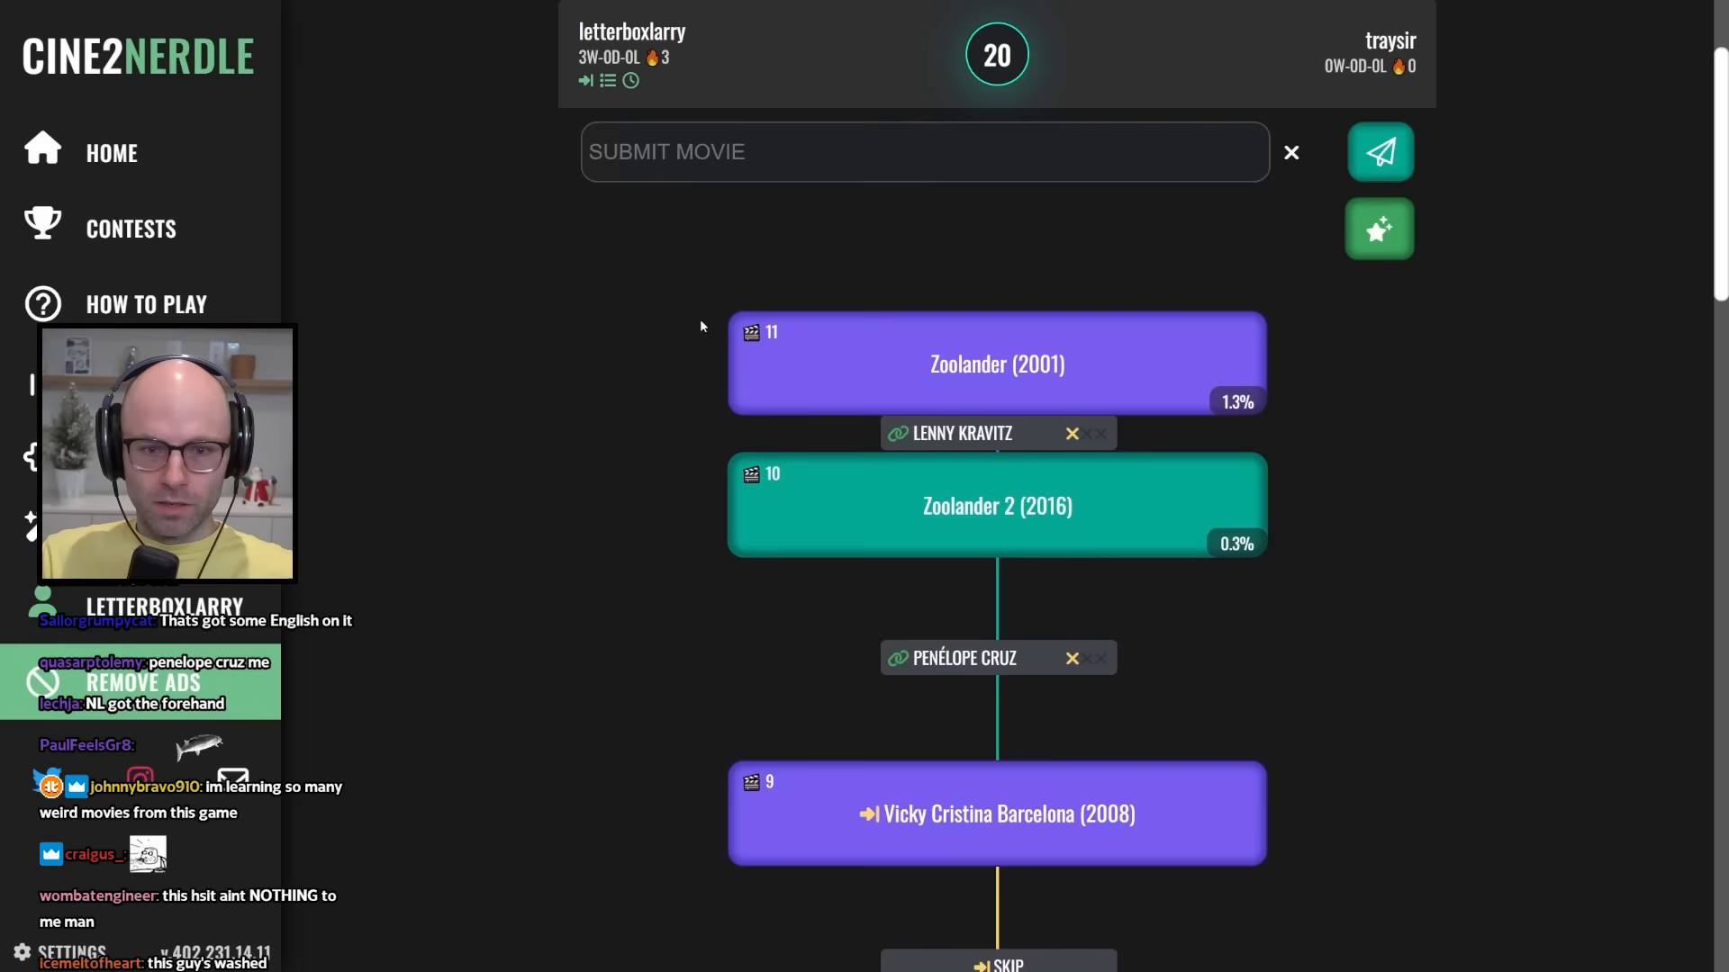
# Submit The Prestige as the movie following Zoolander.
pyautogui.write('the prestige')
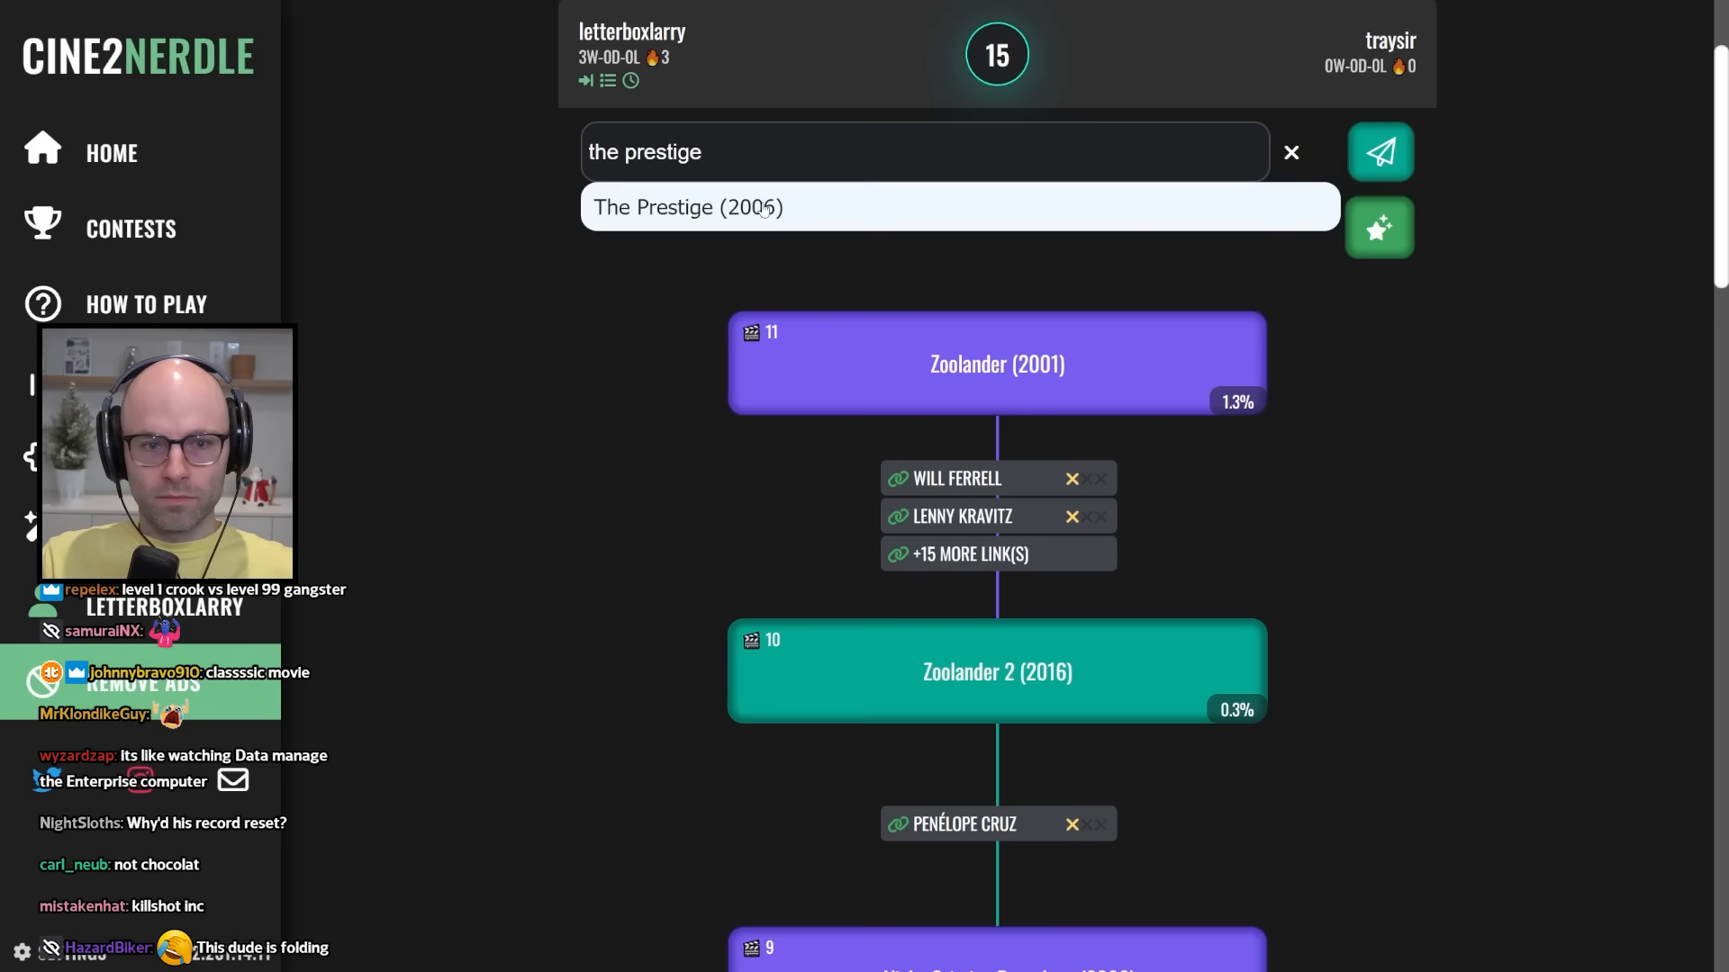
pyautogui.click(1378, 151)
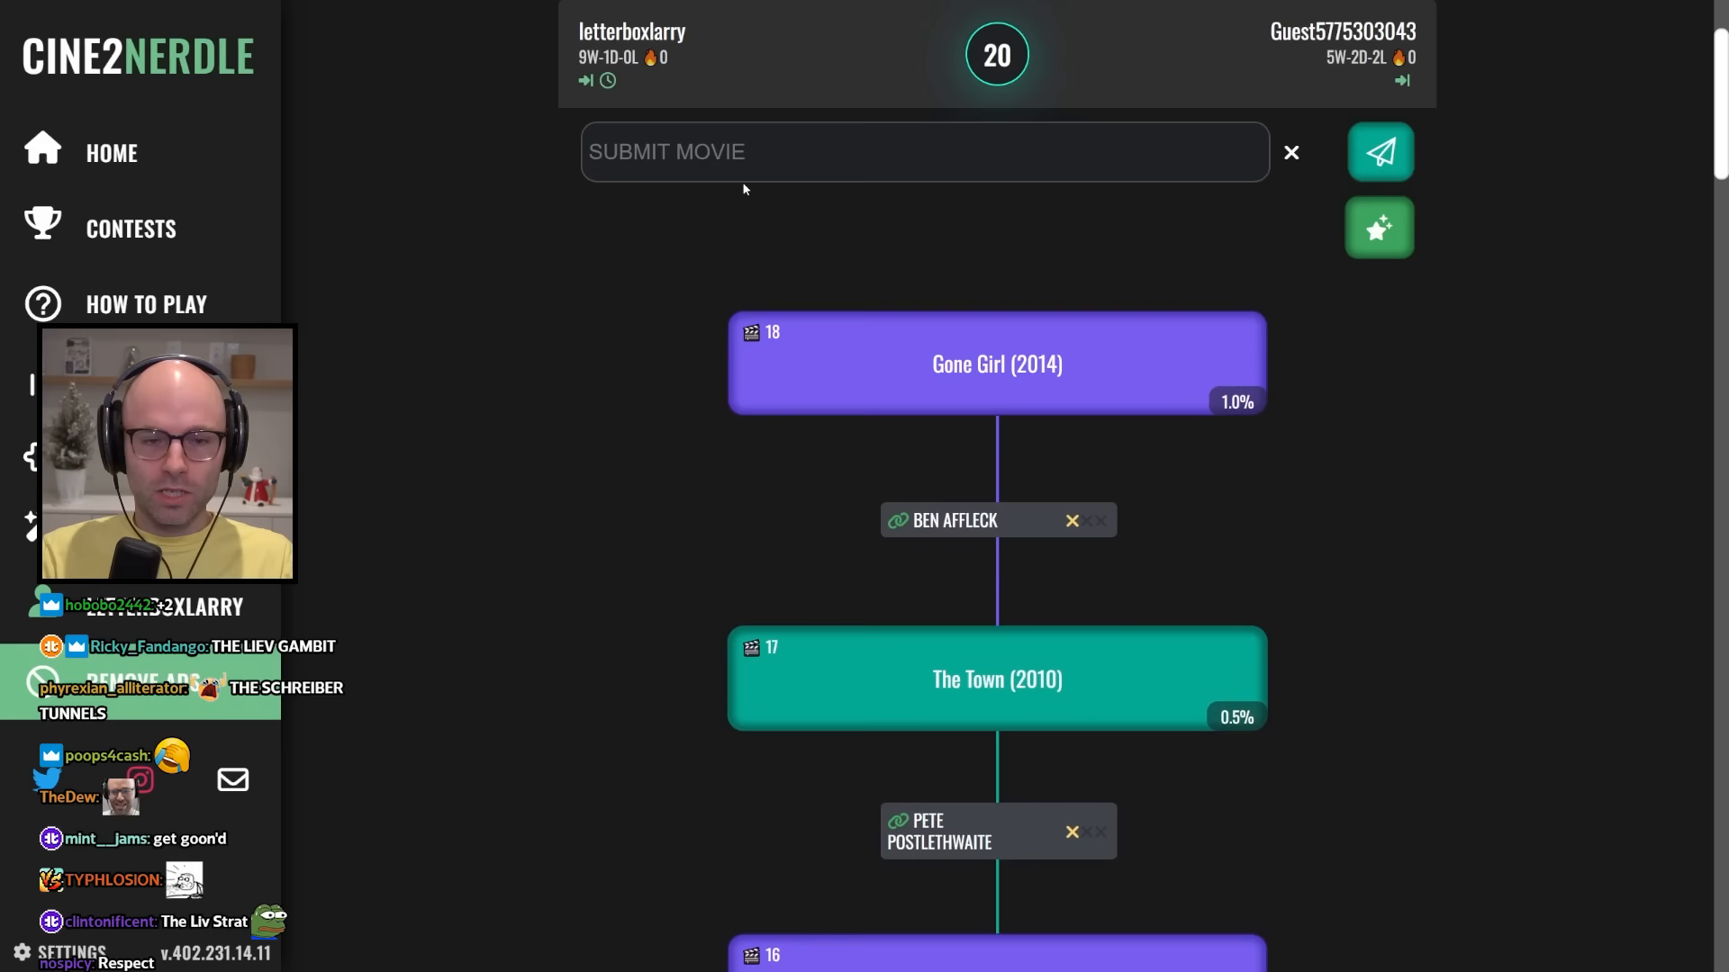
# Submit the next linked movie toward the 19-movie win and 10-1-0 record.
pyautogui.click(1377, 152)
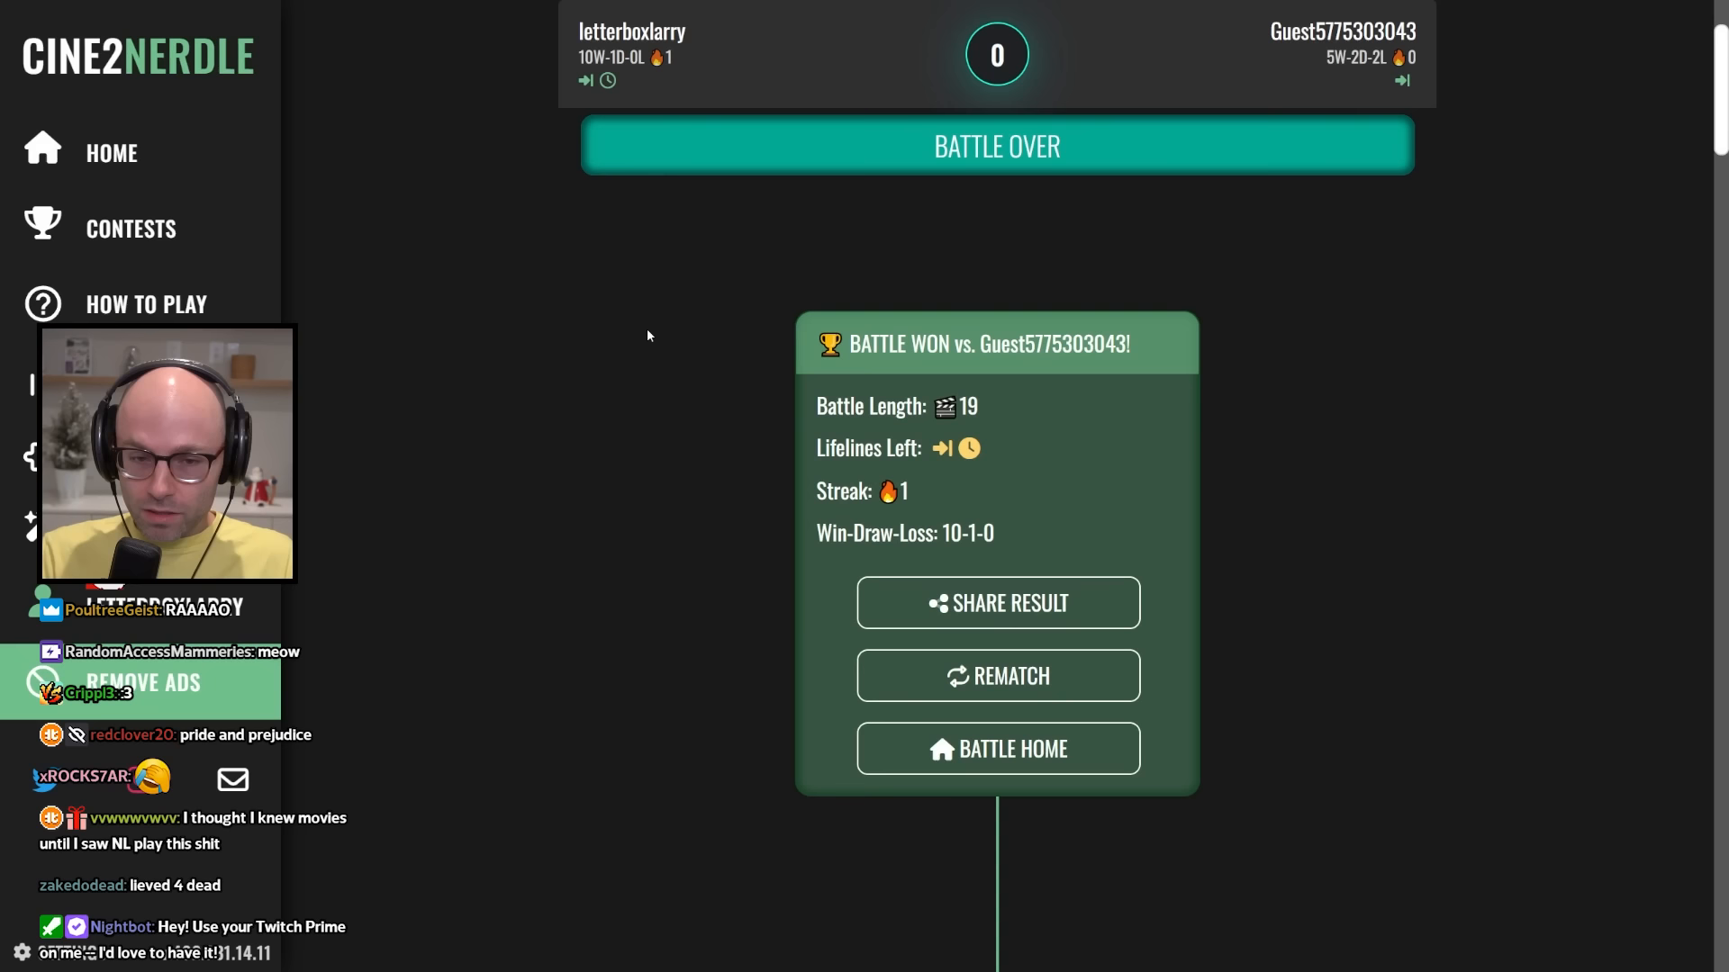
# Leave the finished battle to start a new one against 2girls1game.
pyautogui.click(996, 675)
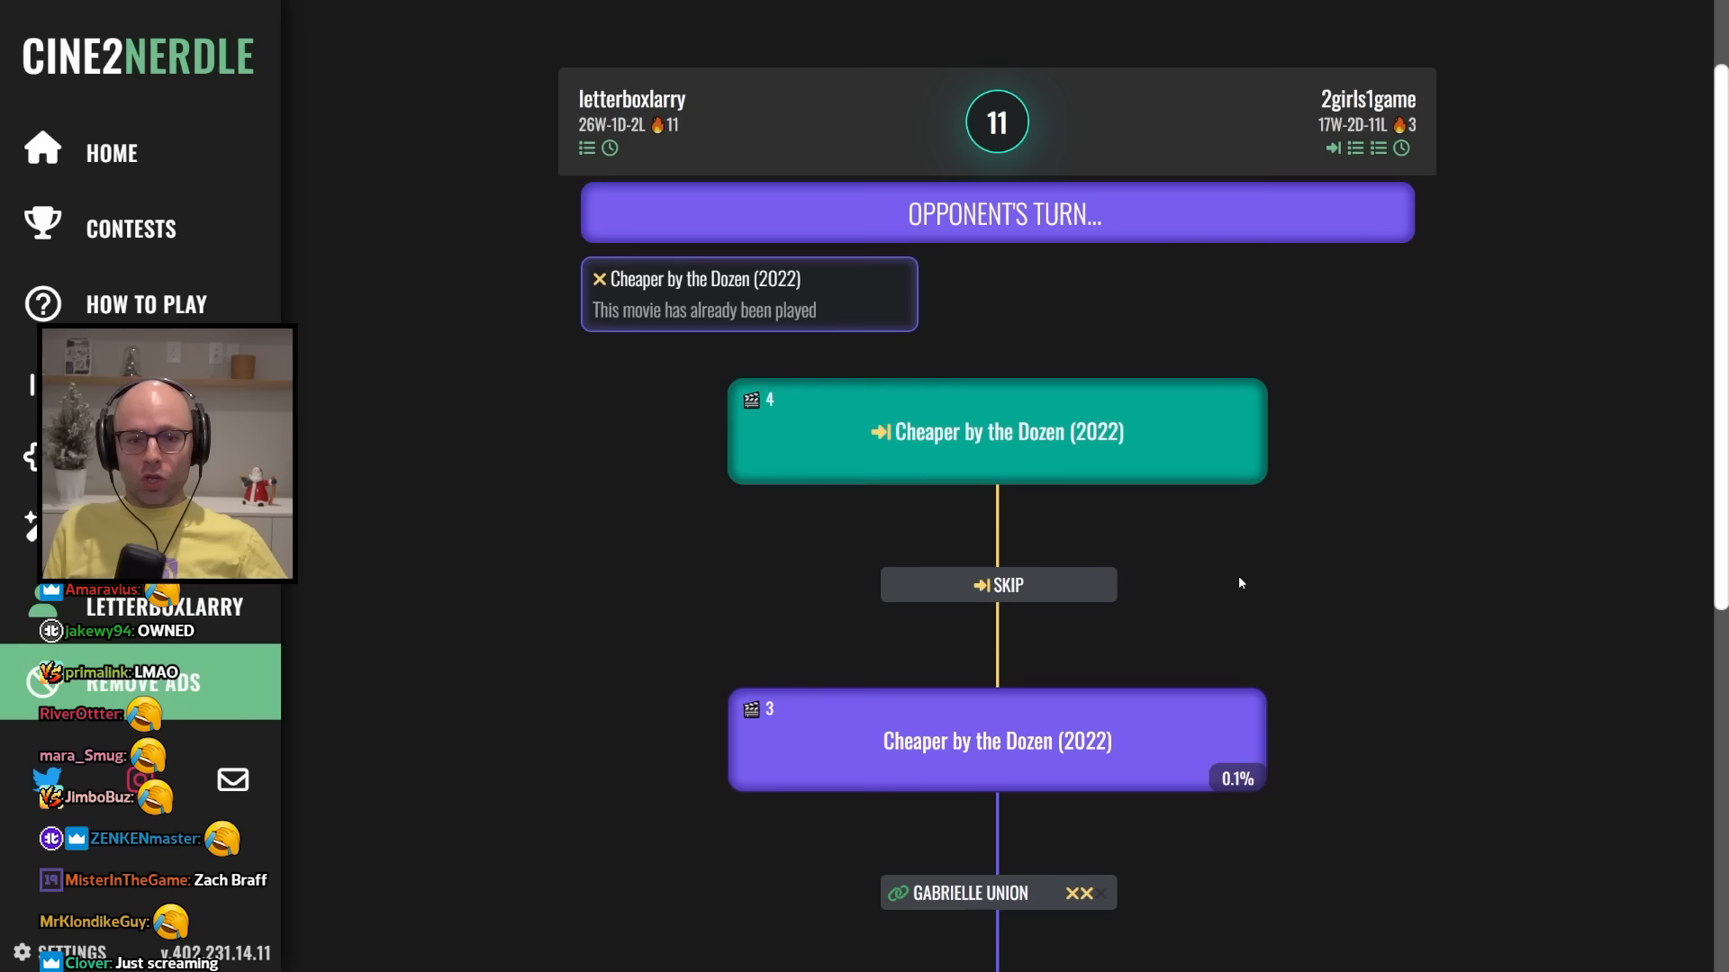
# Play The Lizzie McGuire Movie (2003), linked via Hilary Duff.
pyautogui.write('the liz')
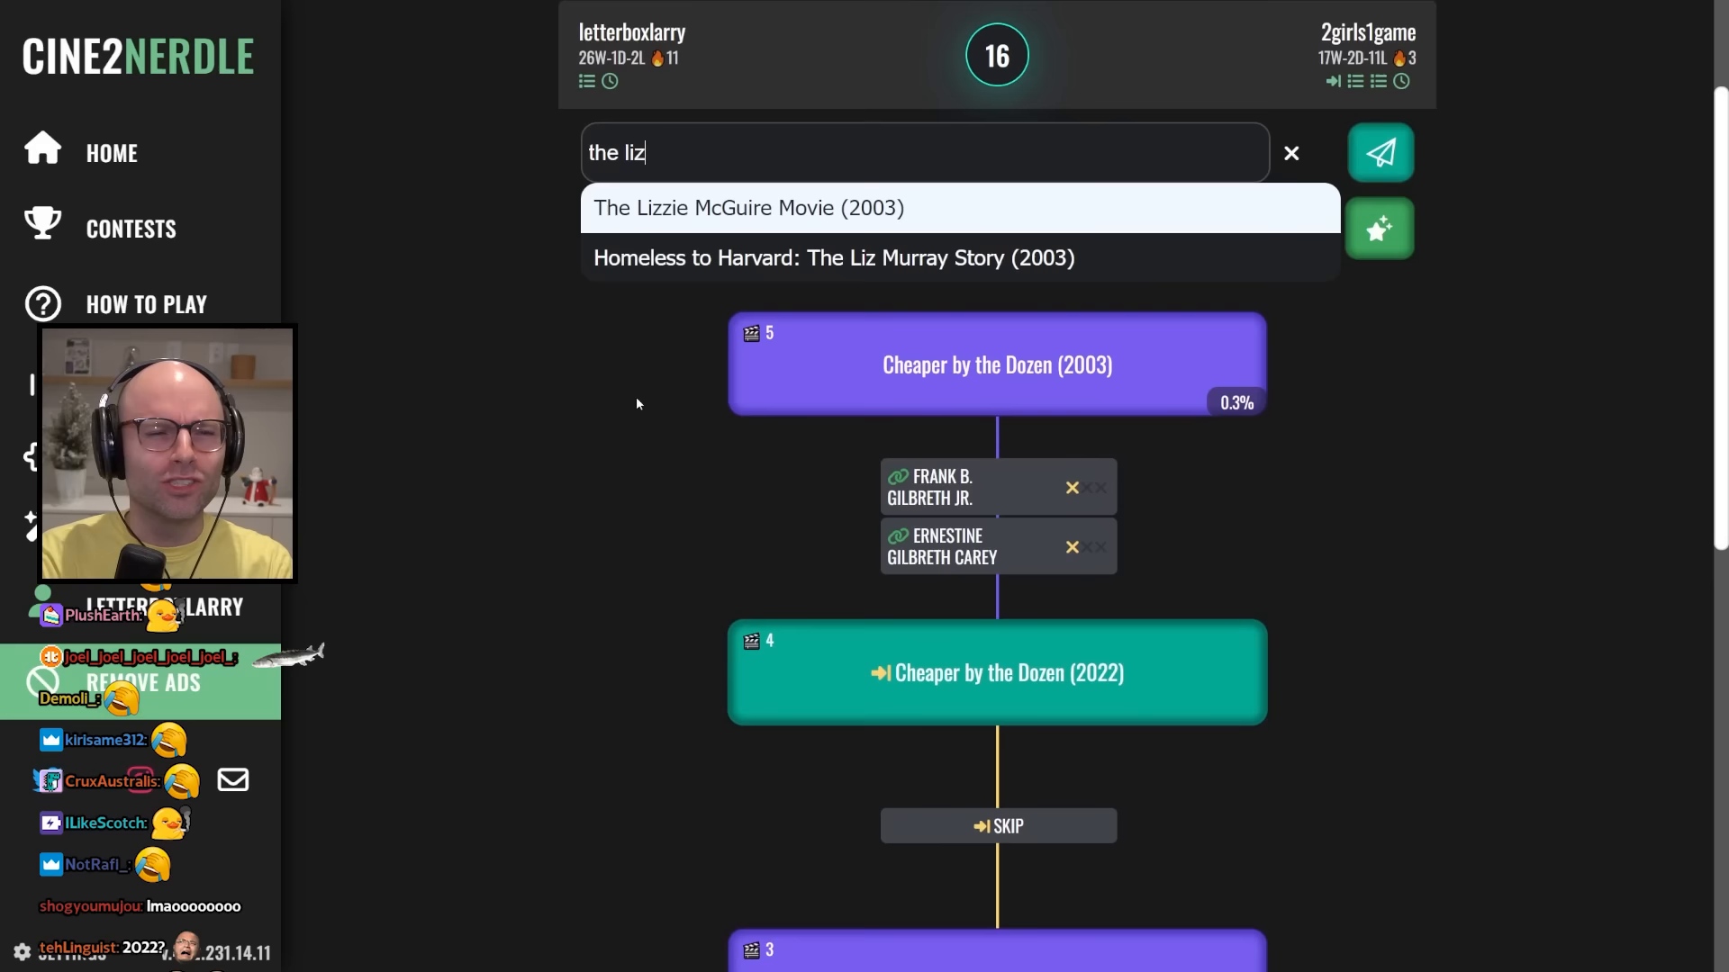
pyautogui.click(1378, 151)
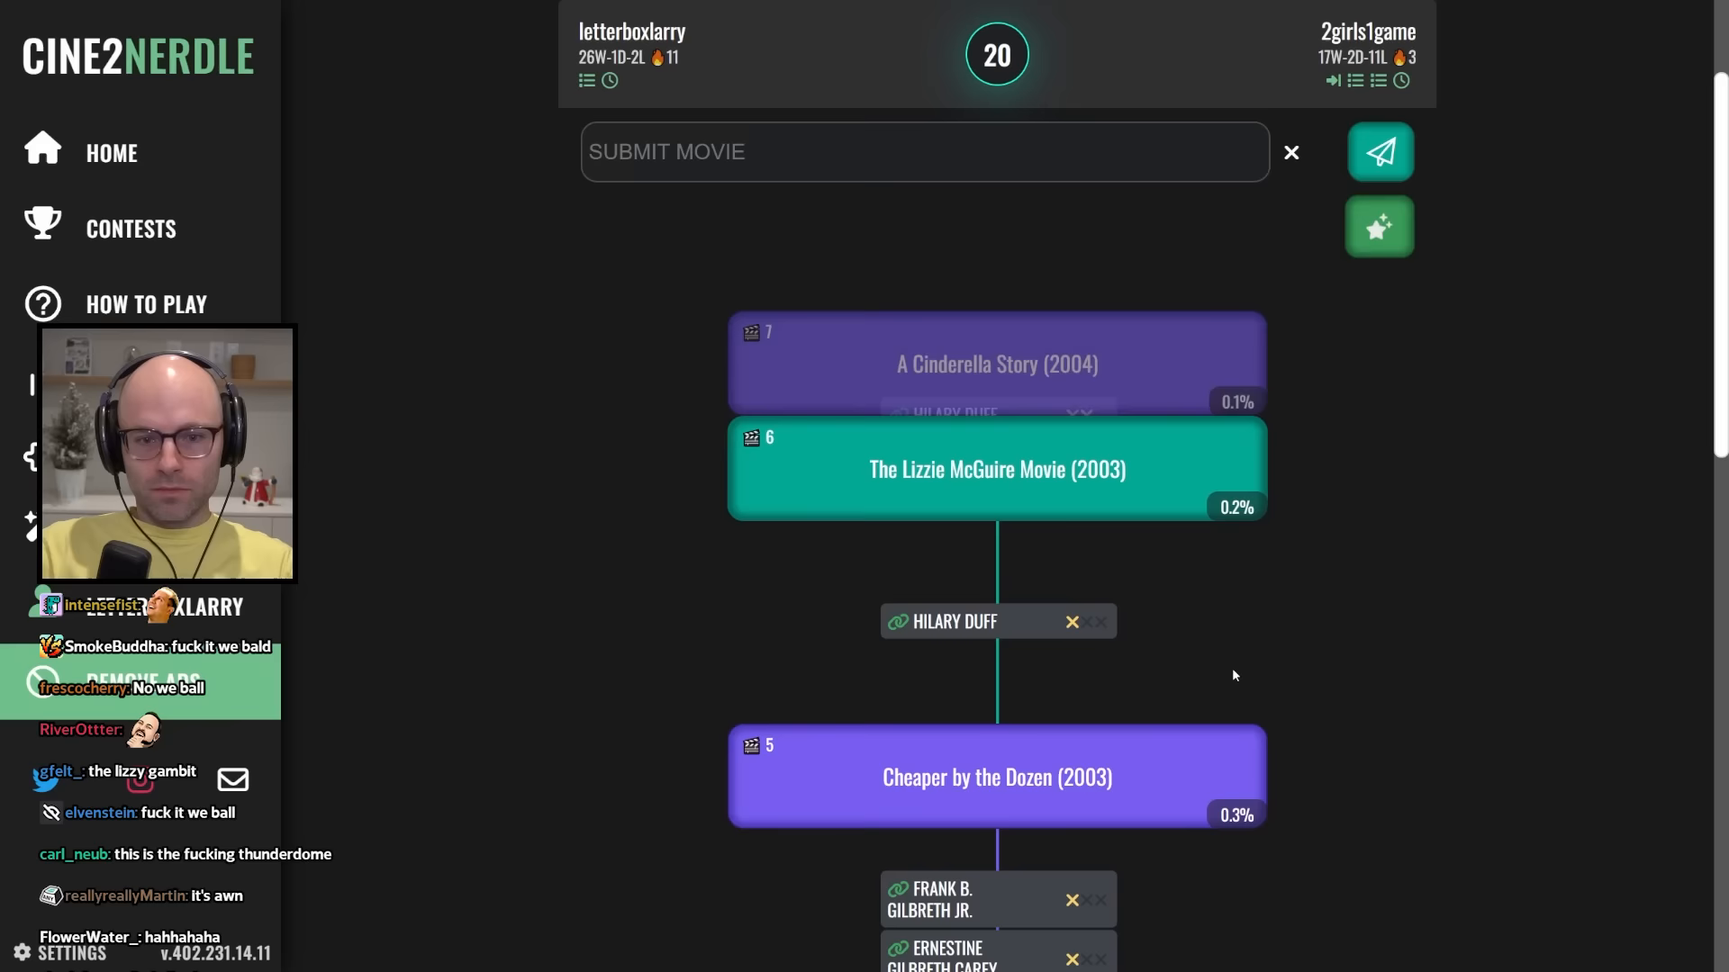
# Submit successive linked movies, extending the chain toward Get Shorty and Gotti (2018).
pyautogui.write('the lizzi')
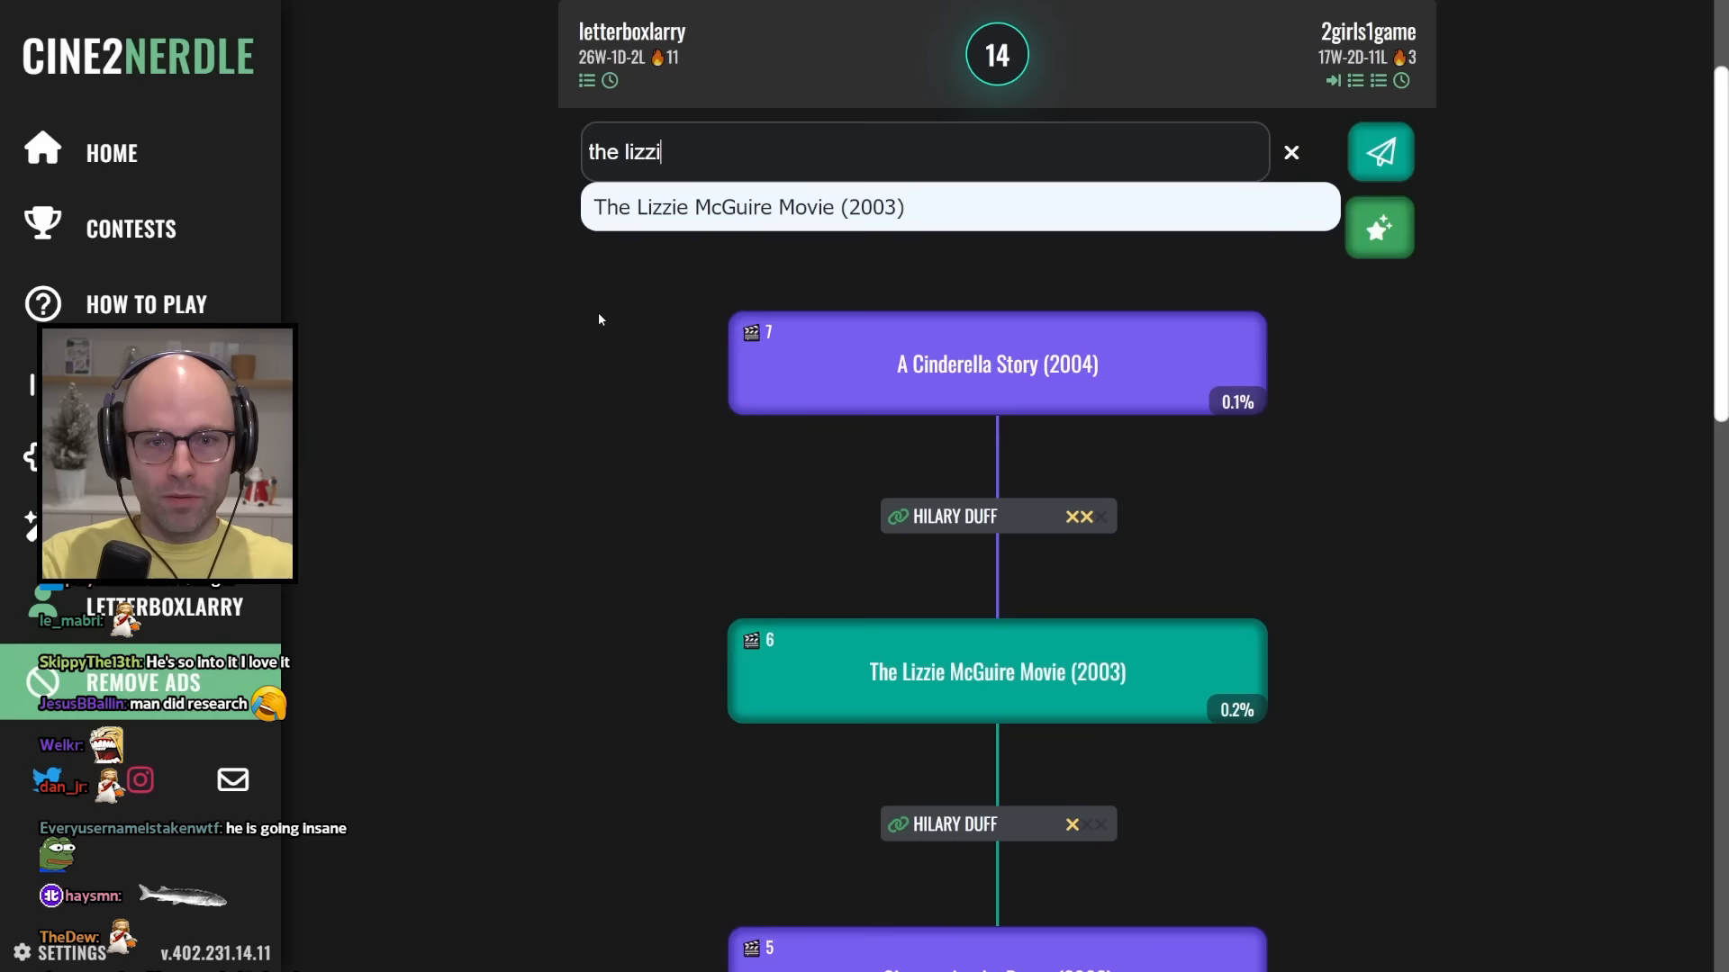
pyautogui.click(1378, 152)
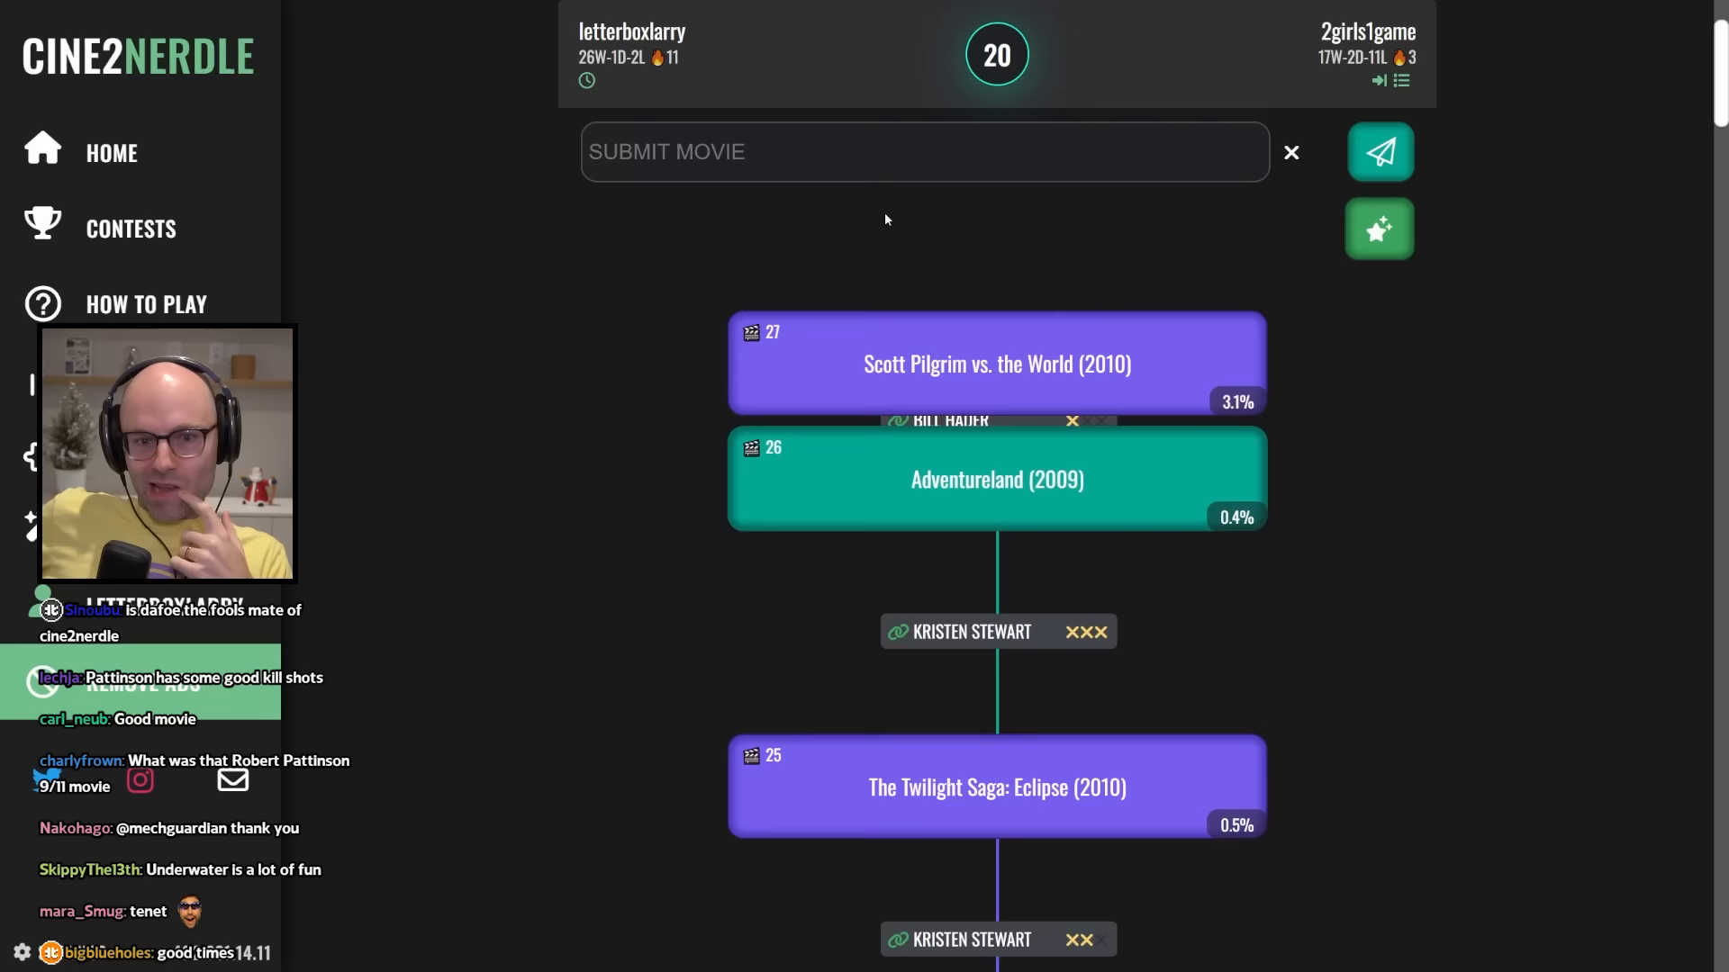
pyautogui.click(1380, 151)
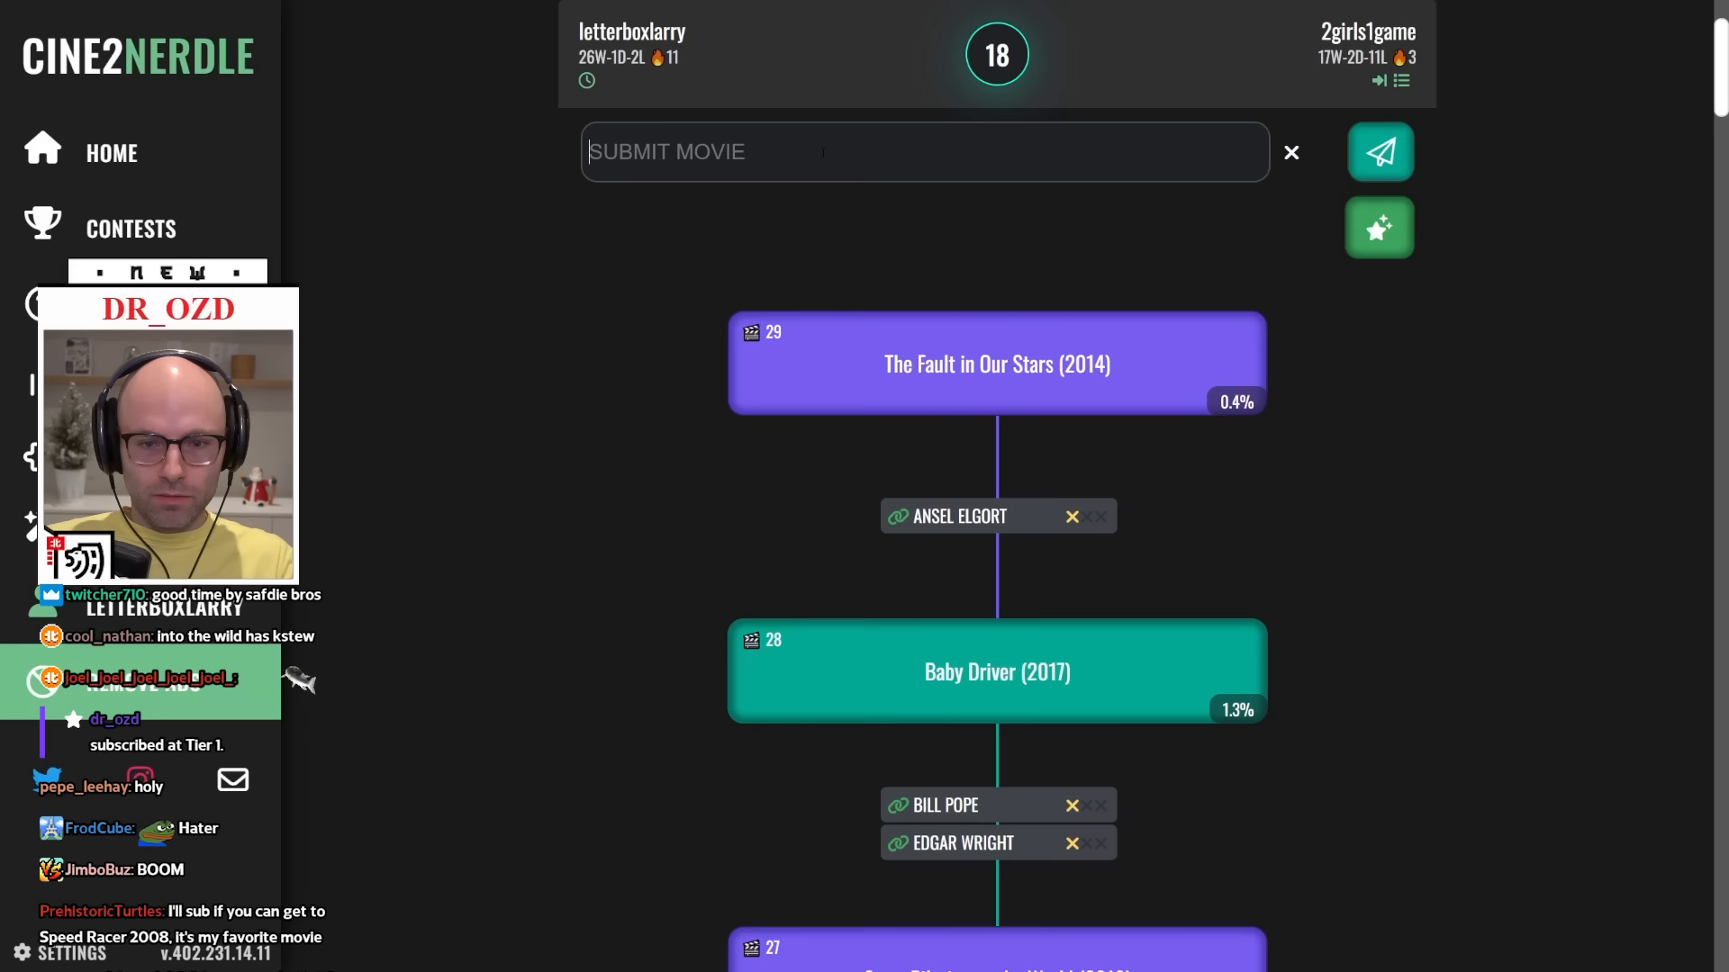
pyautogui.write('the')
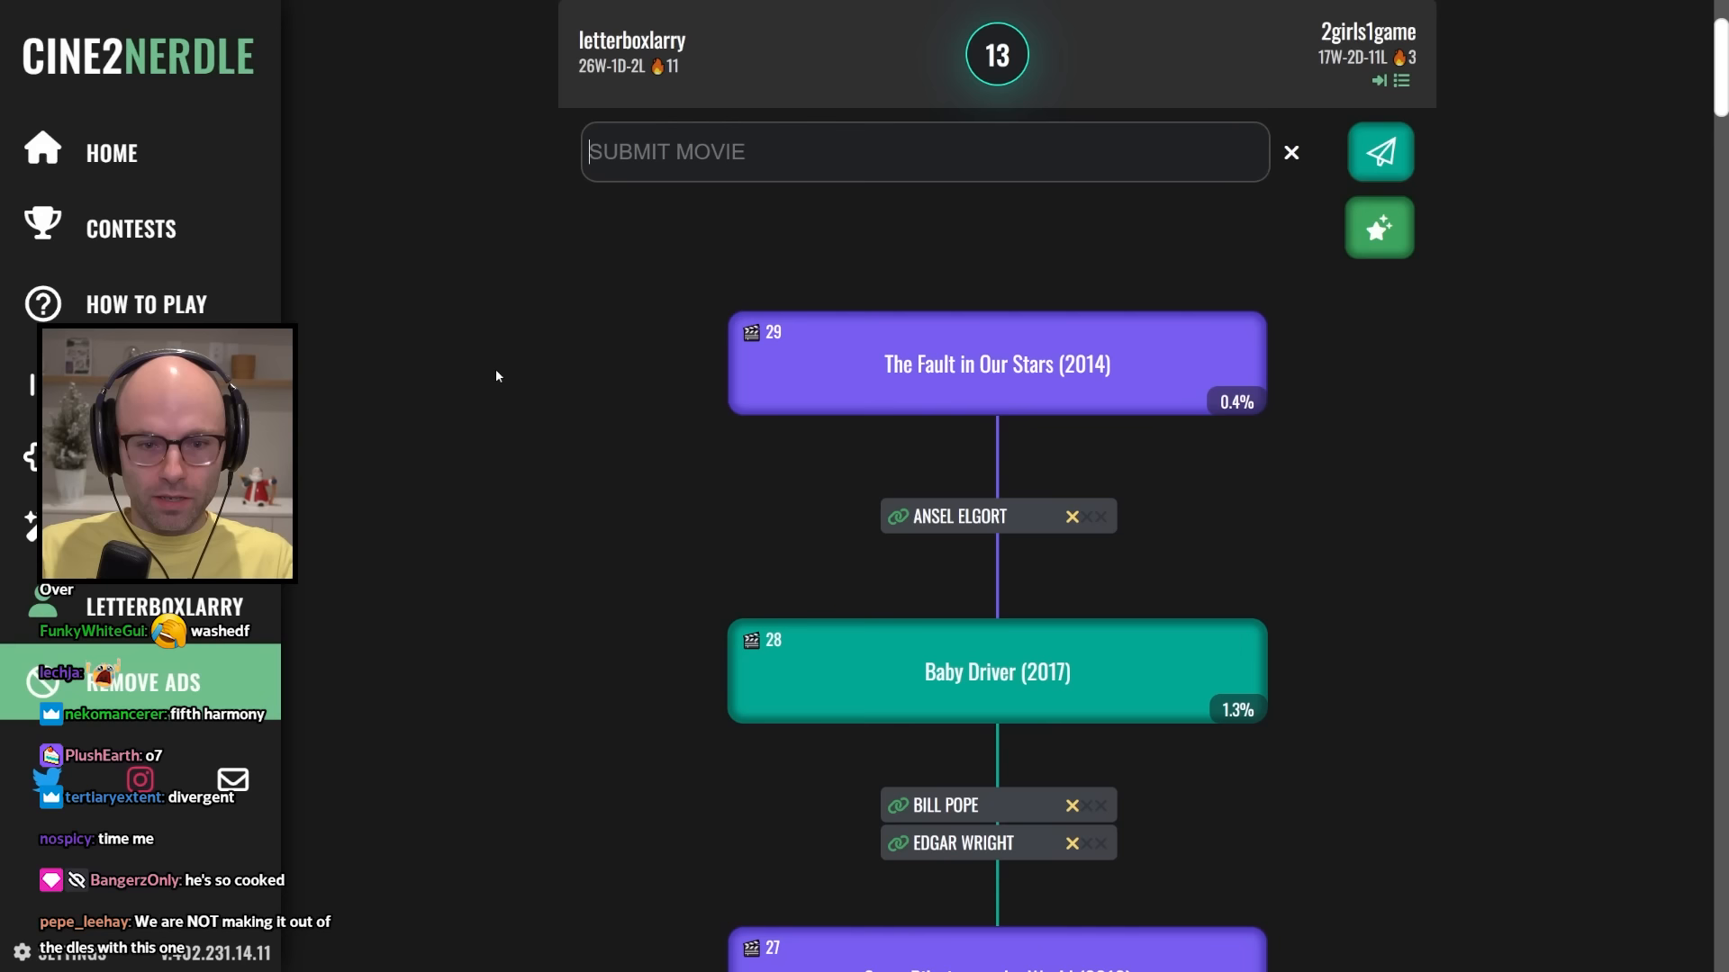
pyautogui.write('th')
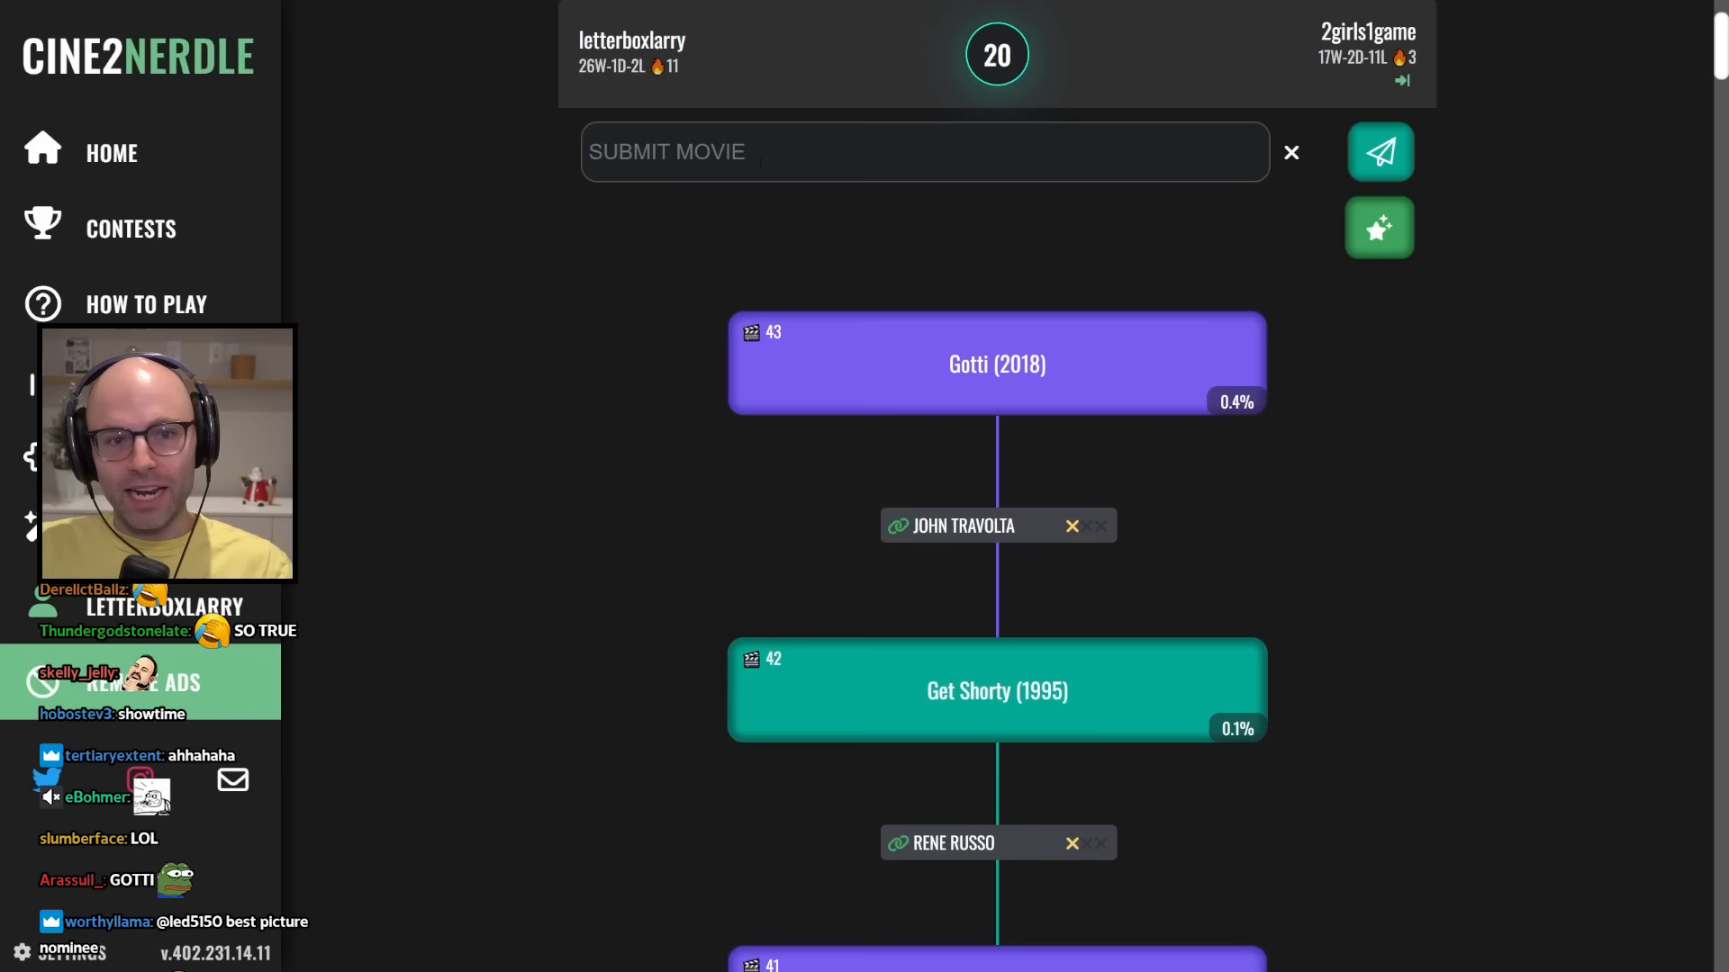
# Submit the next linked movies, reaching Grease 2 and Scarface (1983) via Michelle Pfeiffer.
pyautogui.write('the')
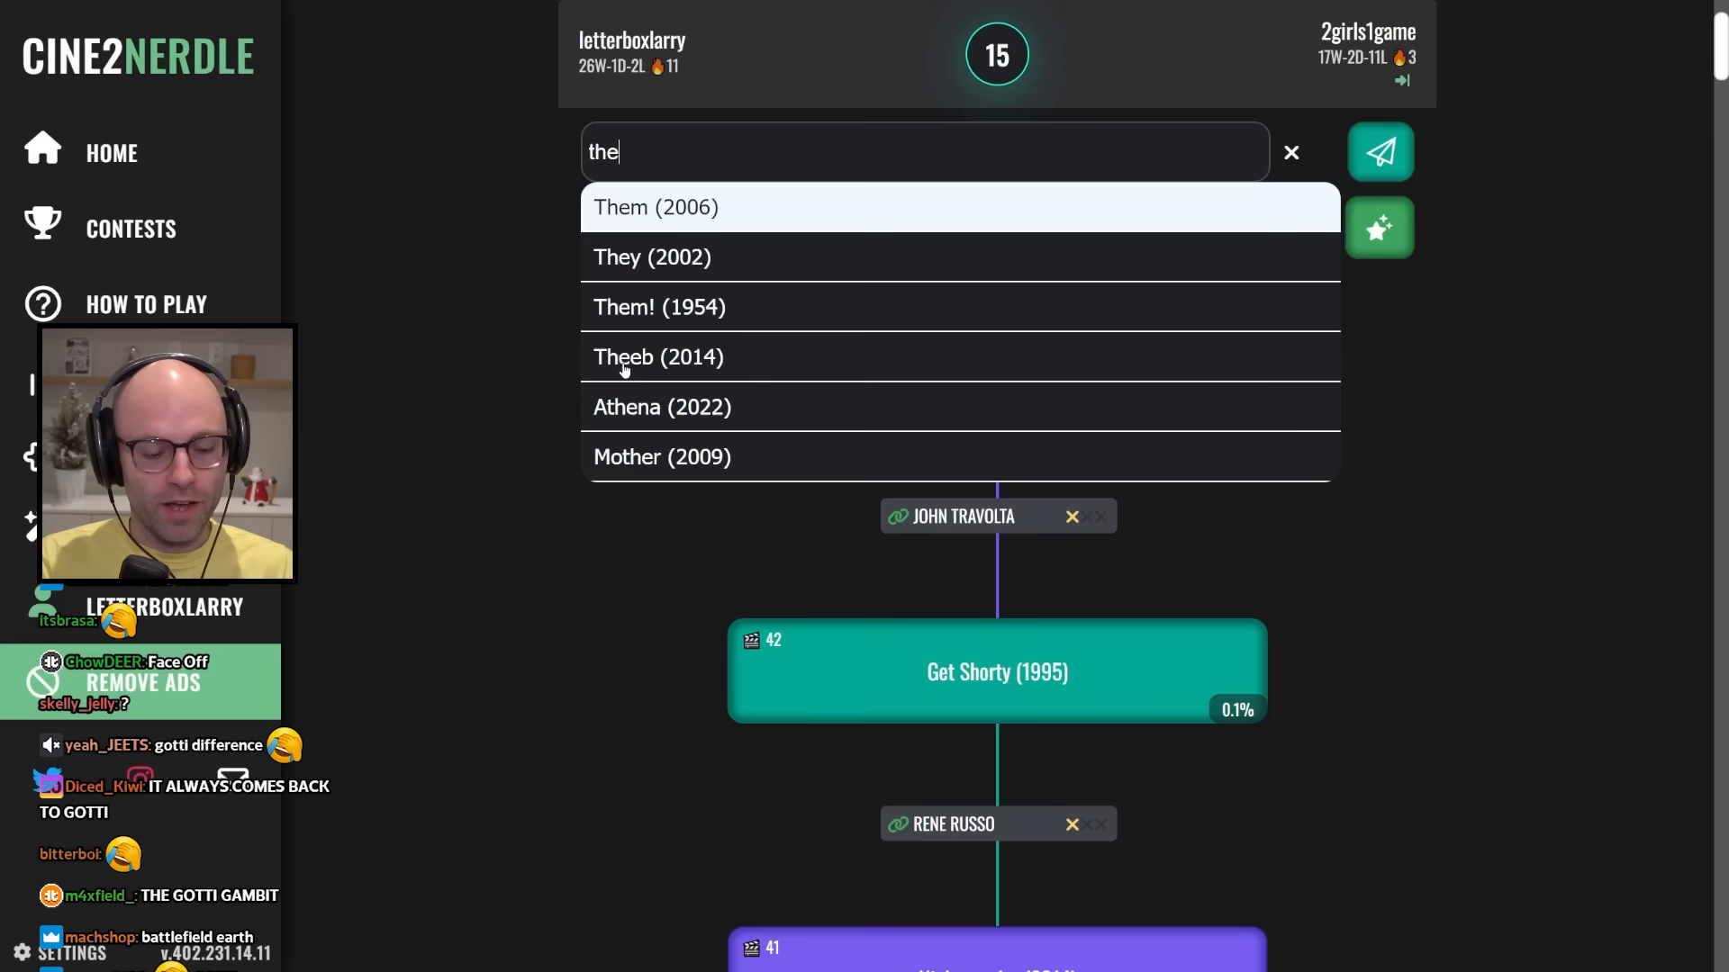
pyautogui.click(1378, 151)
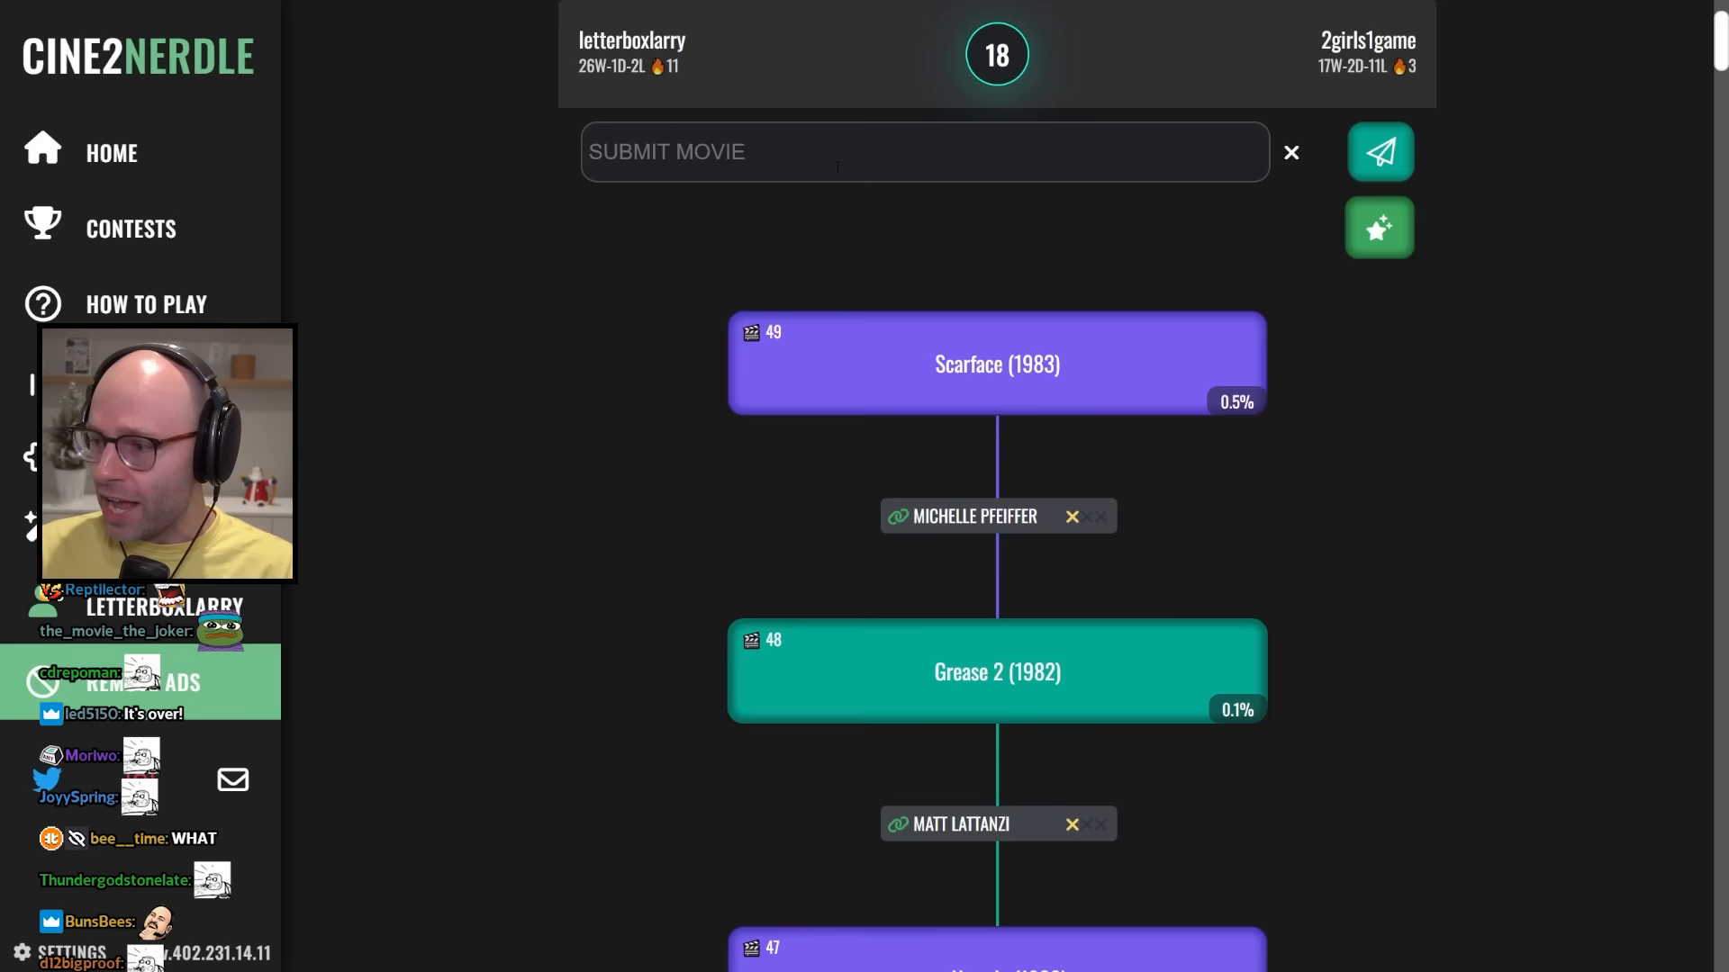
# Answer Scarface and play S1m0ne (2002), leading to Knight and Day via Cameron Diaz.
pyautogui.click(1378, 152)
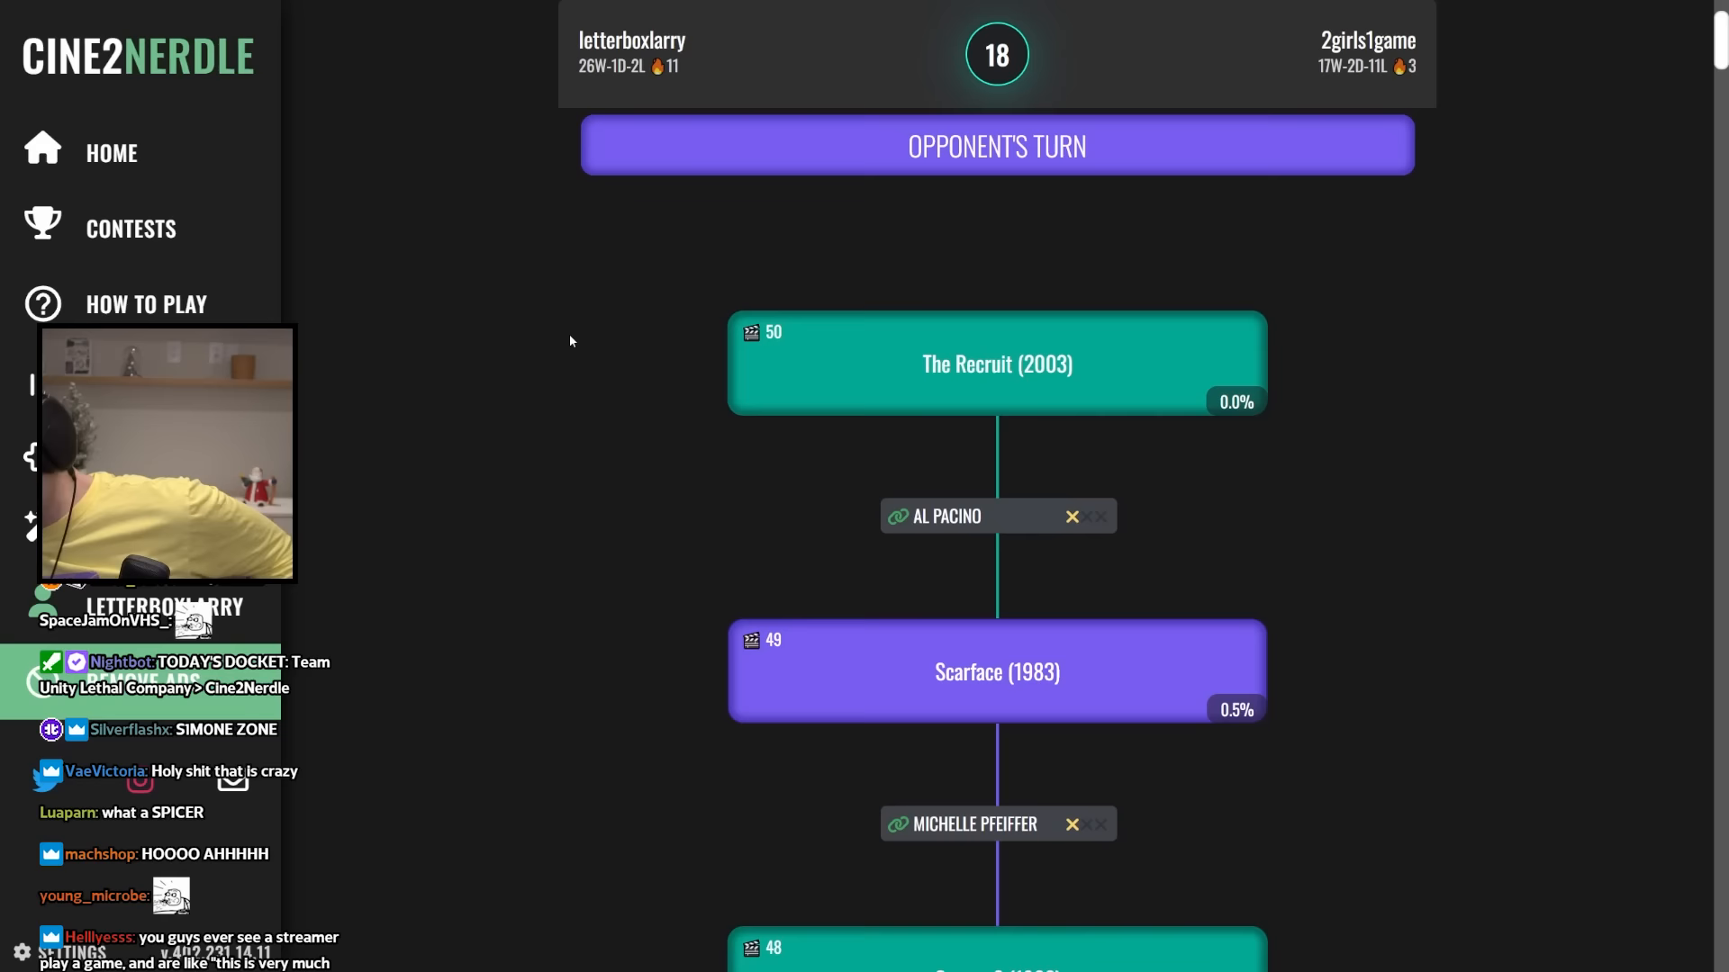
pyautogui.write('s1m')
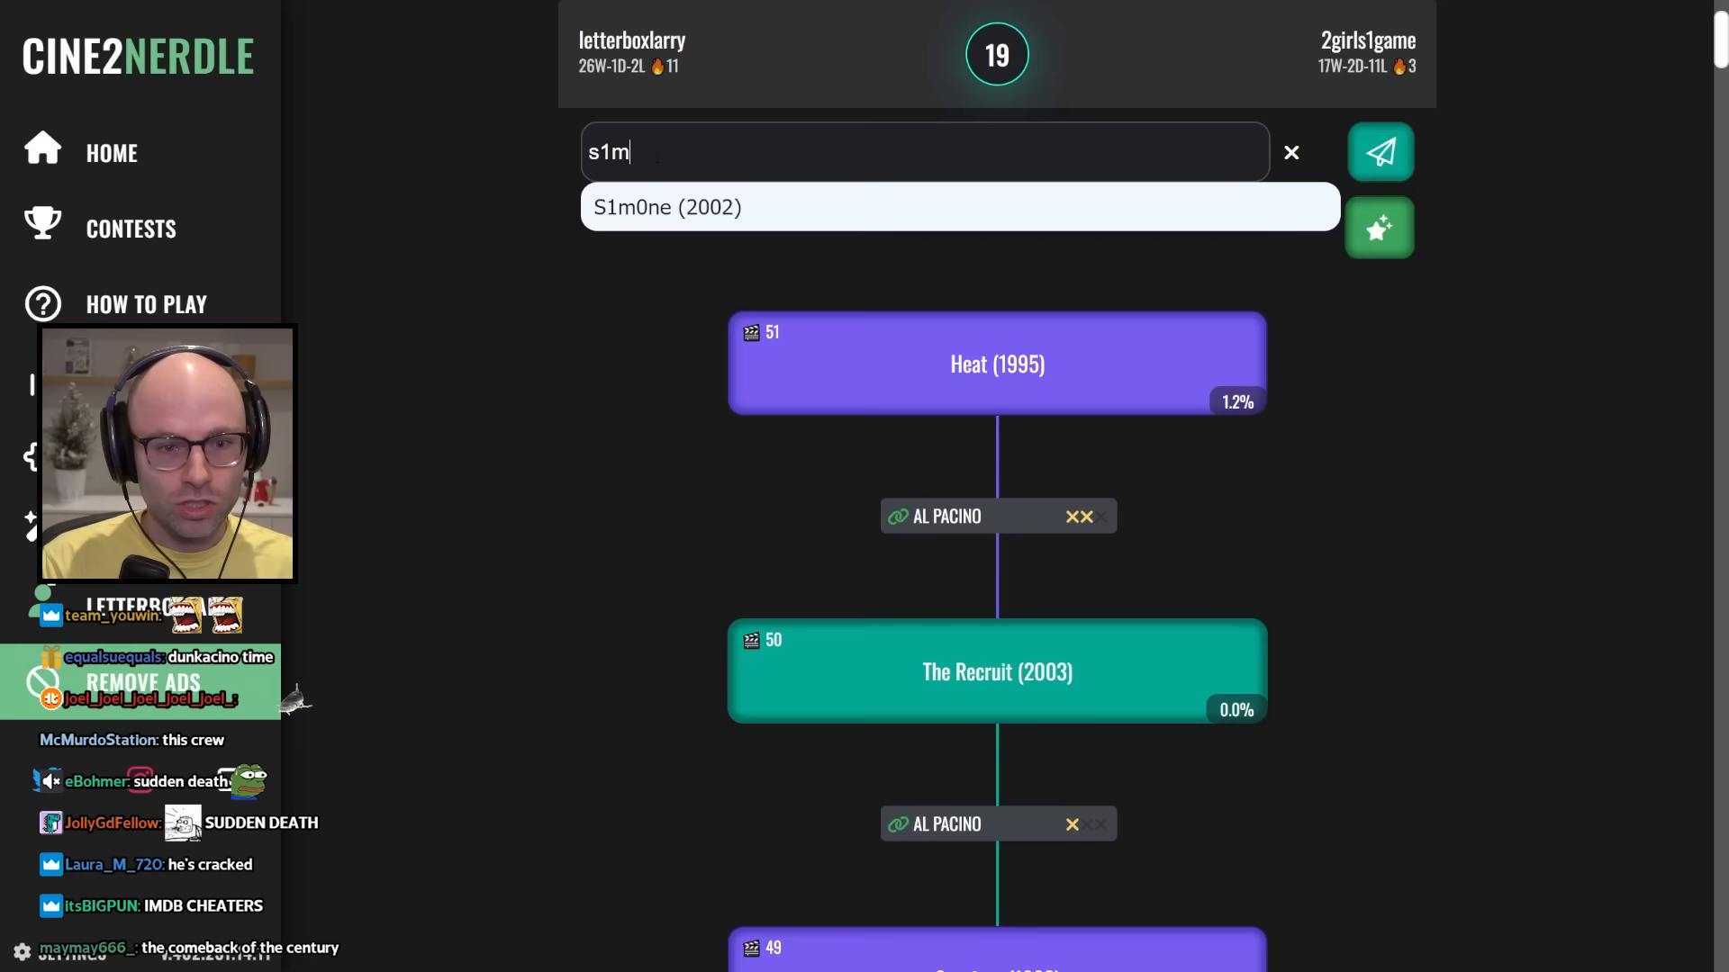
pyautogui.click(1377, 151)
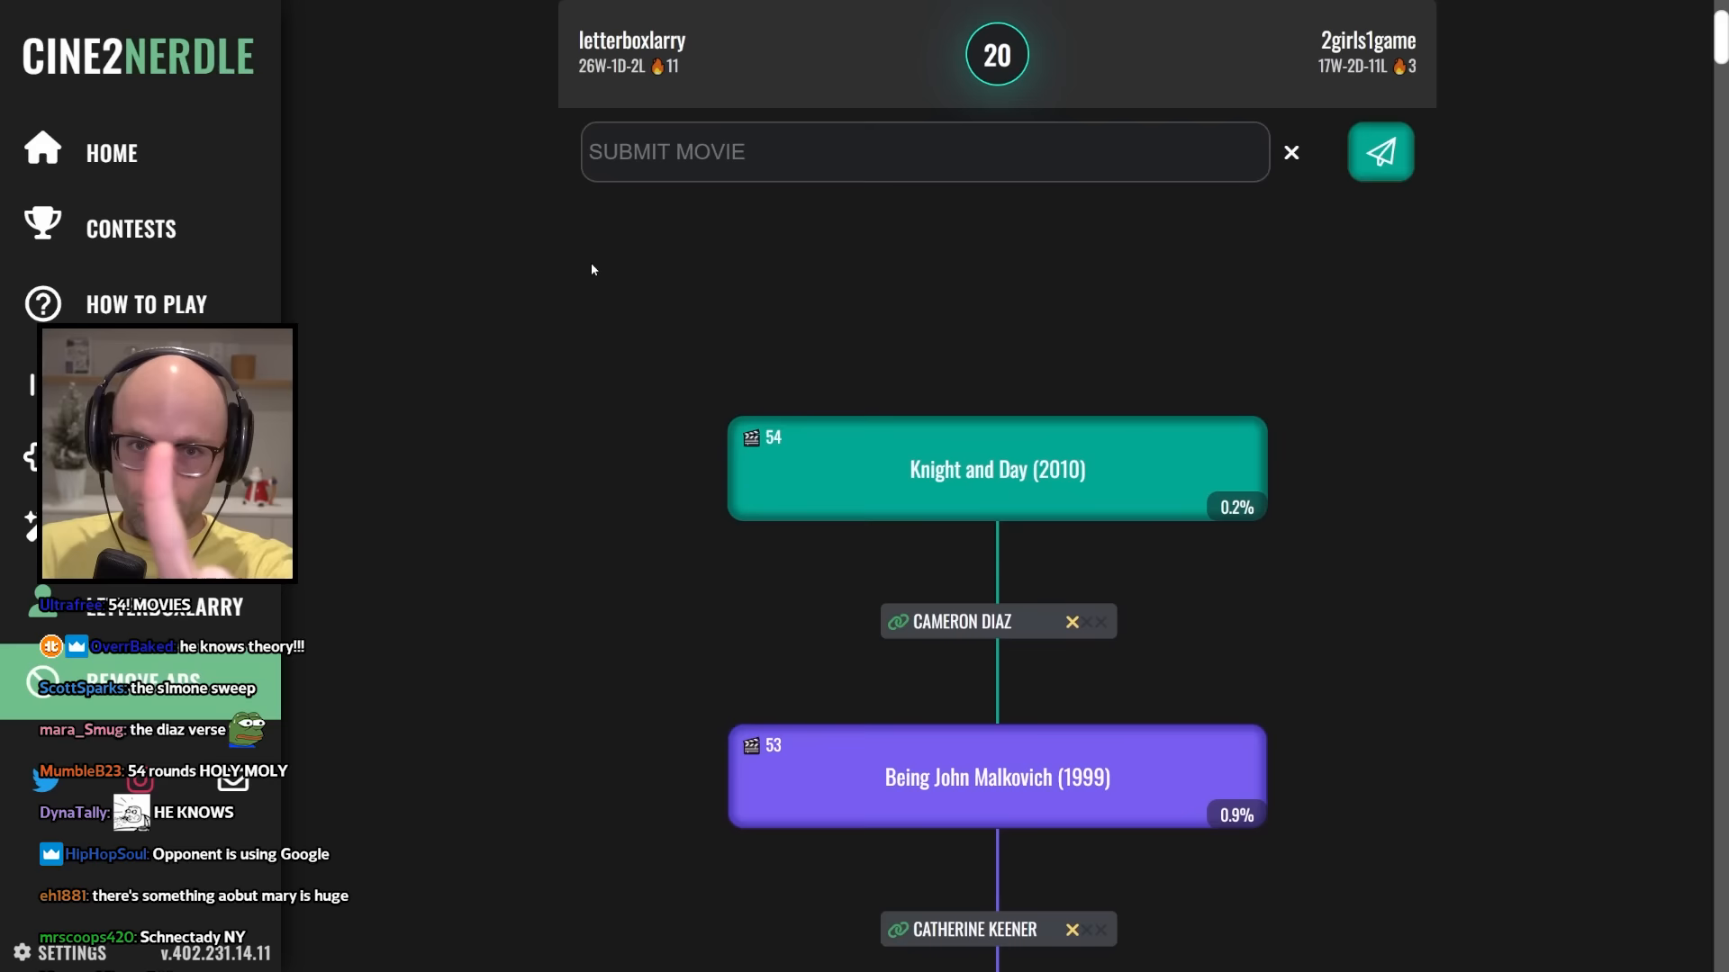
# Move past the win over 2girls1game into a new battle opening with 10 Things I Hate About You.
pyautogui.click(1377, 151)
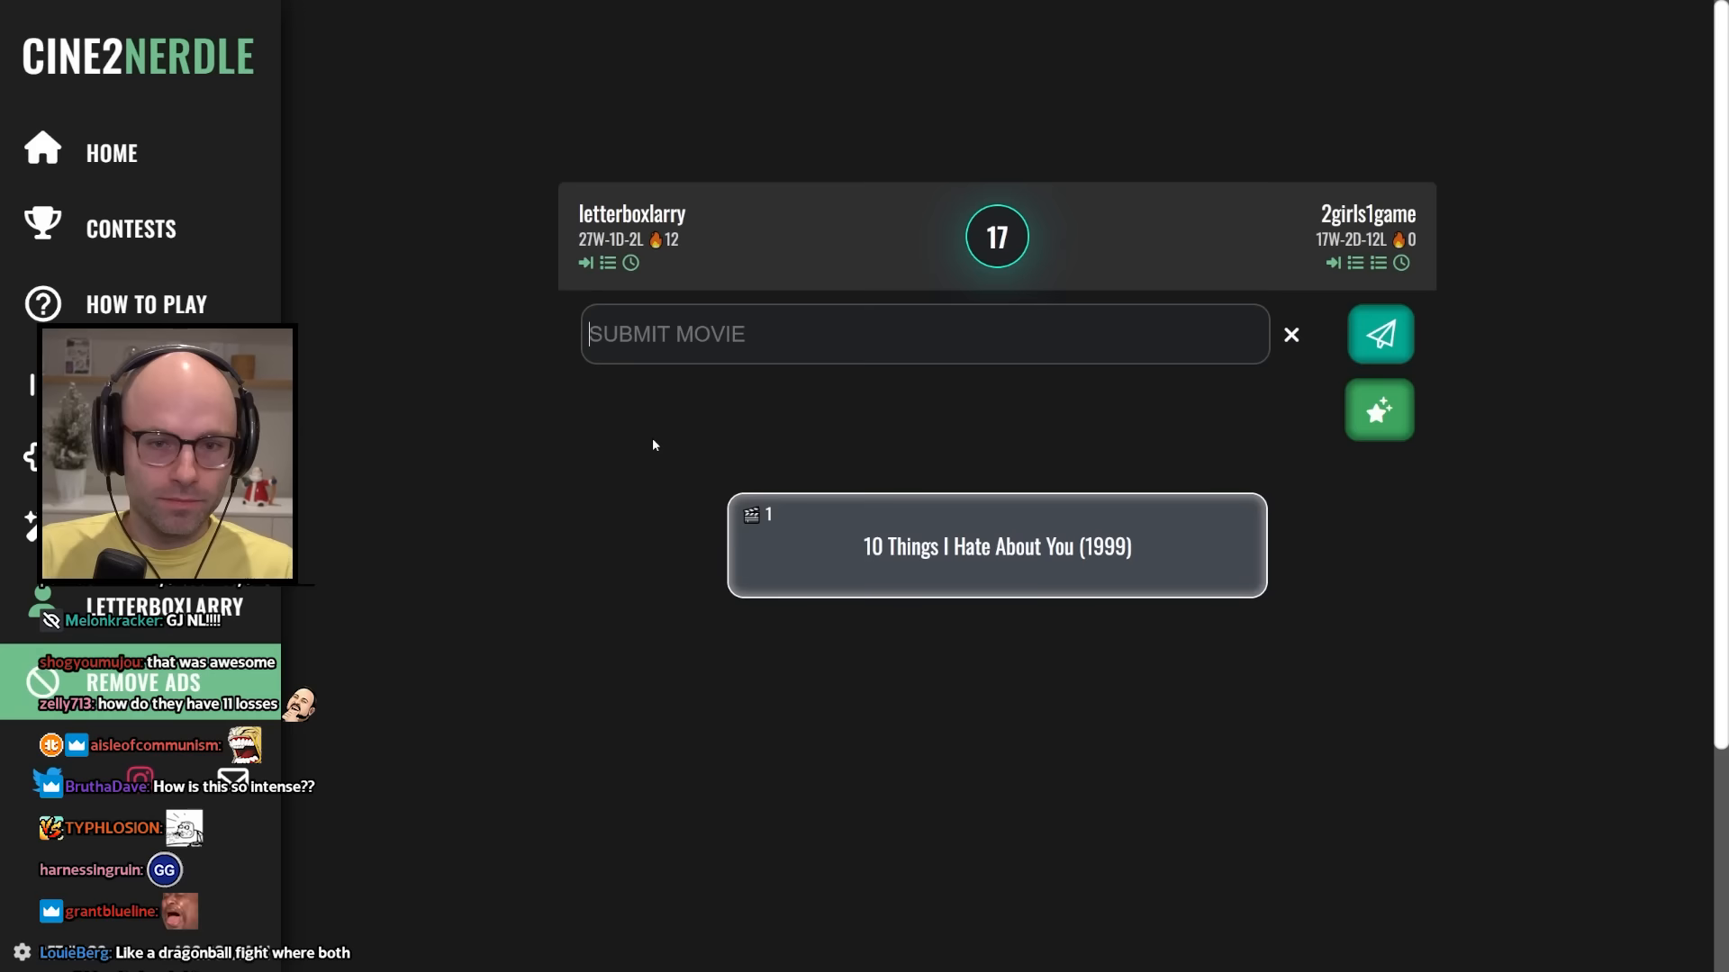
pyautogui.write('inc')
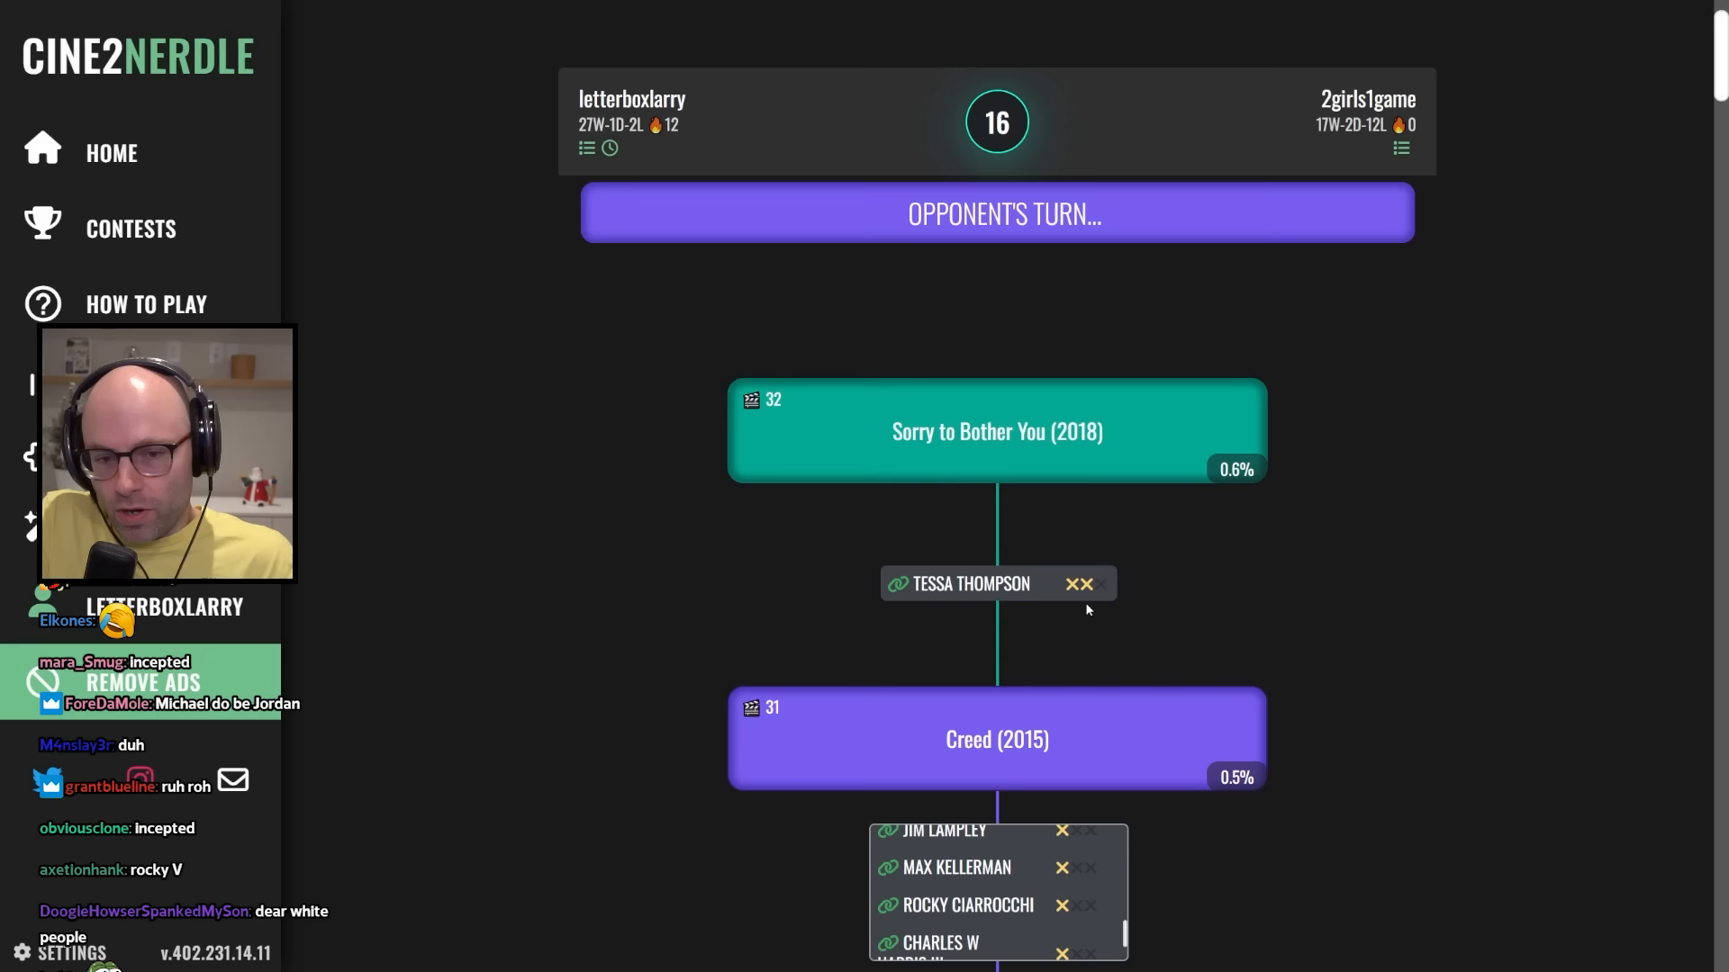
# Submit a movie from the 'ghos' search, then enter Primal (2019).
pyautogui.write('ghos')
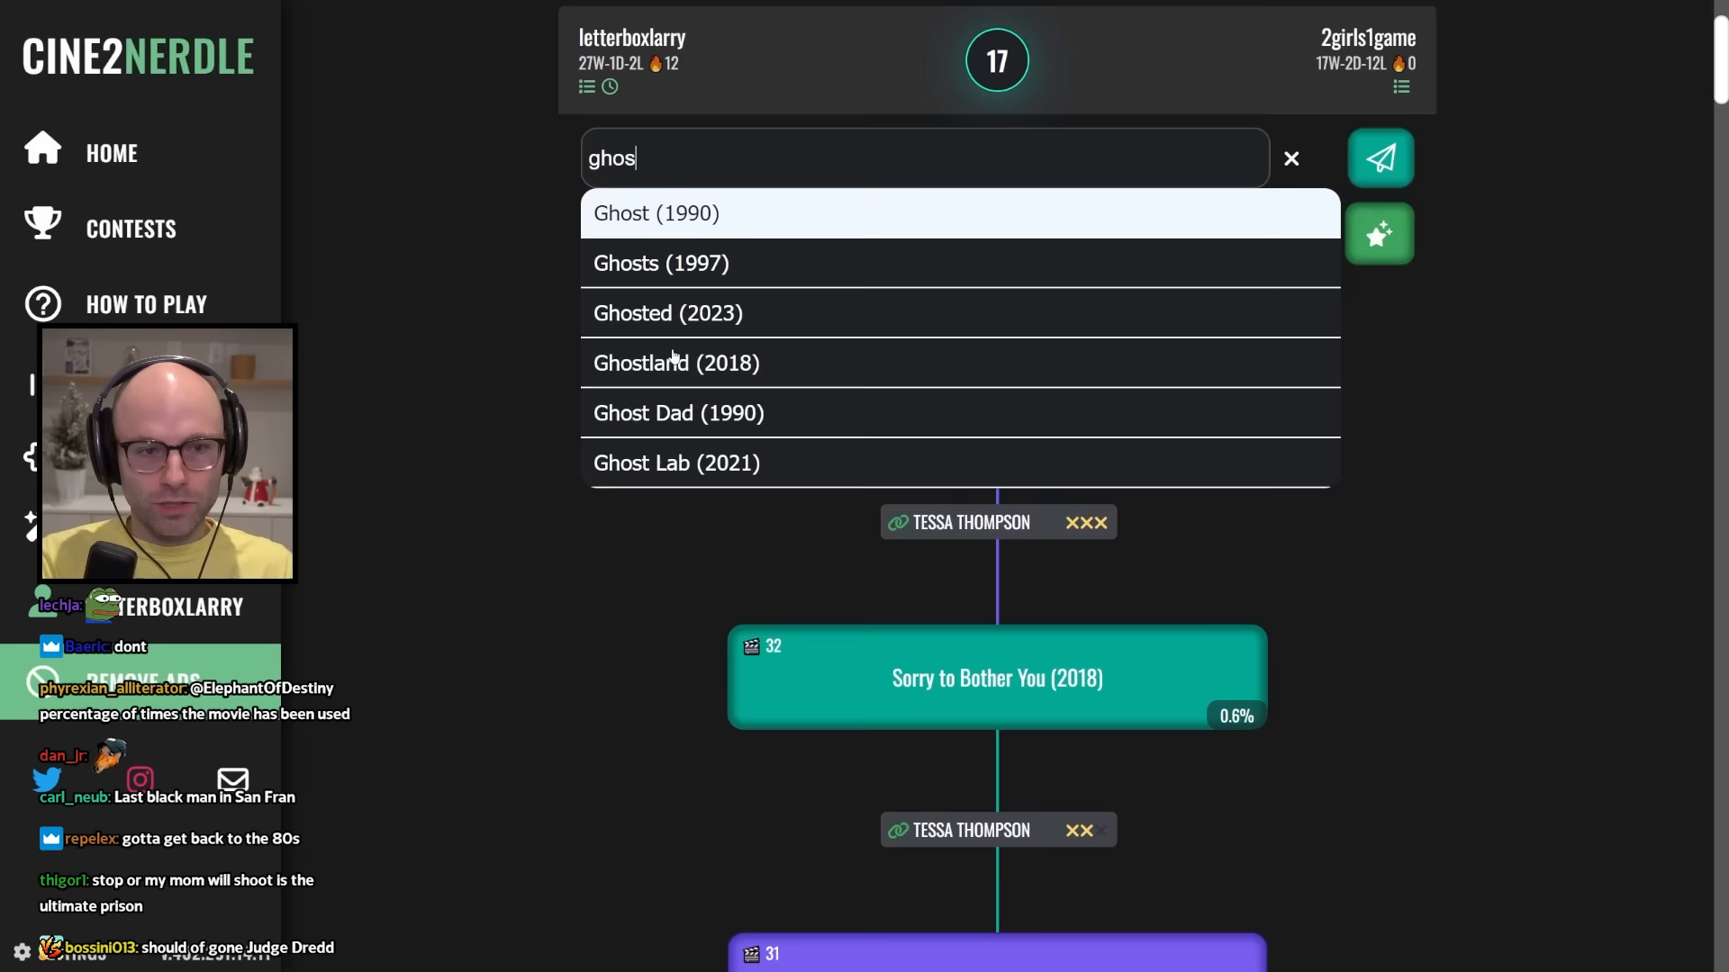
pyautogui.click(1380, 158)
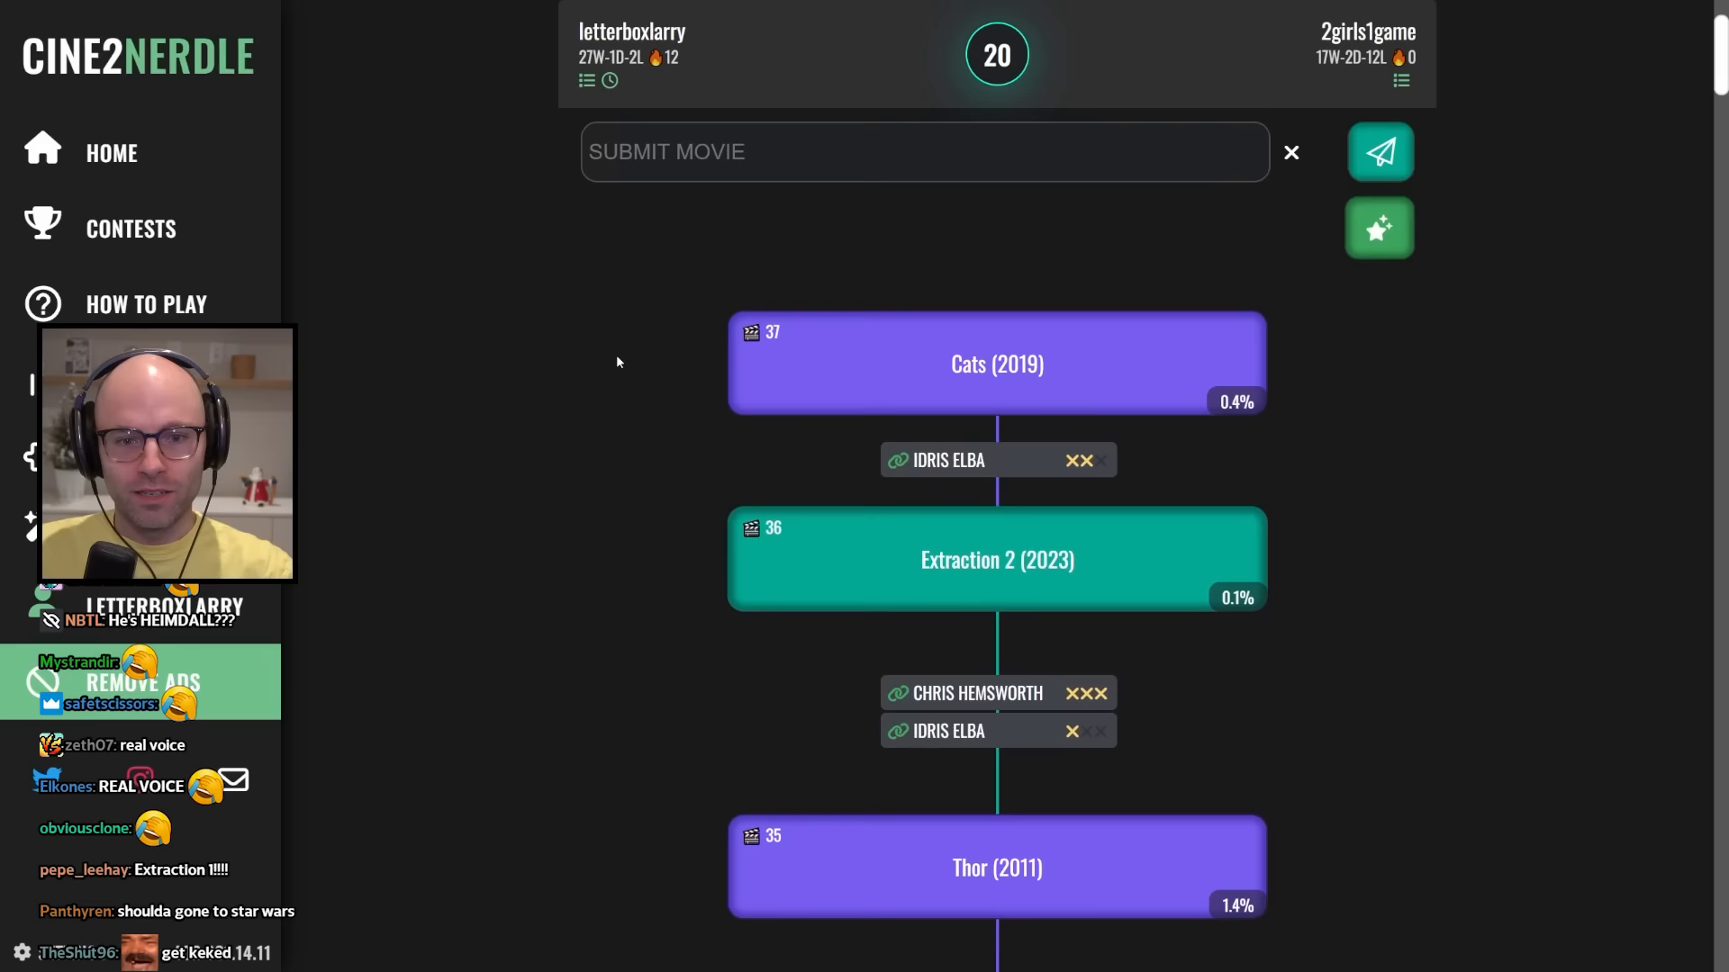
pyautogui.write('Primal (2019)')
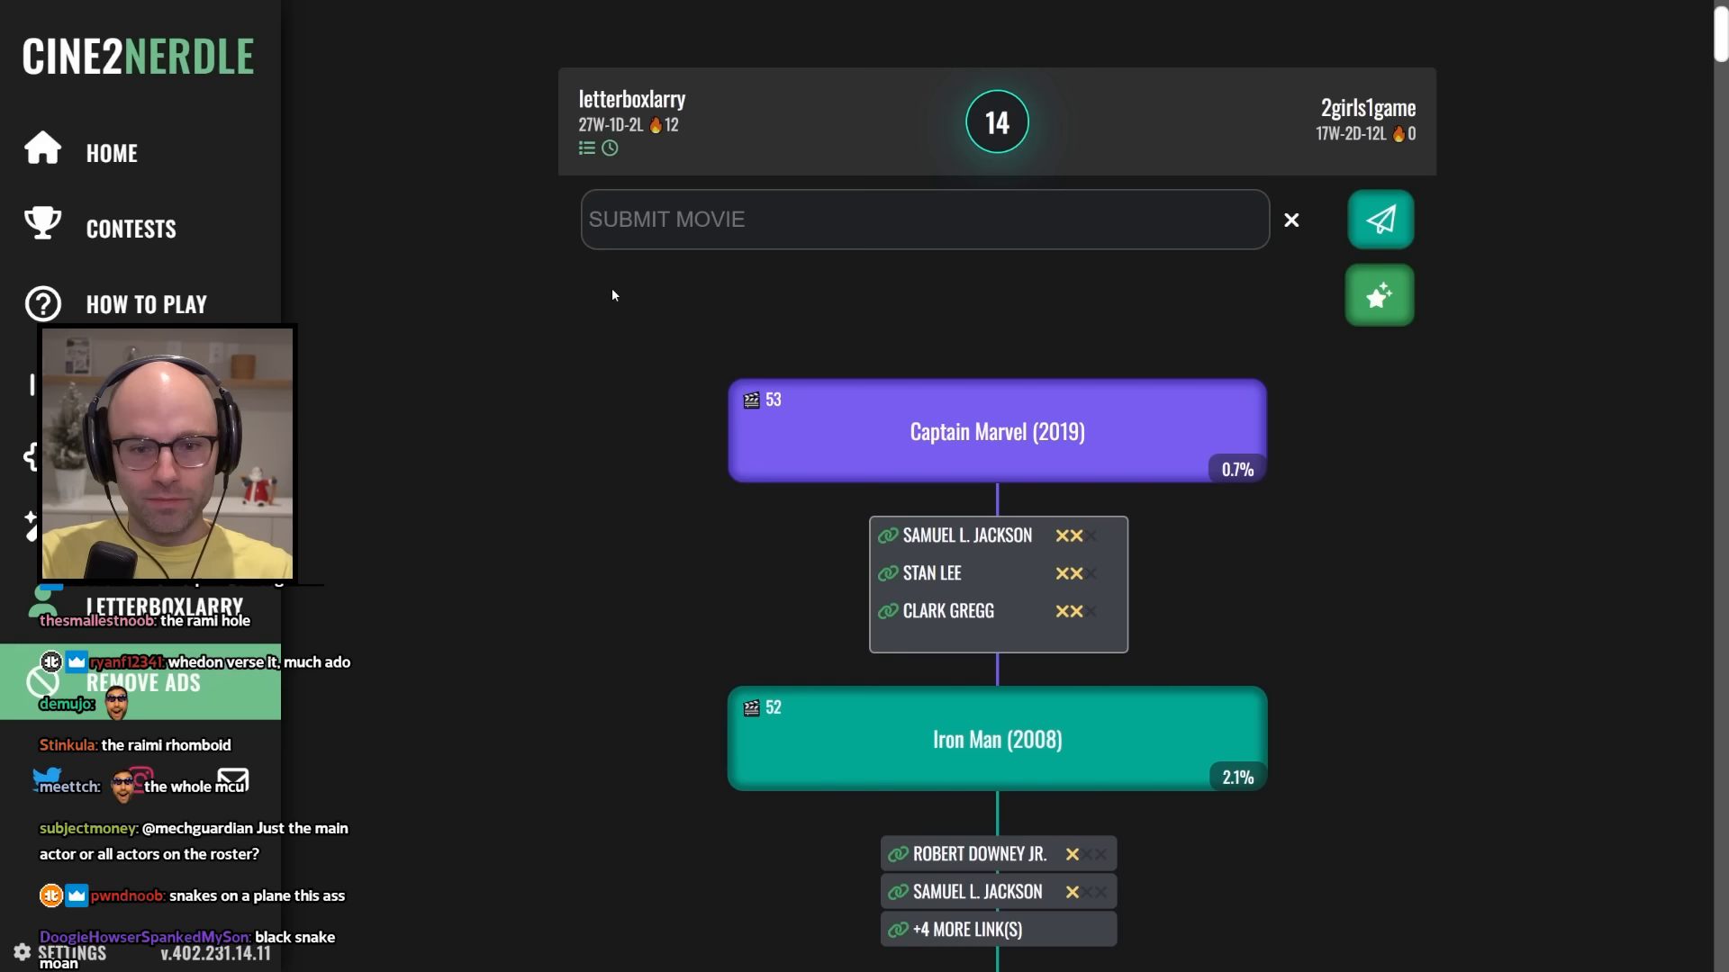
# Play Changing Lanes (2002), leading to DodgeBall (2004) via Alan Tudyk.
pyautogui.write('the')
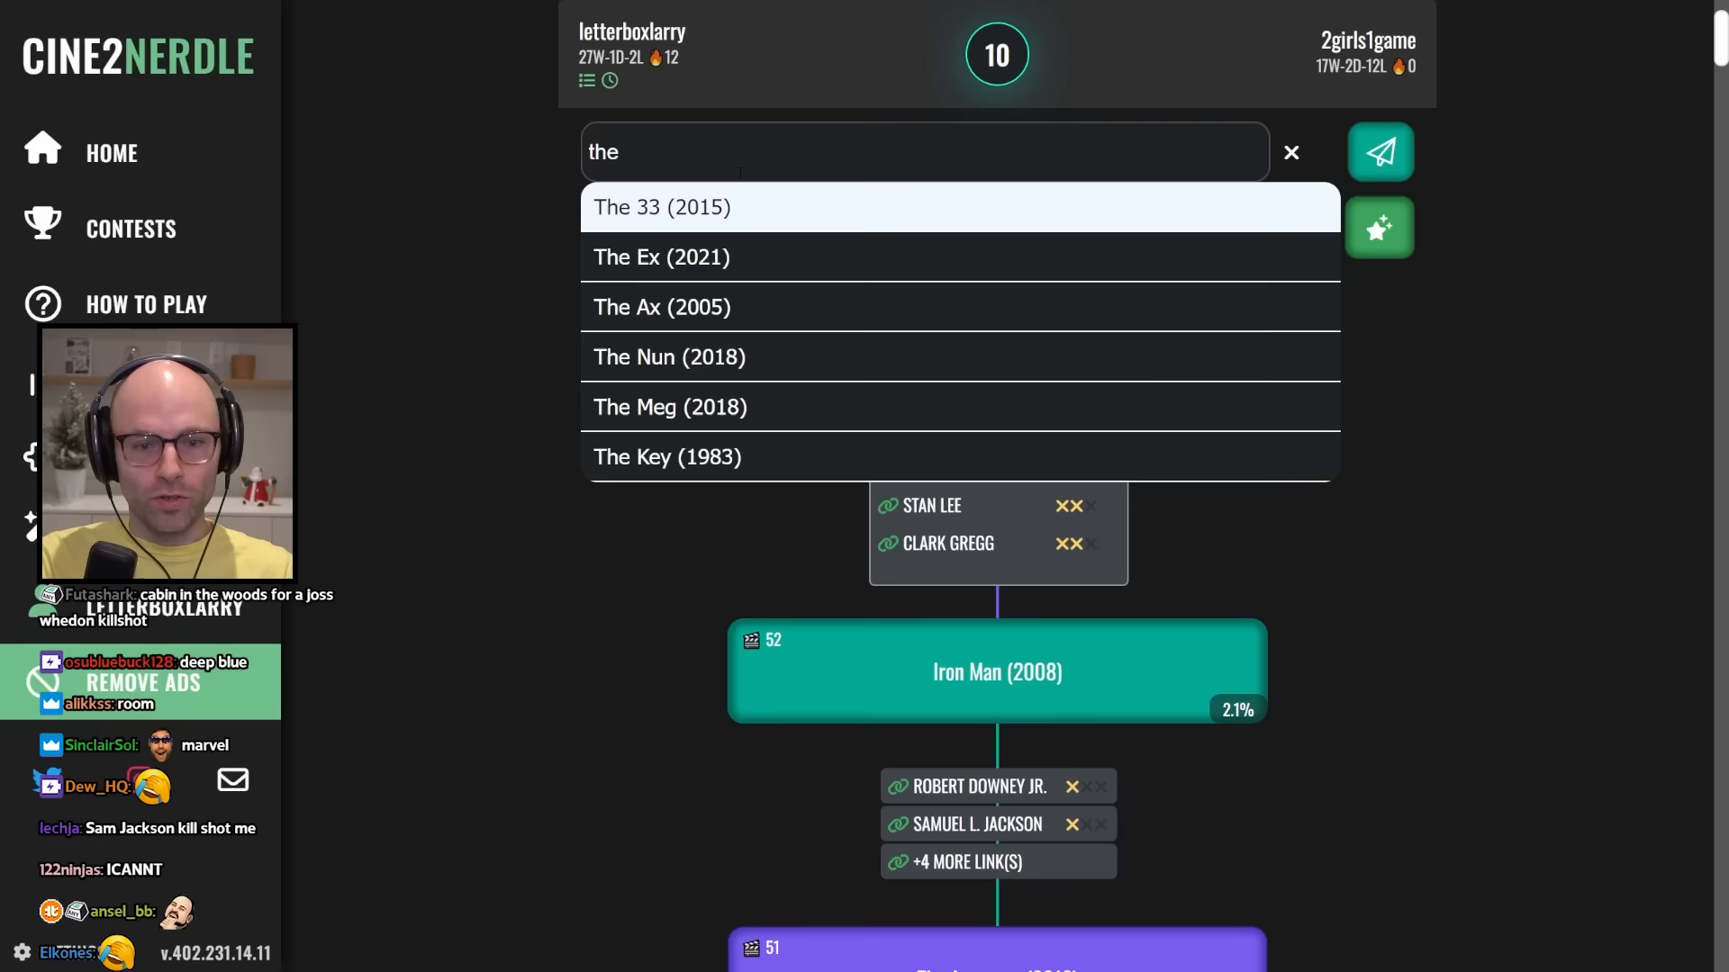
pyautogui.write('changing l')
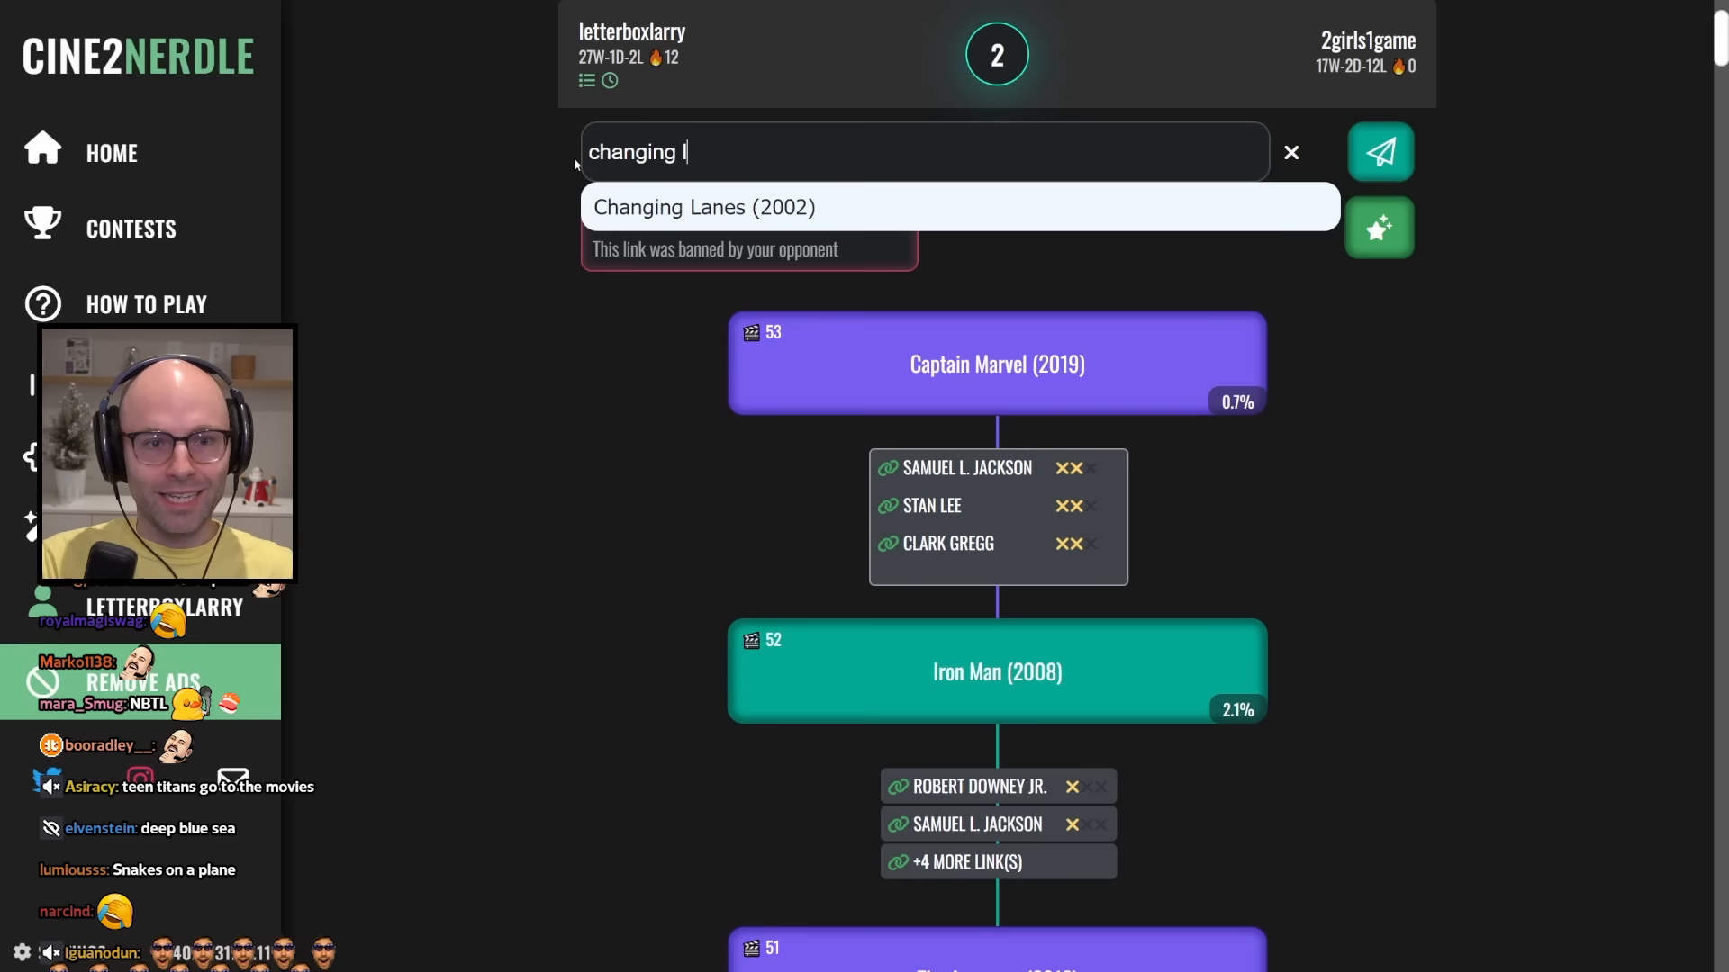
pyautogui.click(1379, 152)
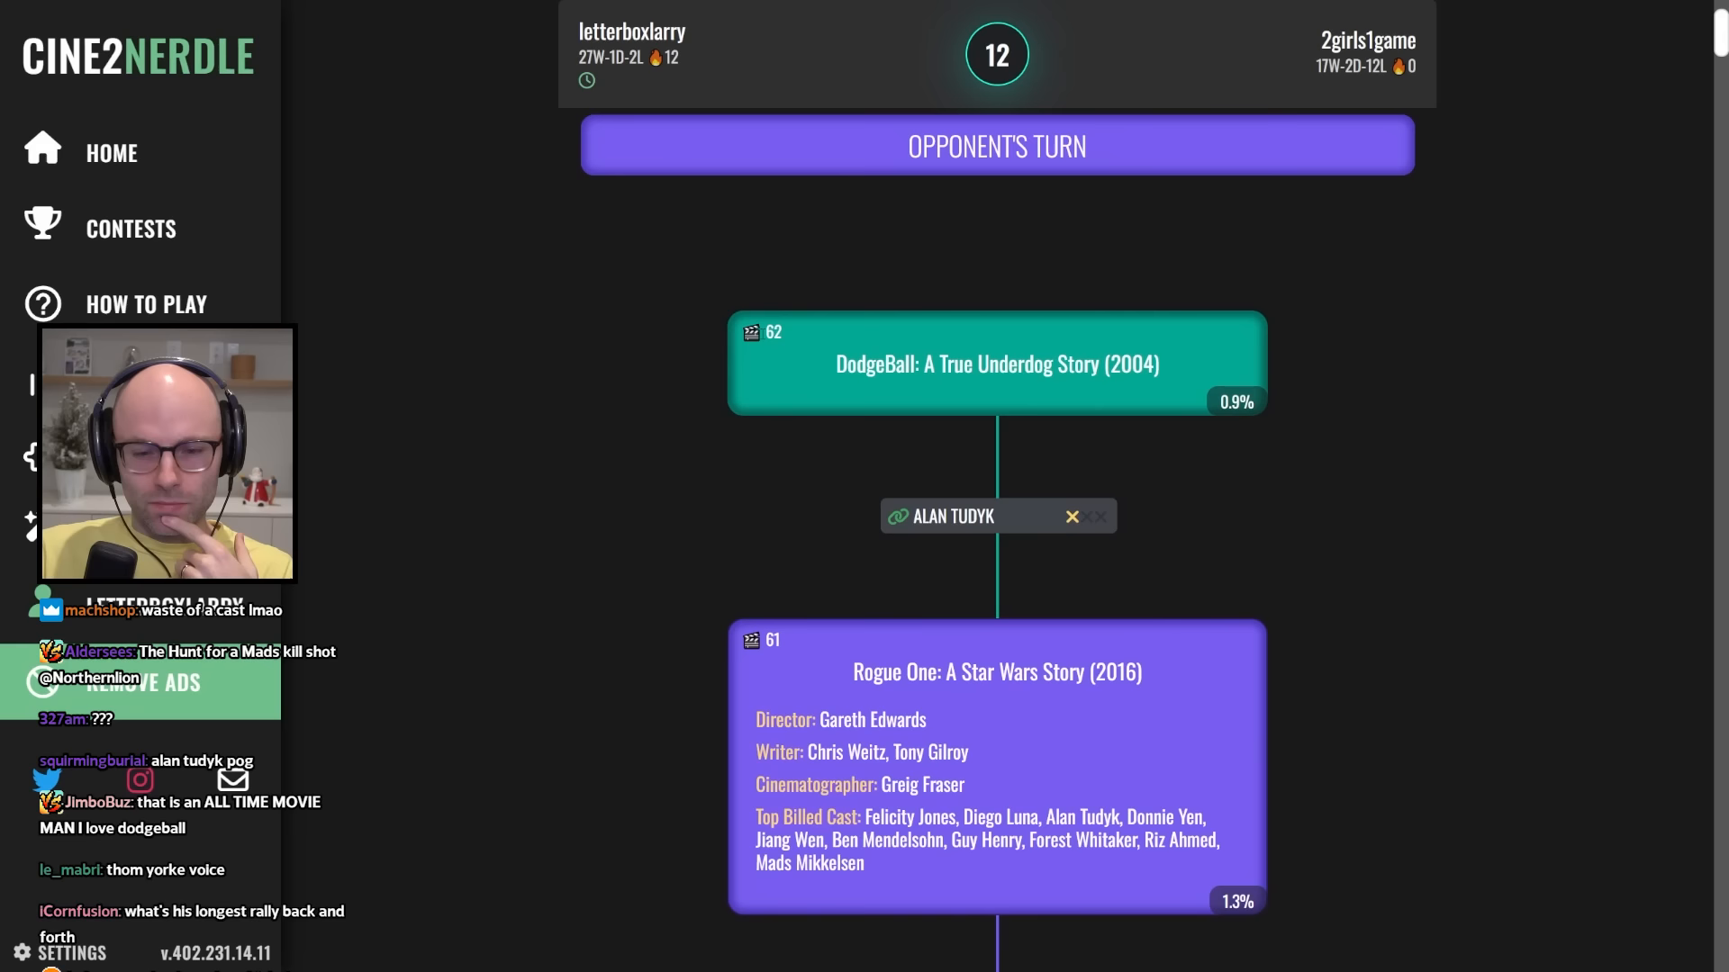
# Submit a movie from the title suggestions to answer the Alan Tudyk link and win.
pyautogui.write('i,')
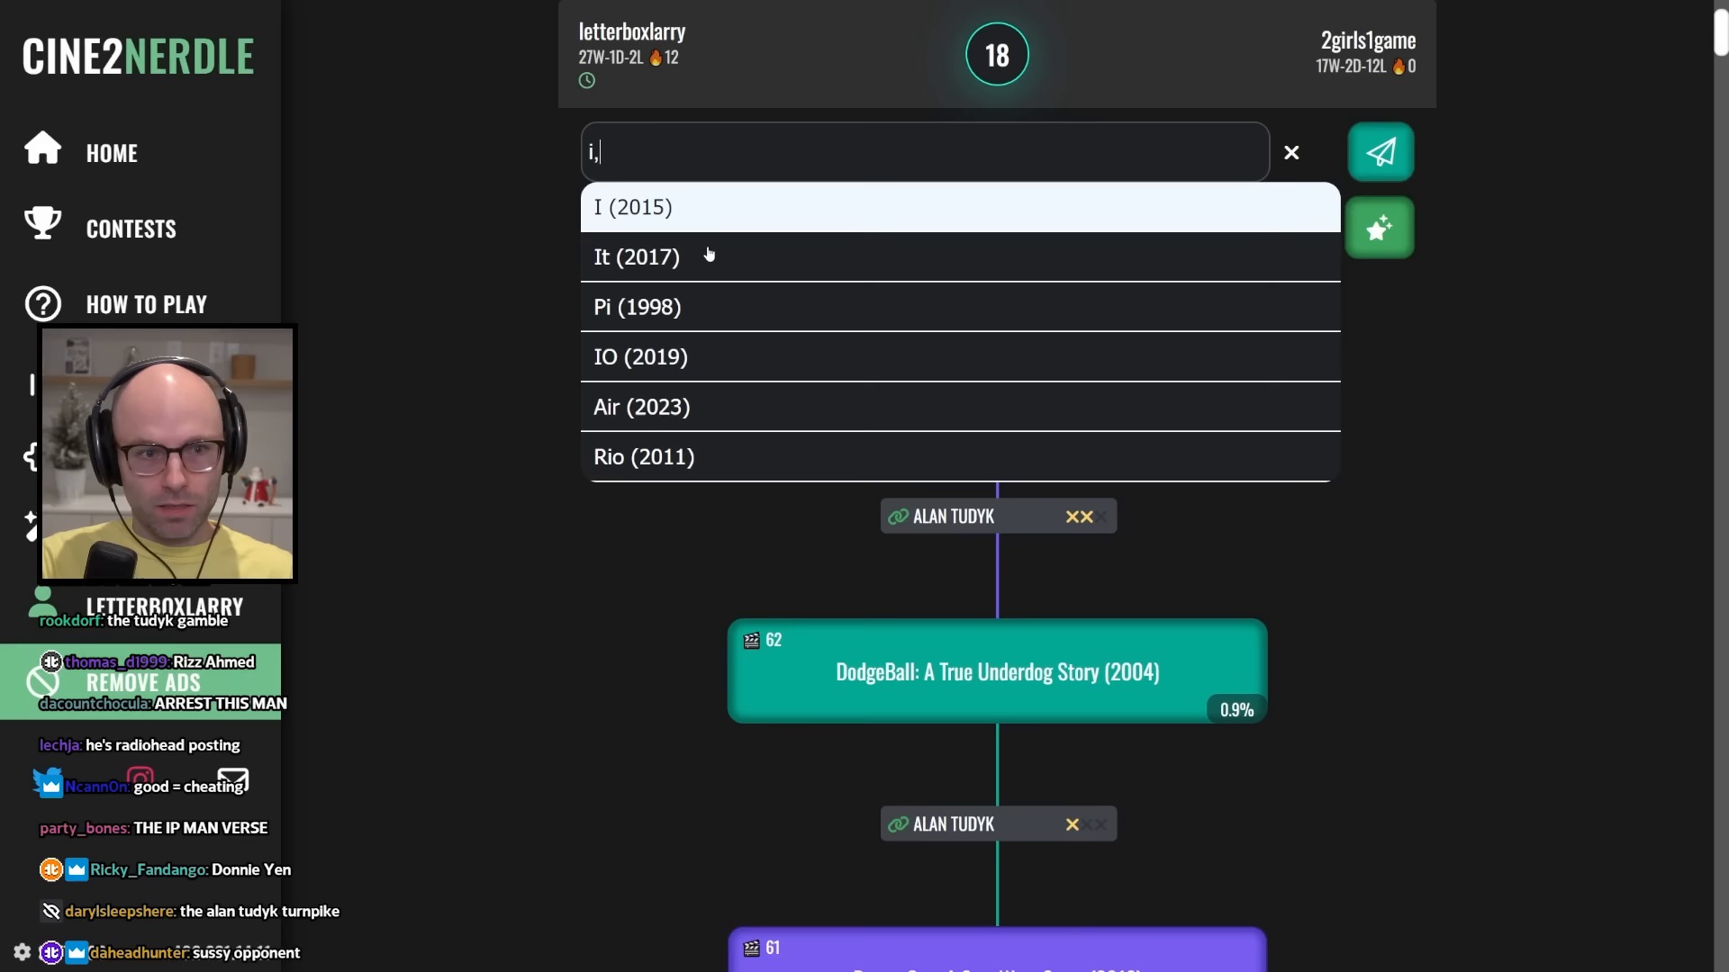
pyautogui.click(1377, 151)
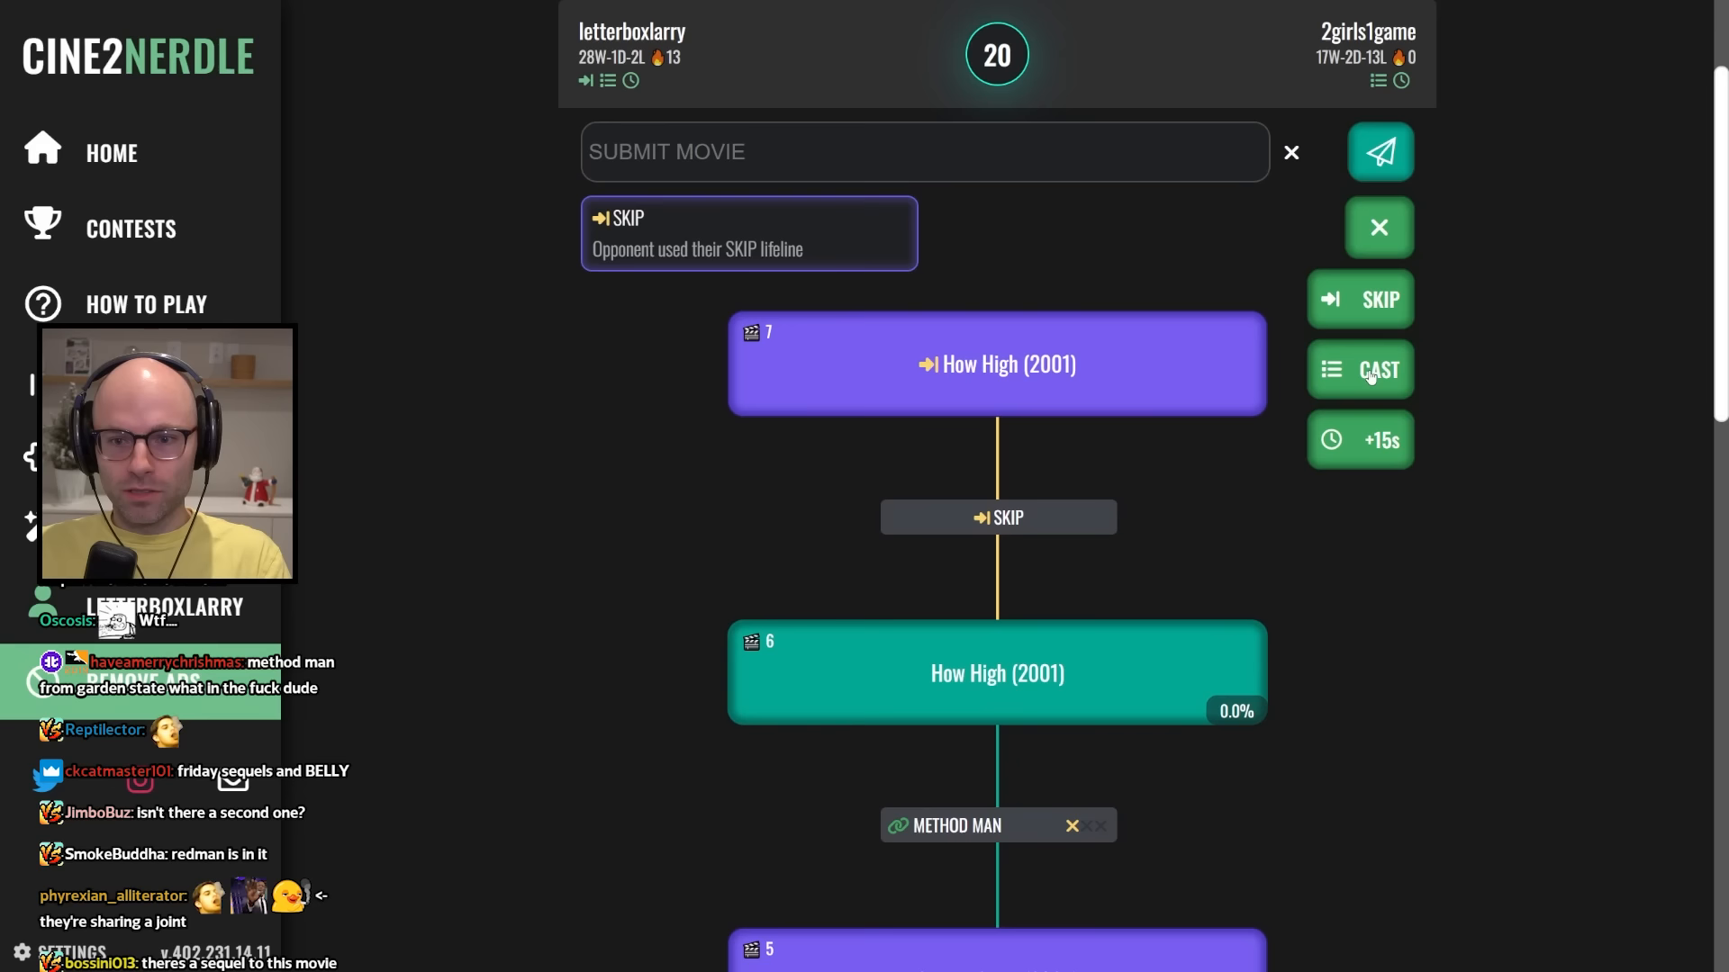
# Start typing 'be' in the movie search to follow the skipped How High (2001).
pyautogui.write('be')
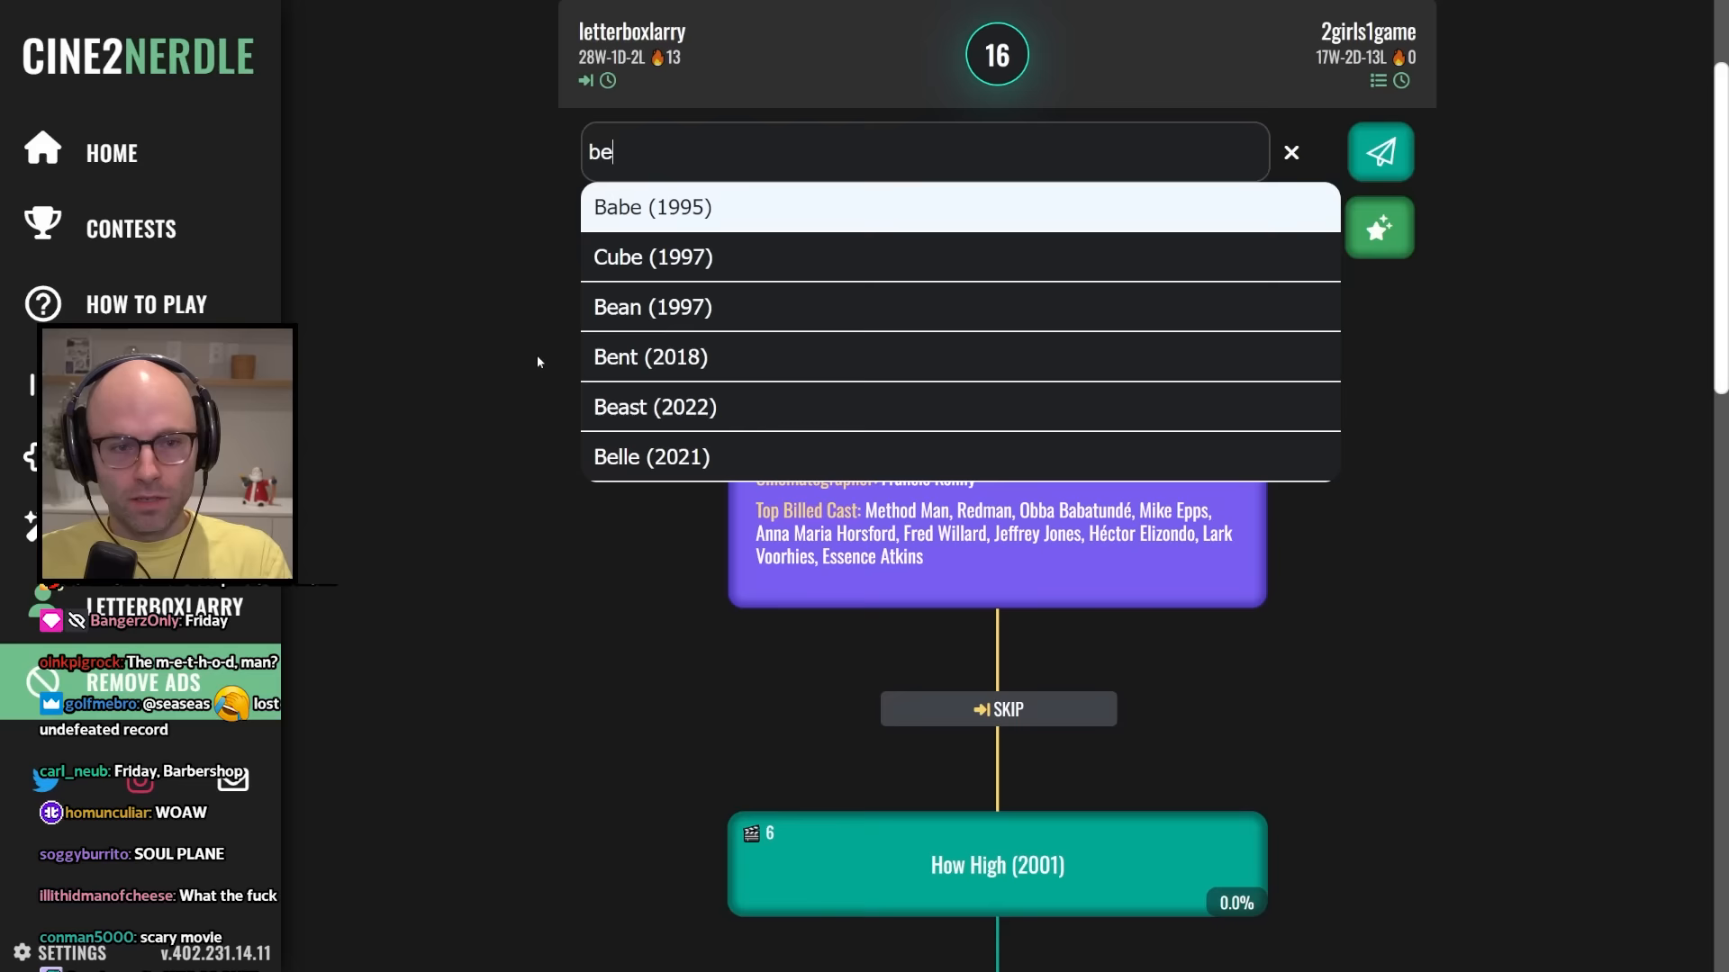
# Submit the suggested title to win the rematch against 2girls1game.
pyautogui.click(1379, 151)
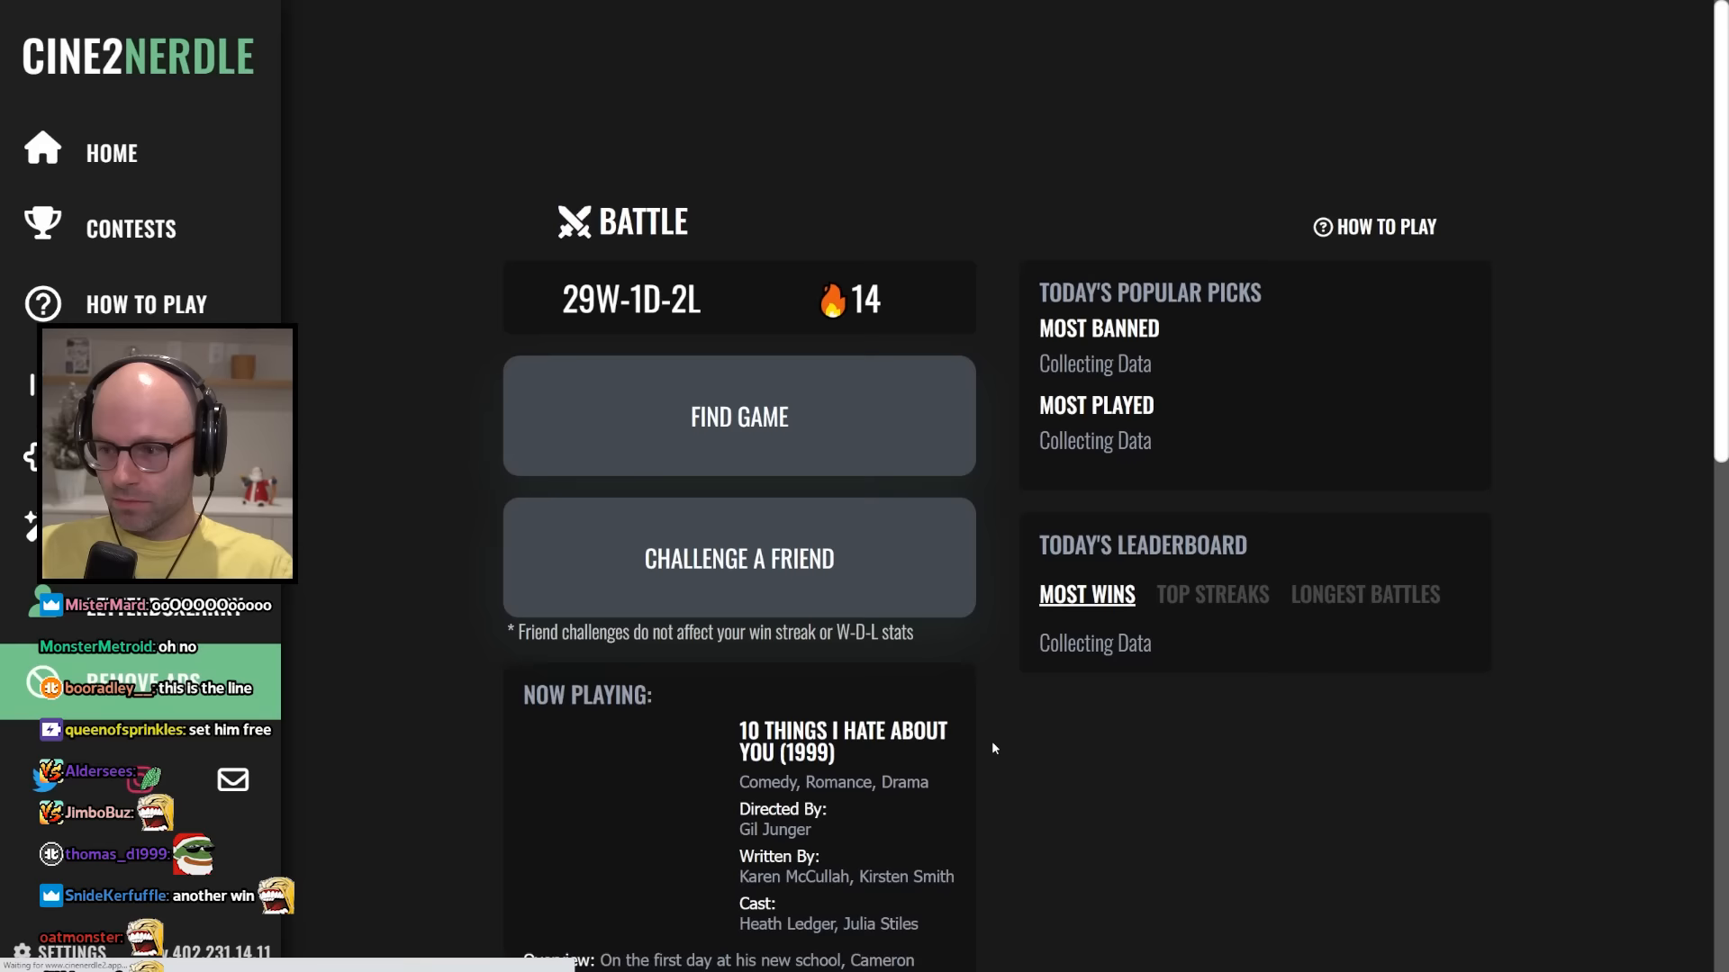
# Start Find Game to play further battles toward the 40-1-7 record.
pyautogui.click(738, 416)
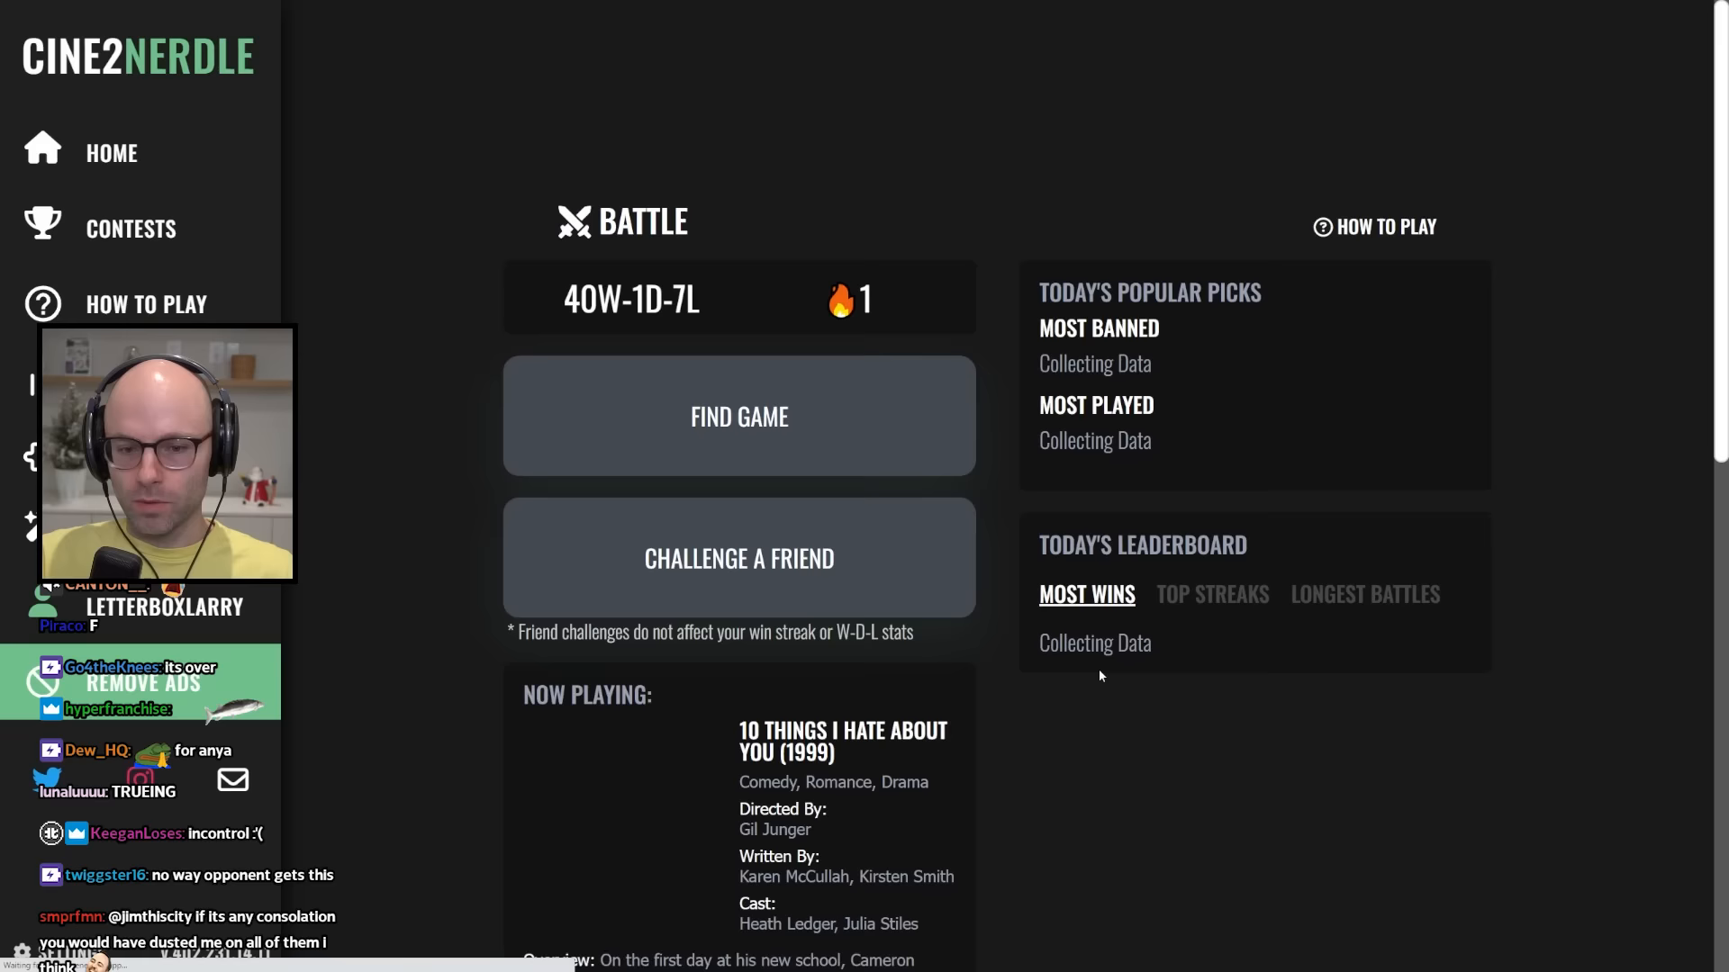
pyautogui.click(739, 416)
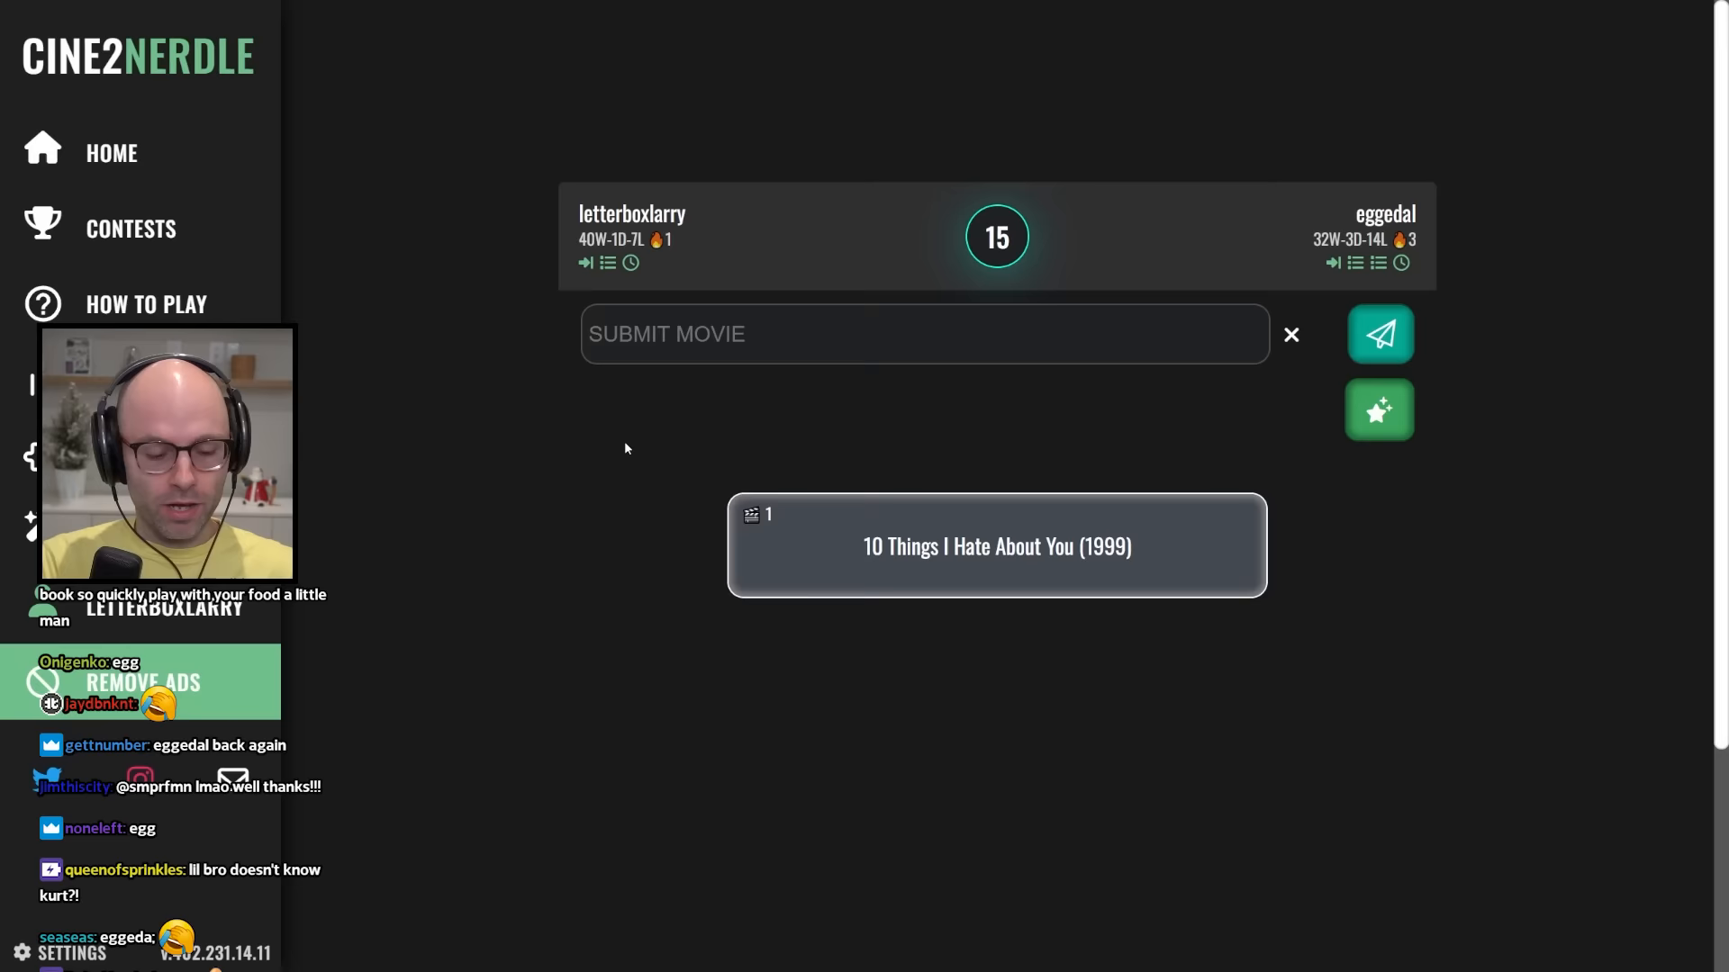
pyautogui.click(1380, 334)
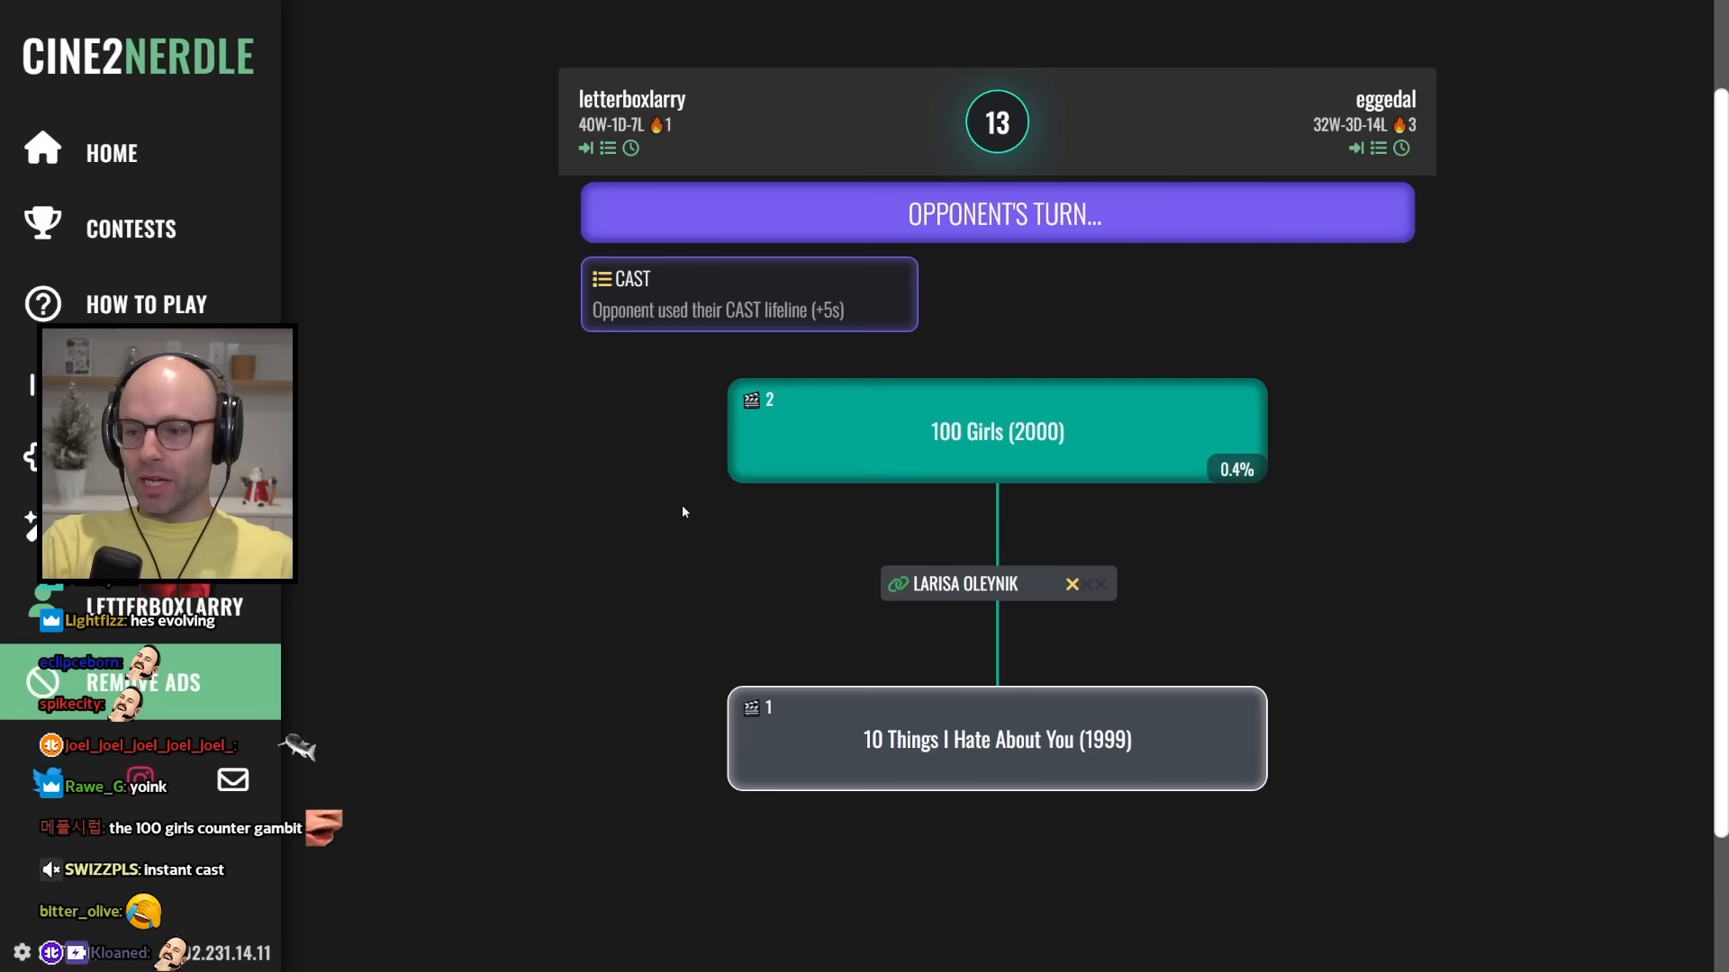
pyautogui.write('snow')
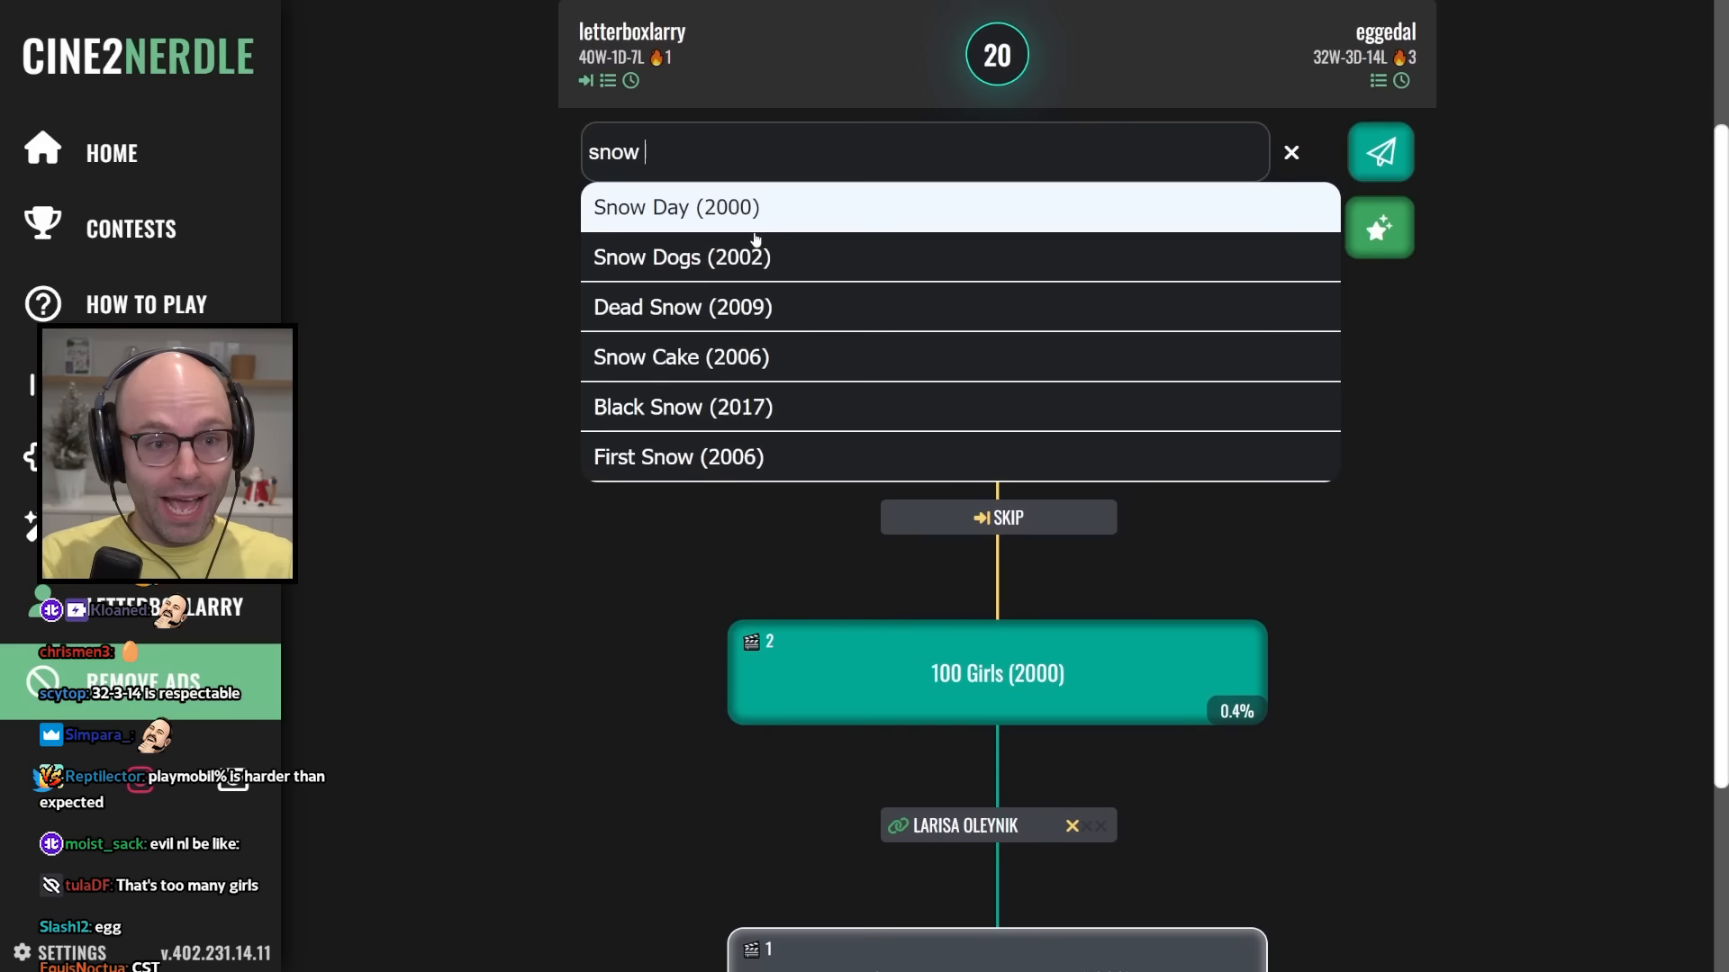
pyautogui.click(676, 207)
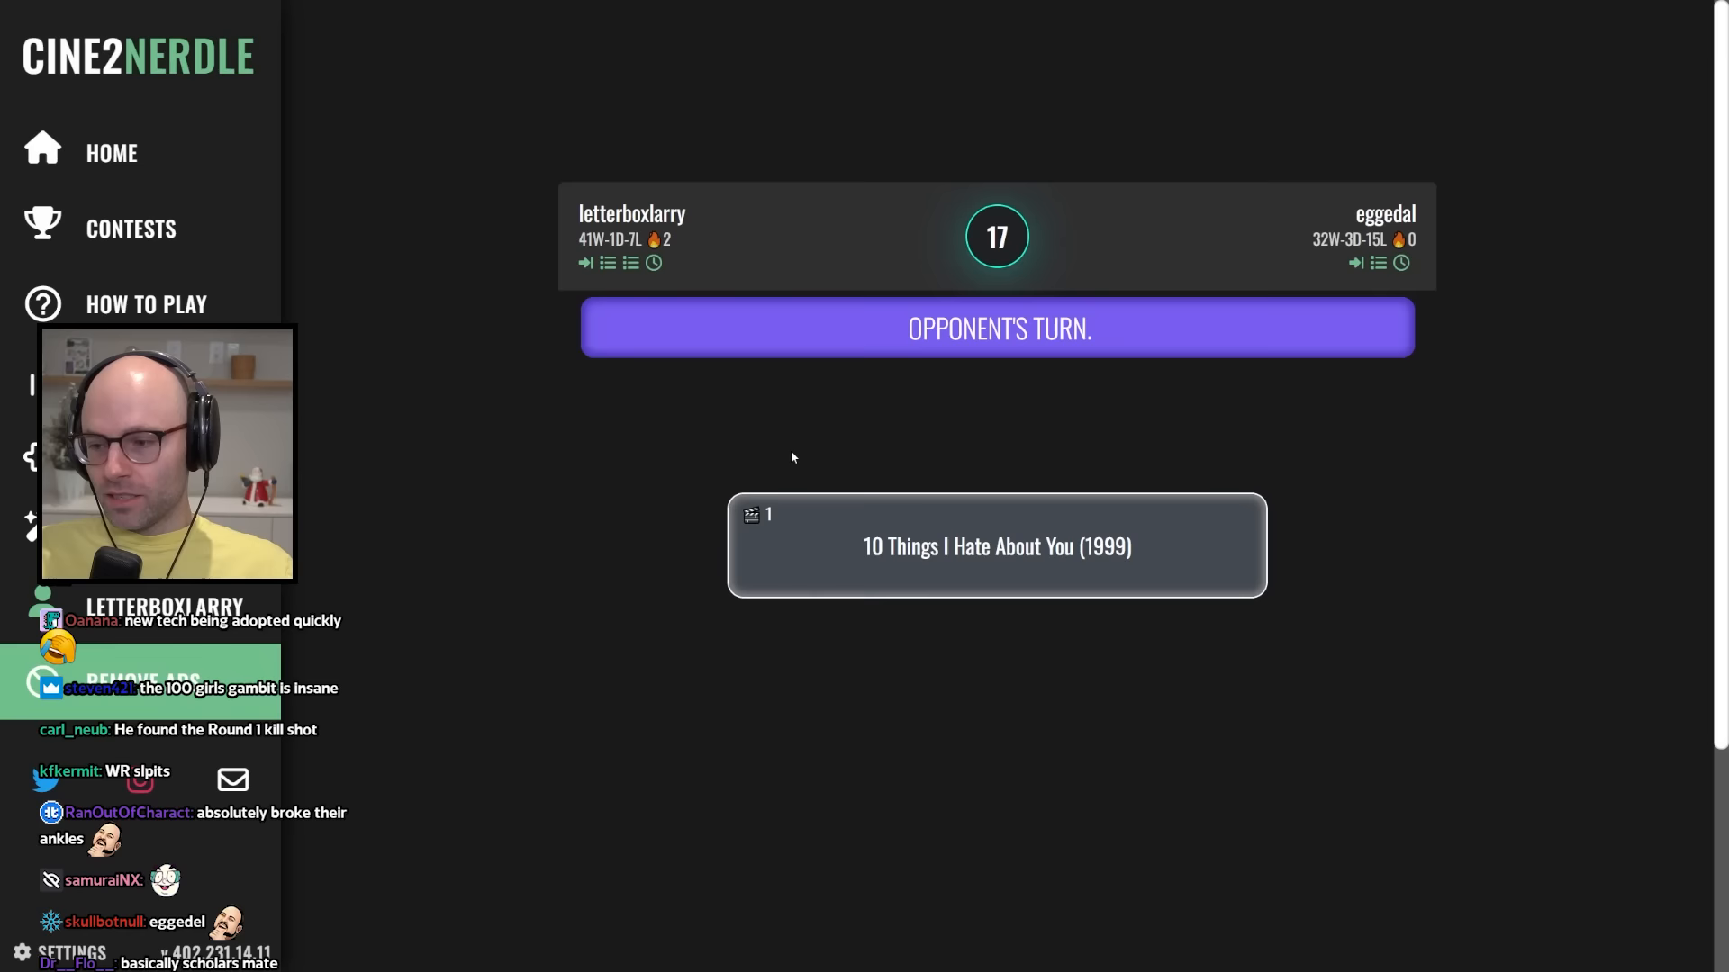
pyautogui.write('bio')
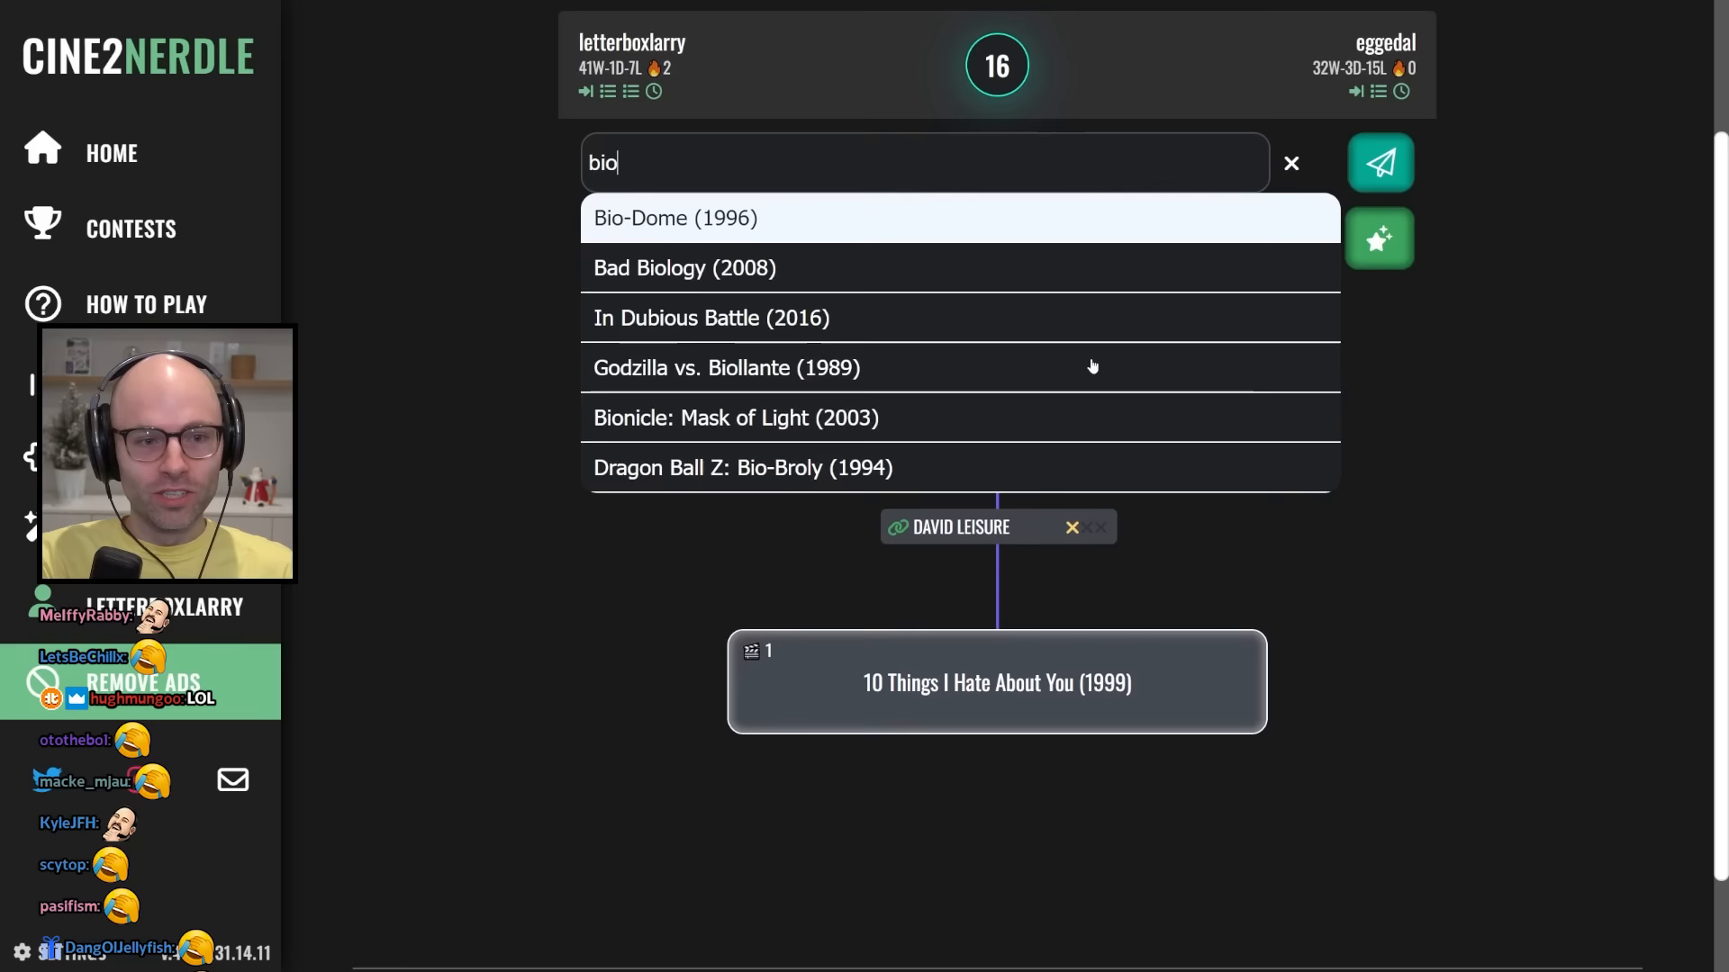
# Guess Bionicle: Mask of Light, check Bionicle: The Legend Reborn's cast, clear the rejected guess and search 'st'.
pyautogui.click(735, 416)
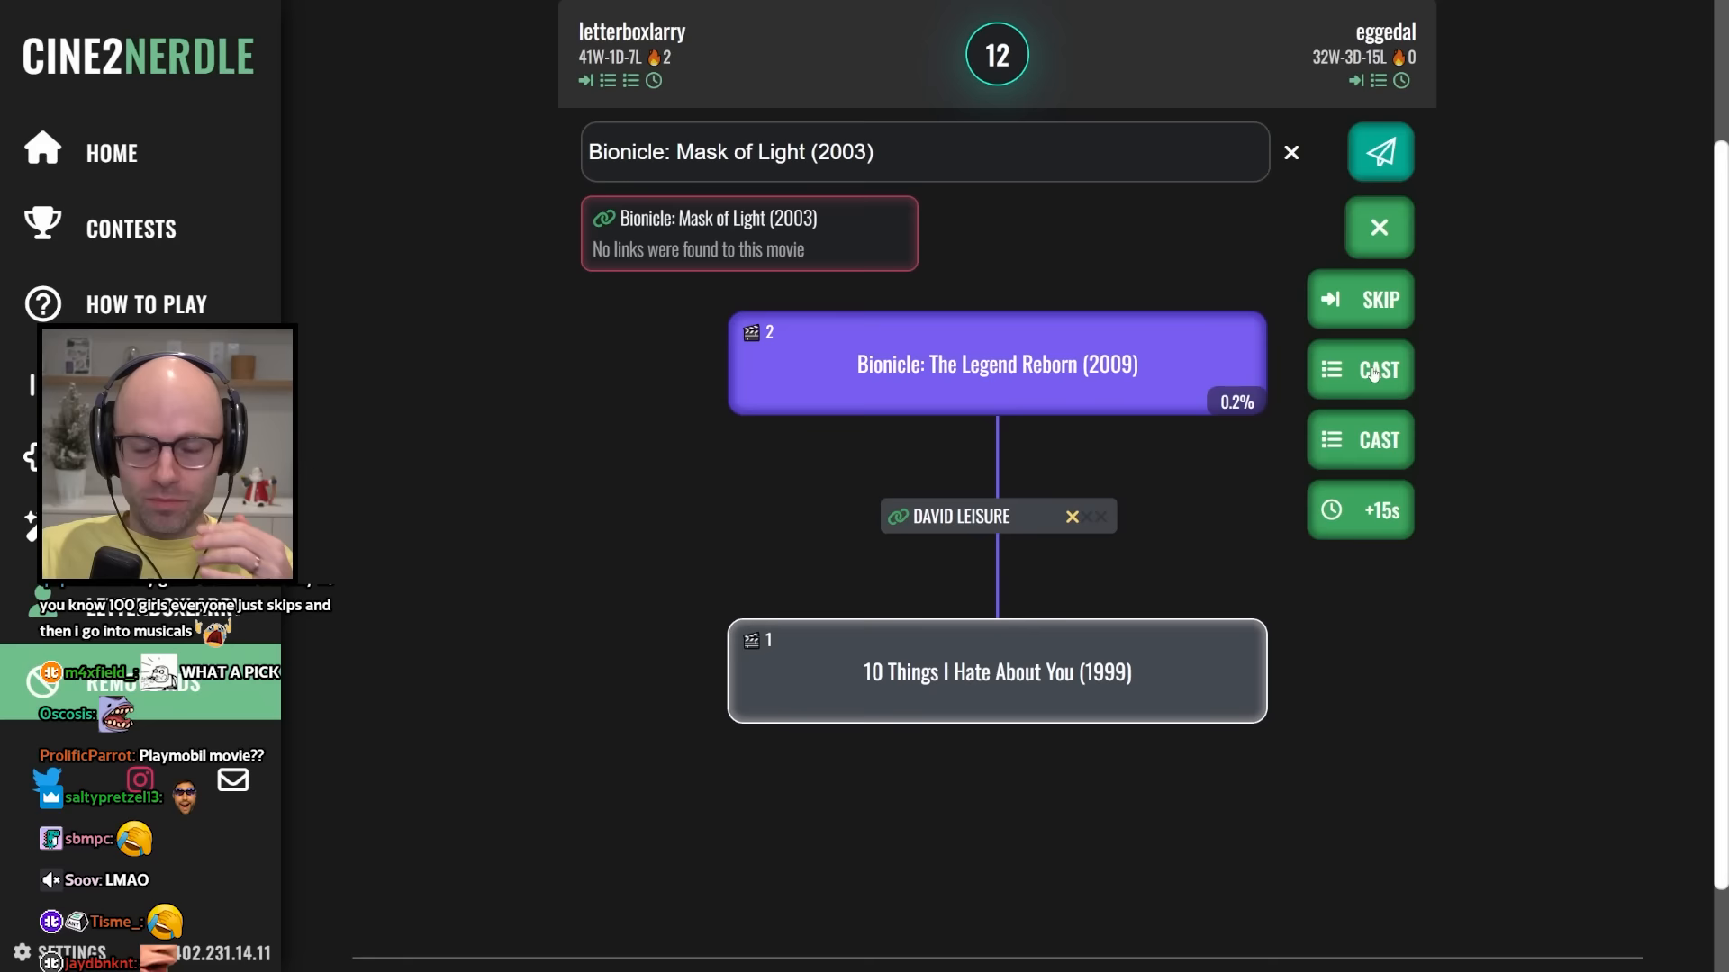
pyautogui.click(1378, 227)
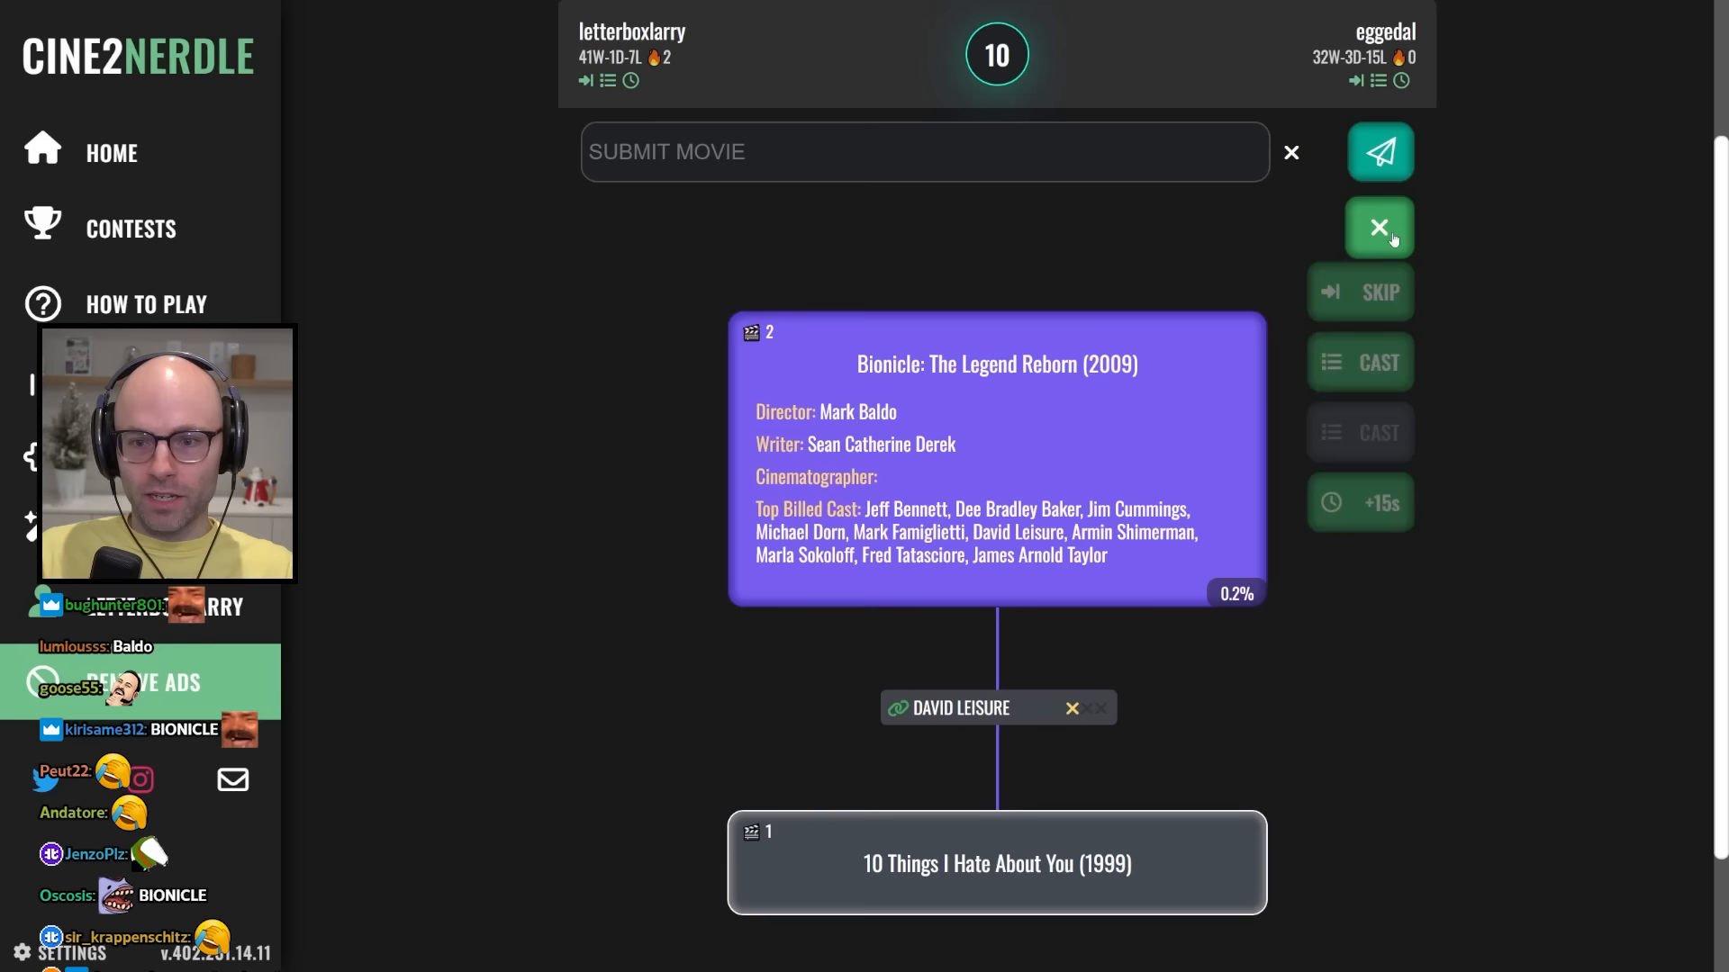
pyautogui.click(1377, 227)
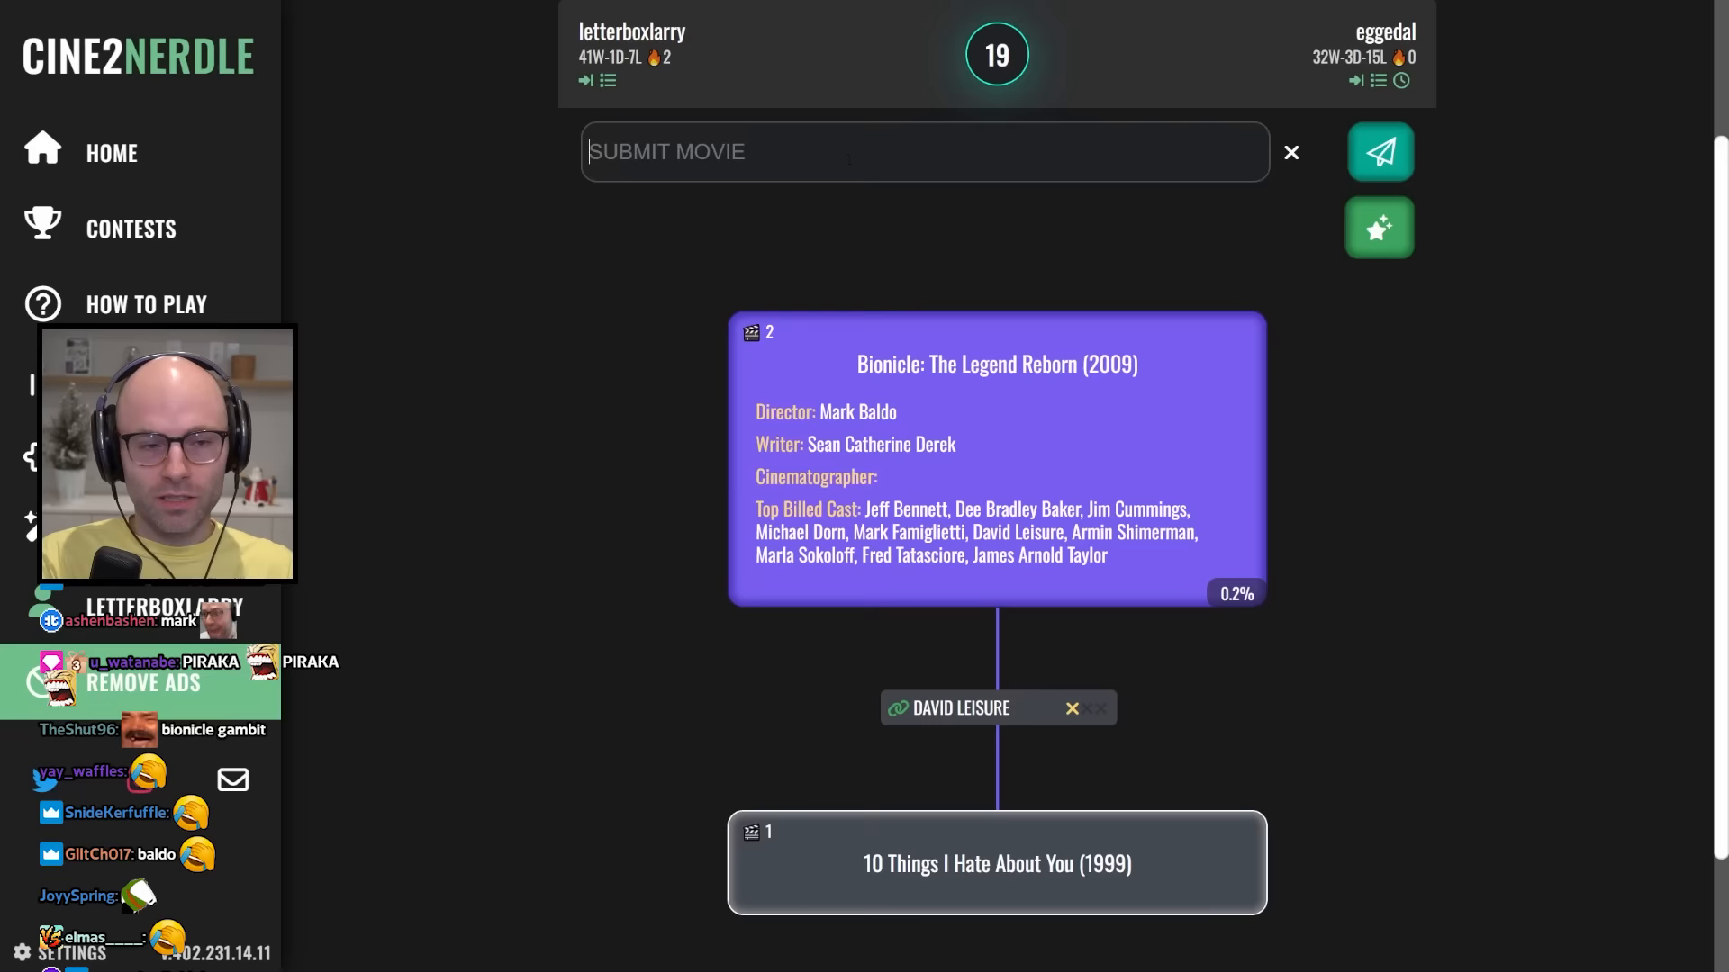
pyautogui.write('st')
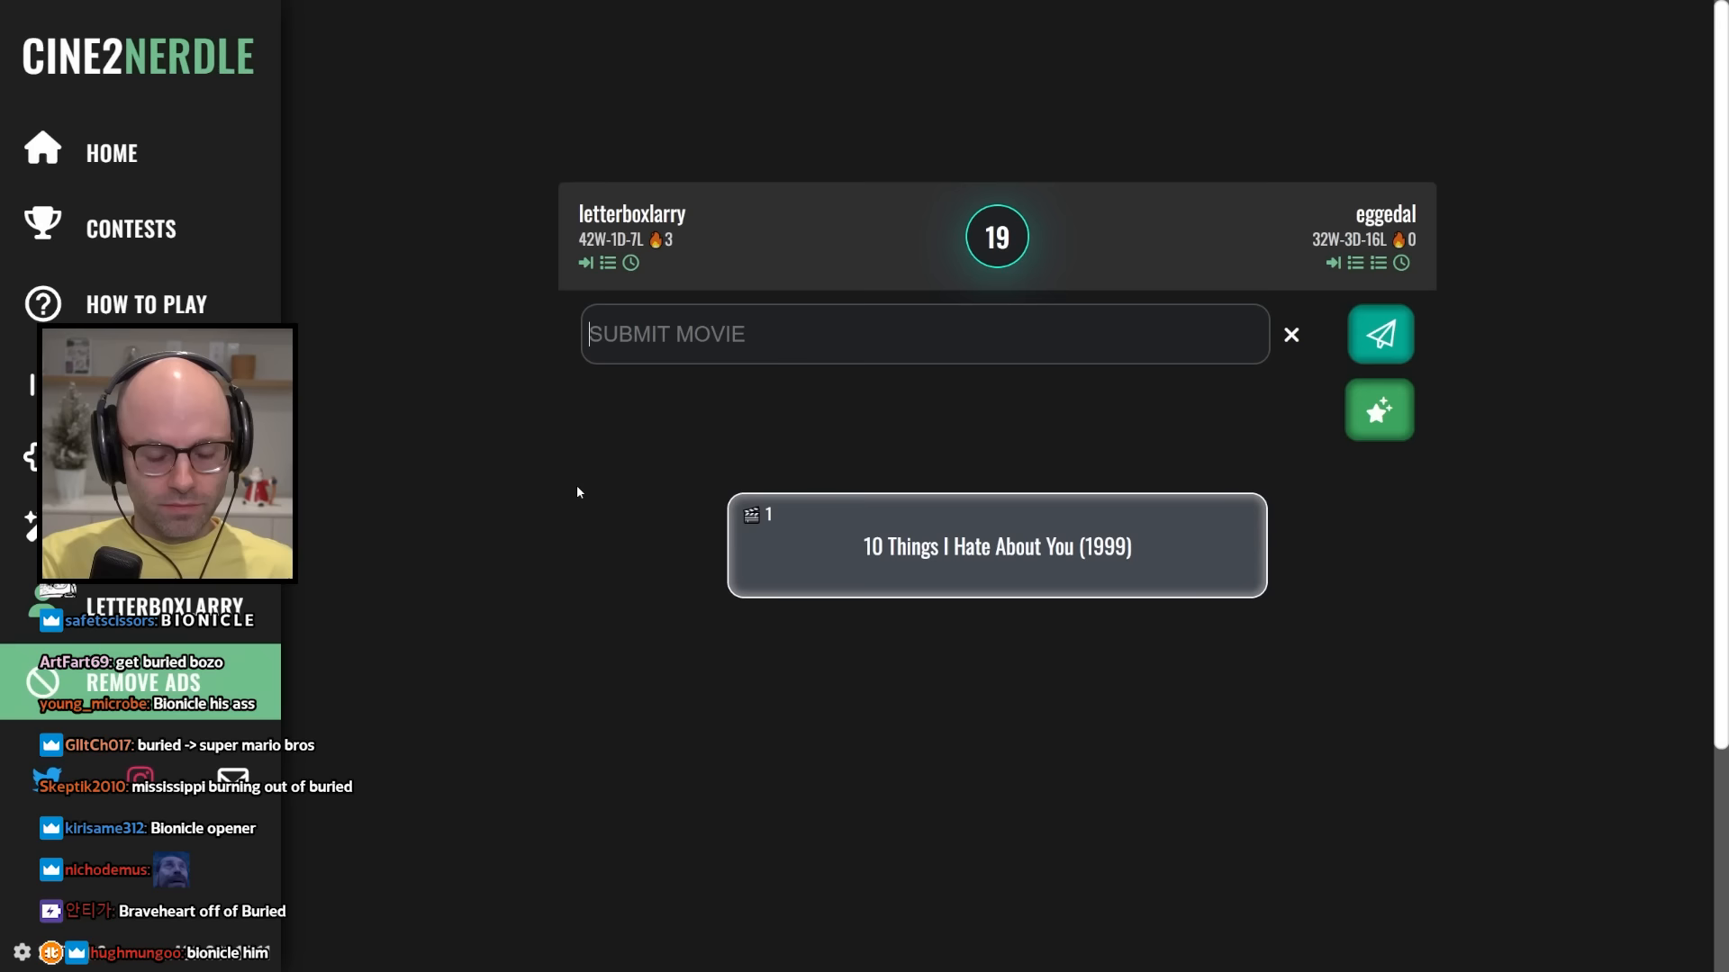
# Search '100 girlsw' while setting up the Bionicle: The Legend Reborn opener.
pyautogui.write('100 girlsw')
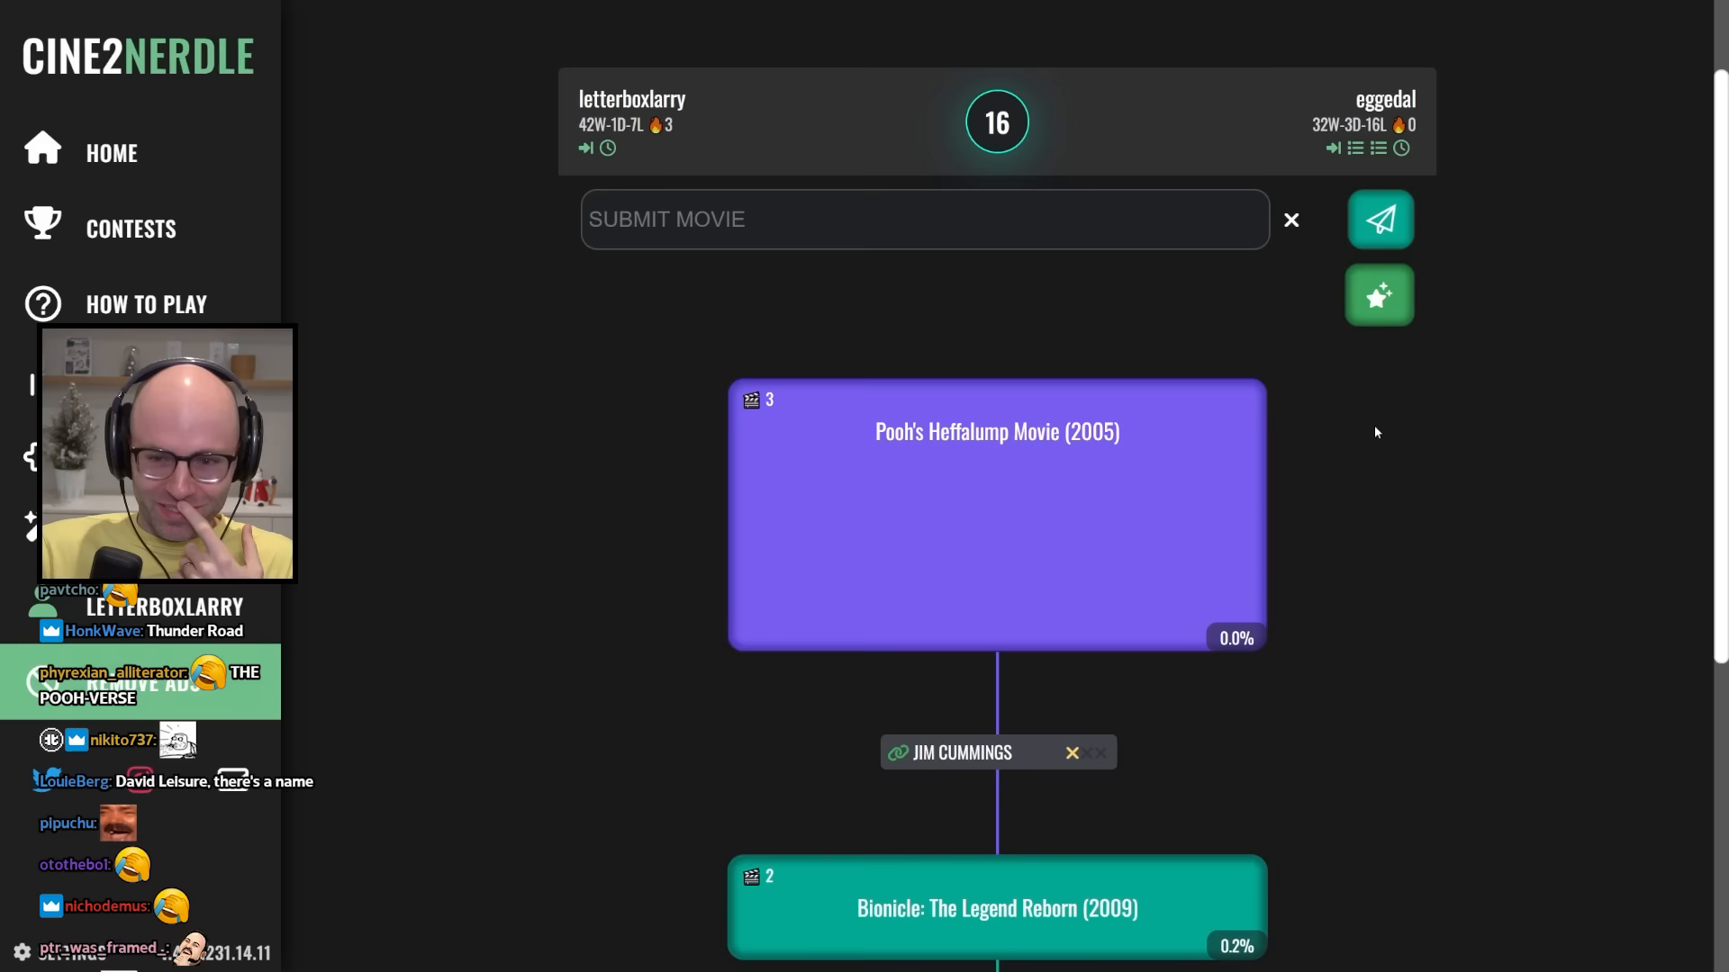
# Read Pooh's Heffalump Movie's cast and continue the chain through the del Toro run.
pyautogui.click(996, 430)
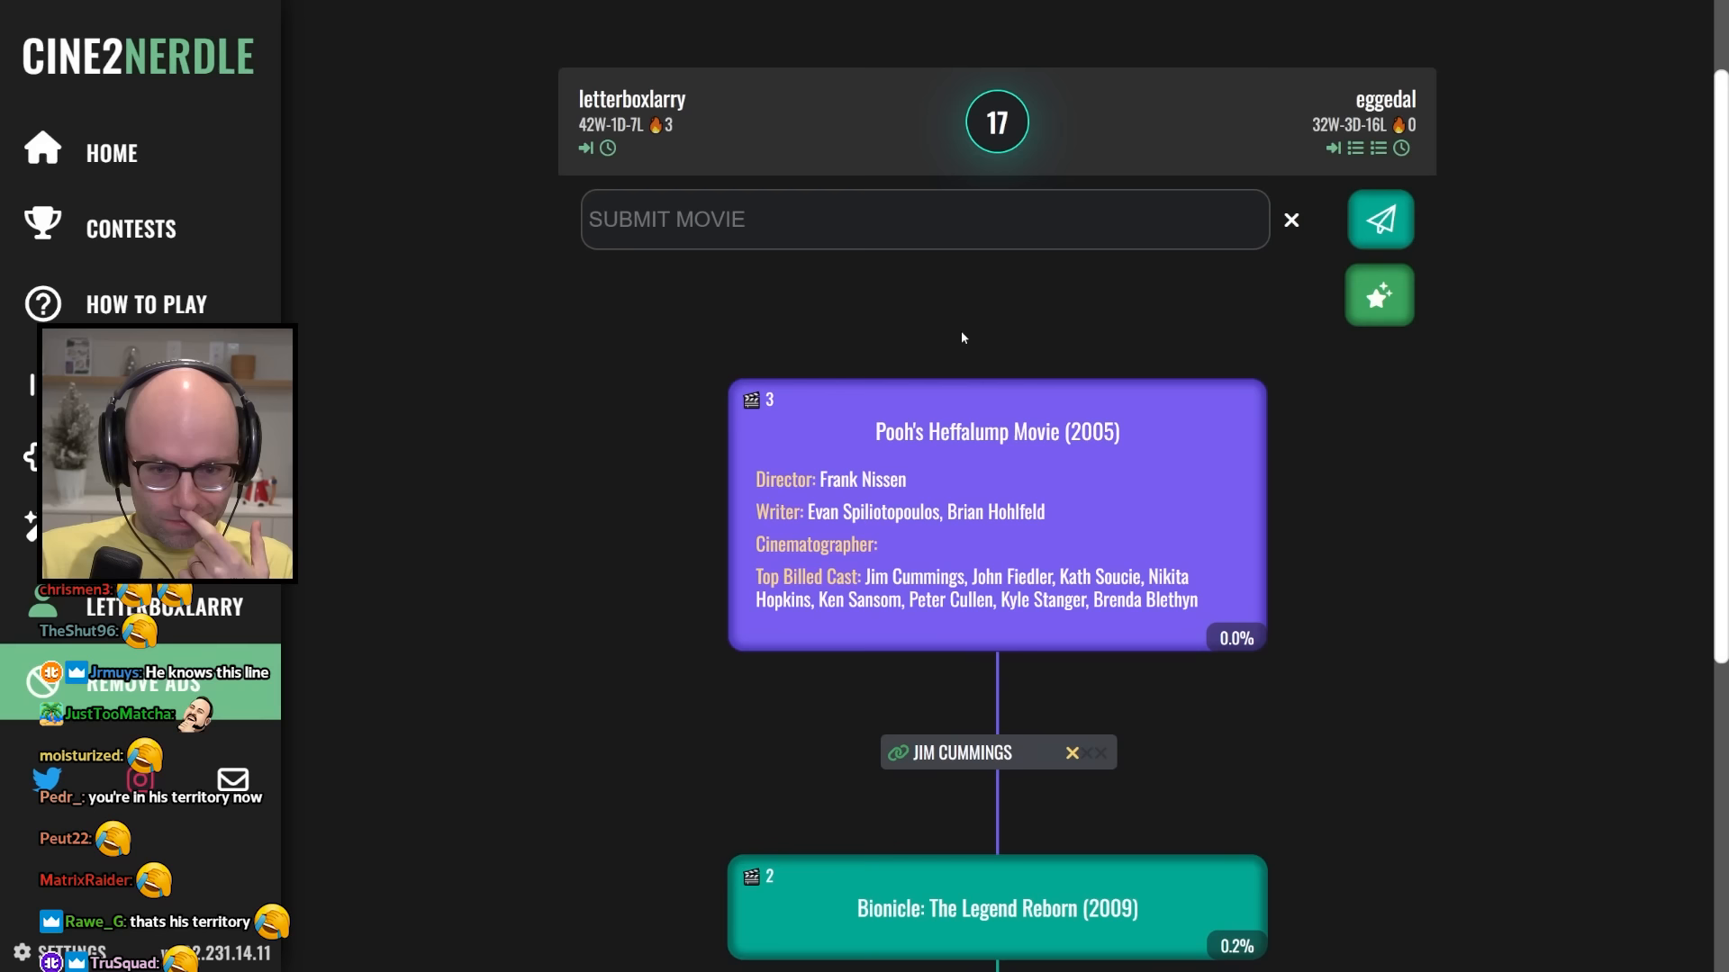
pyautogui.click(1380, 218)
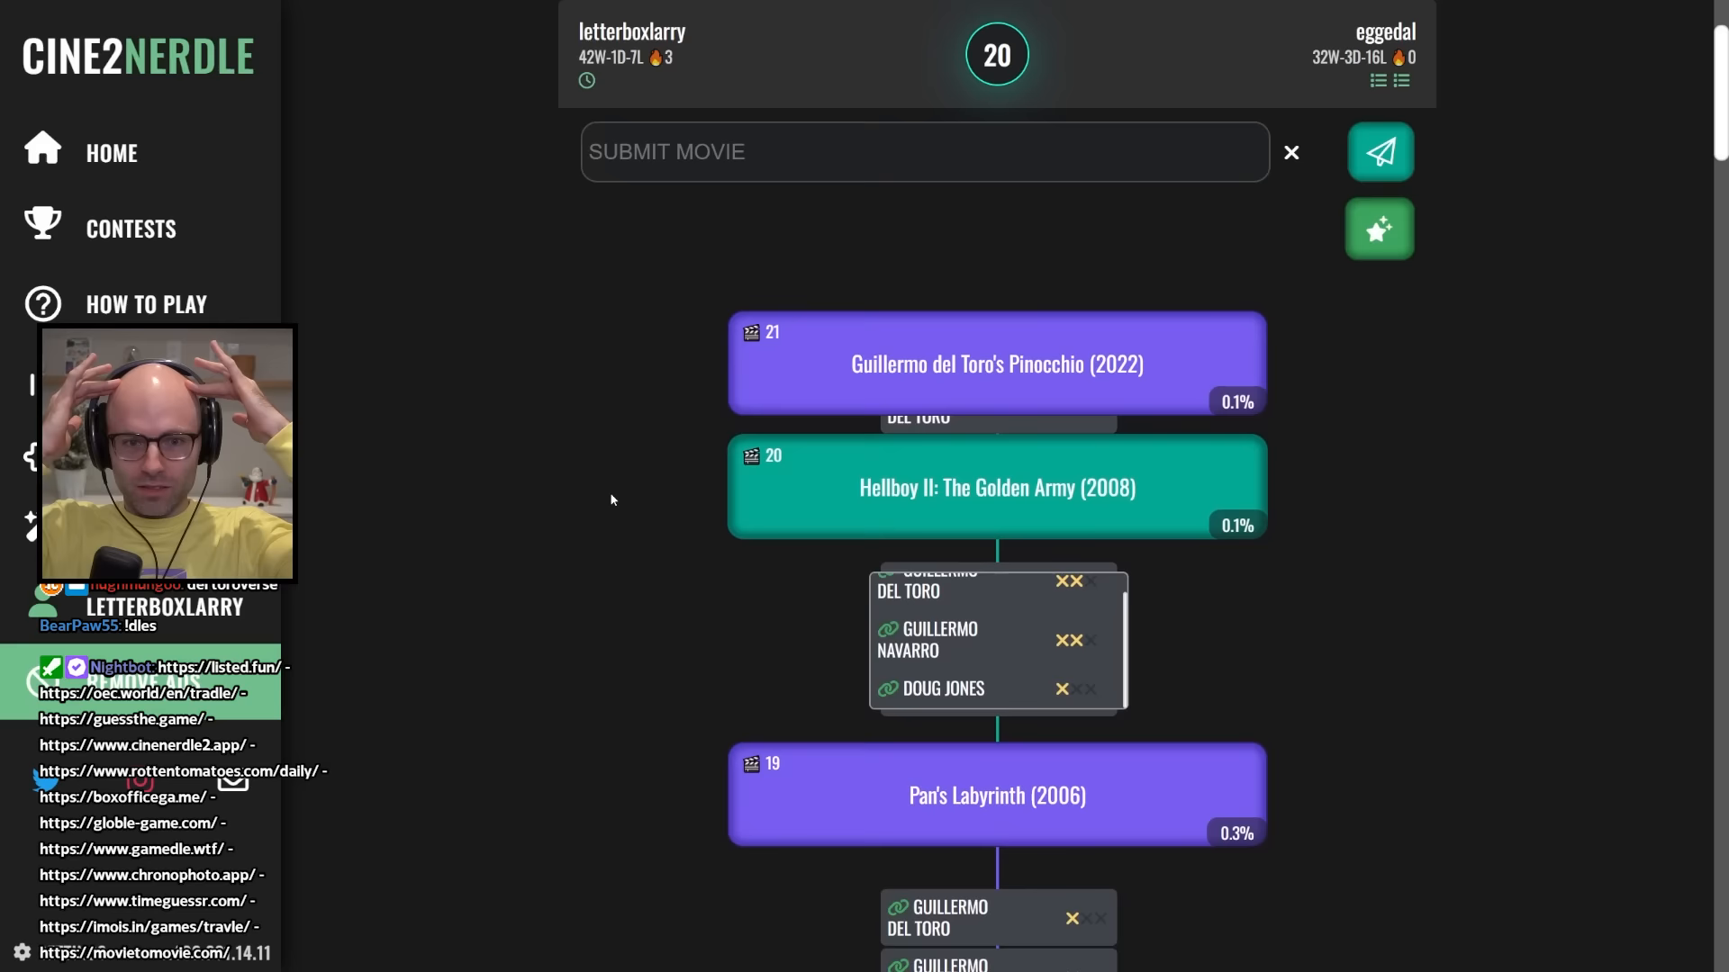
# Submit Alien Resurrection (1997) as move 22 via the 'ali3' search, linked by Ron Perlman.
pyautogui.write('ali3')
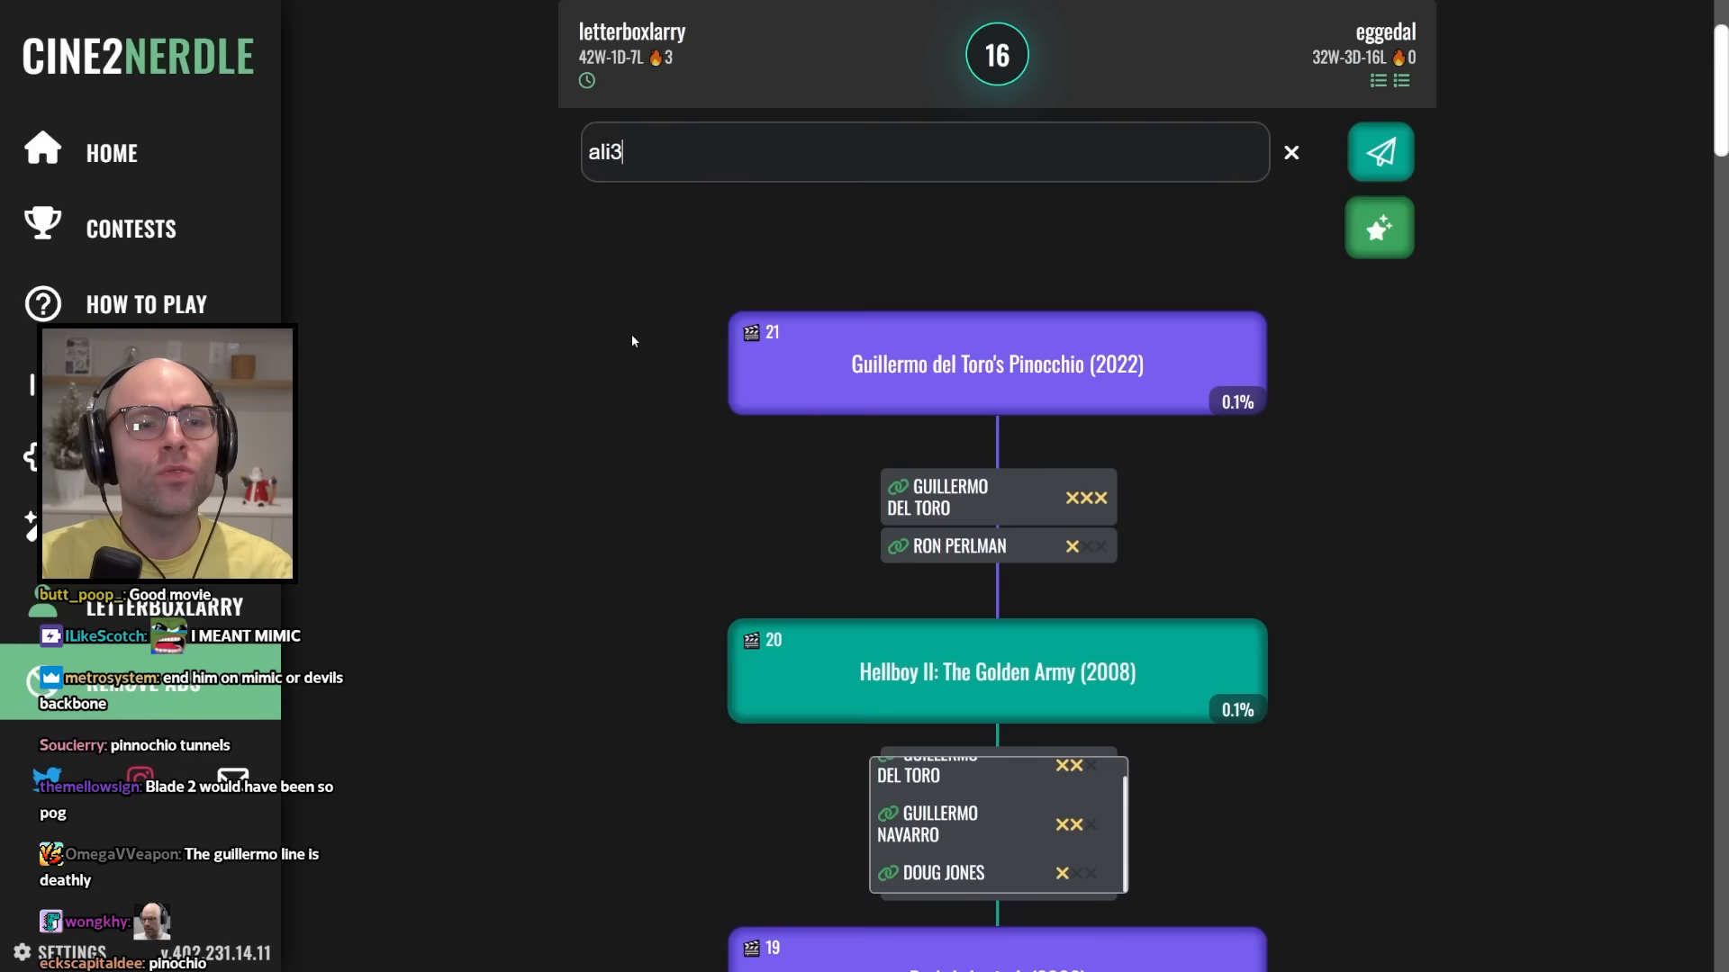
pyautogui.click(1380, 151)
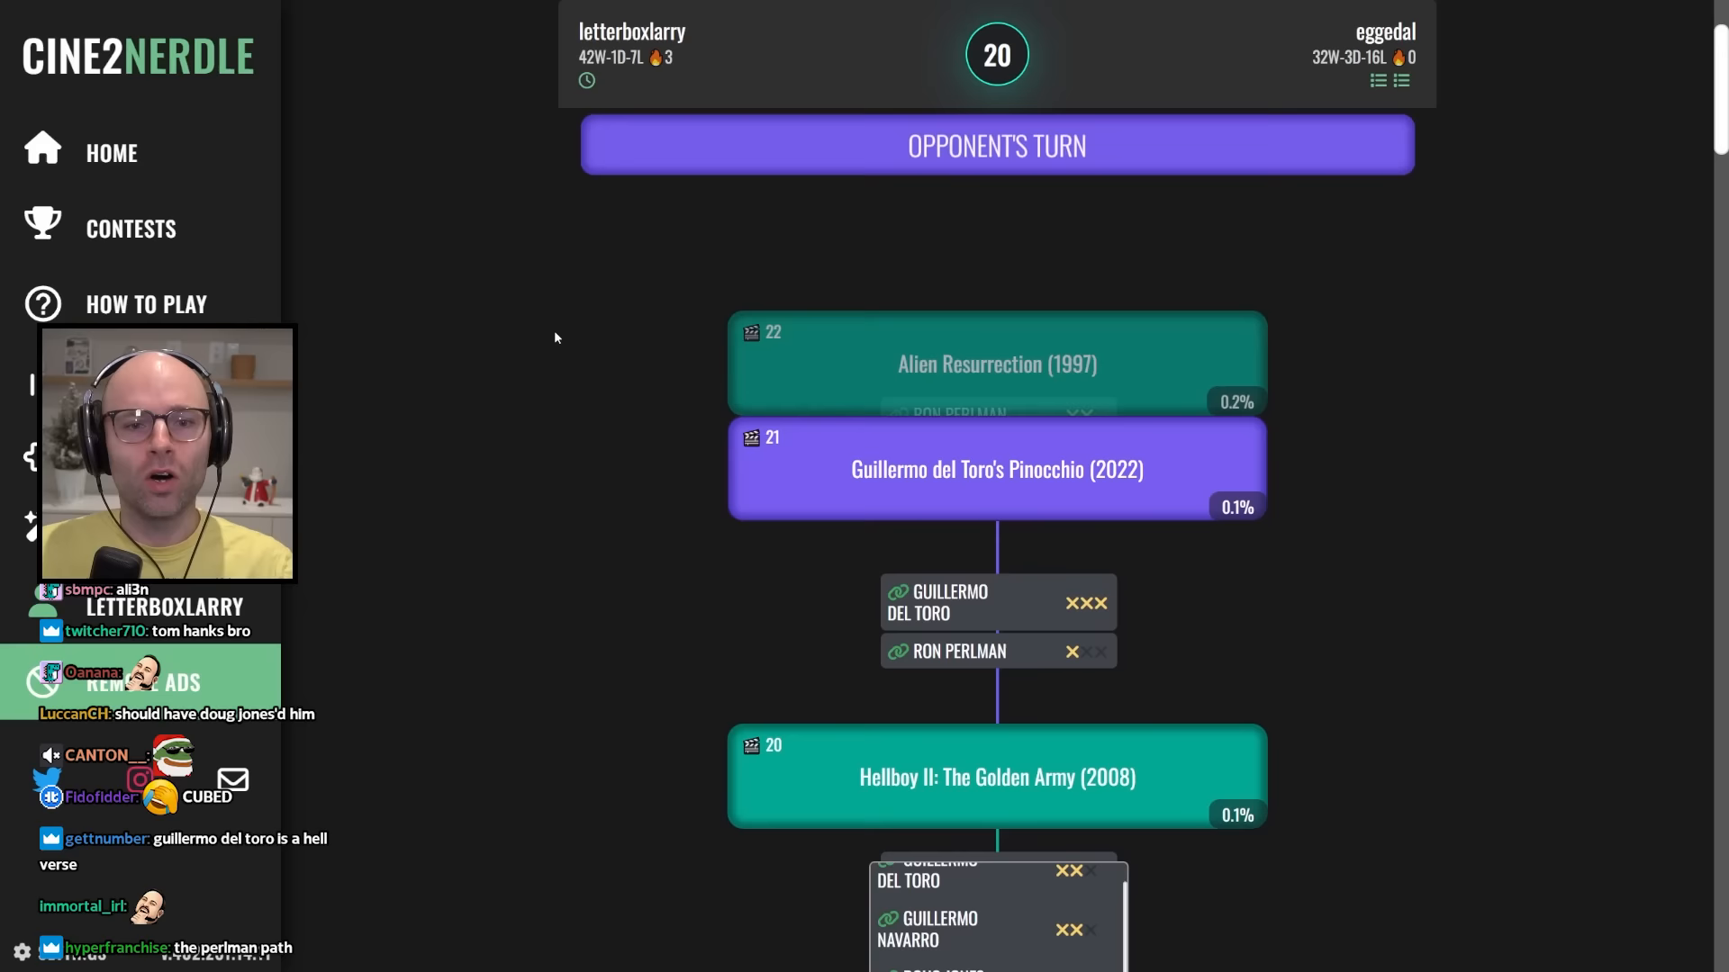